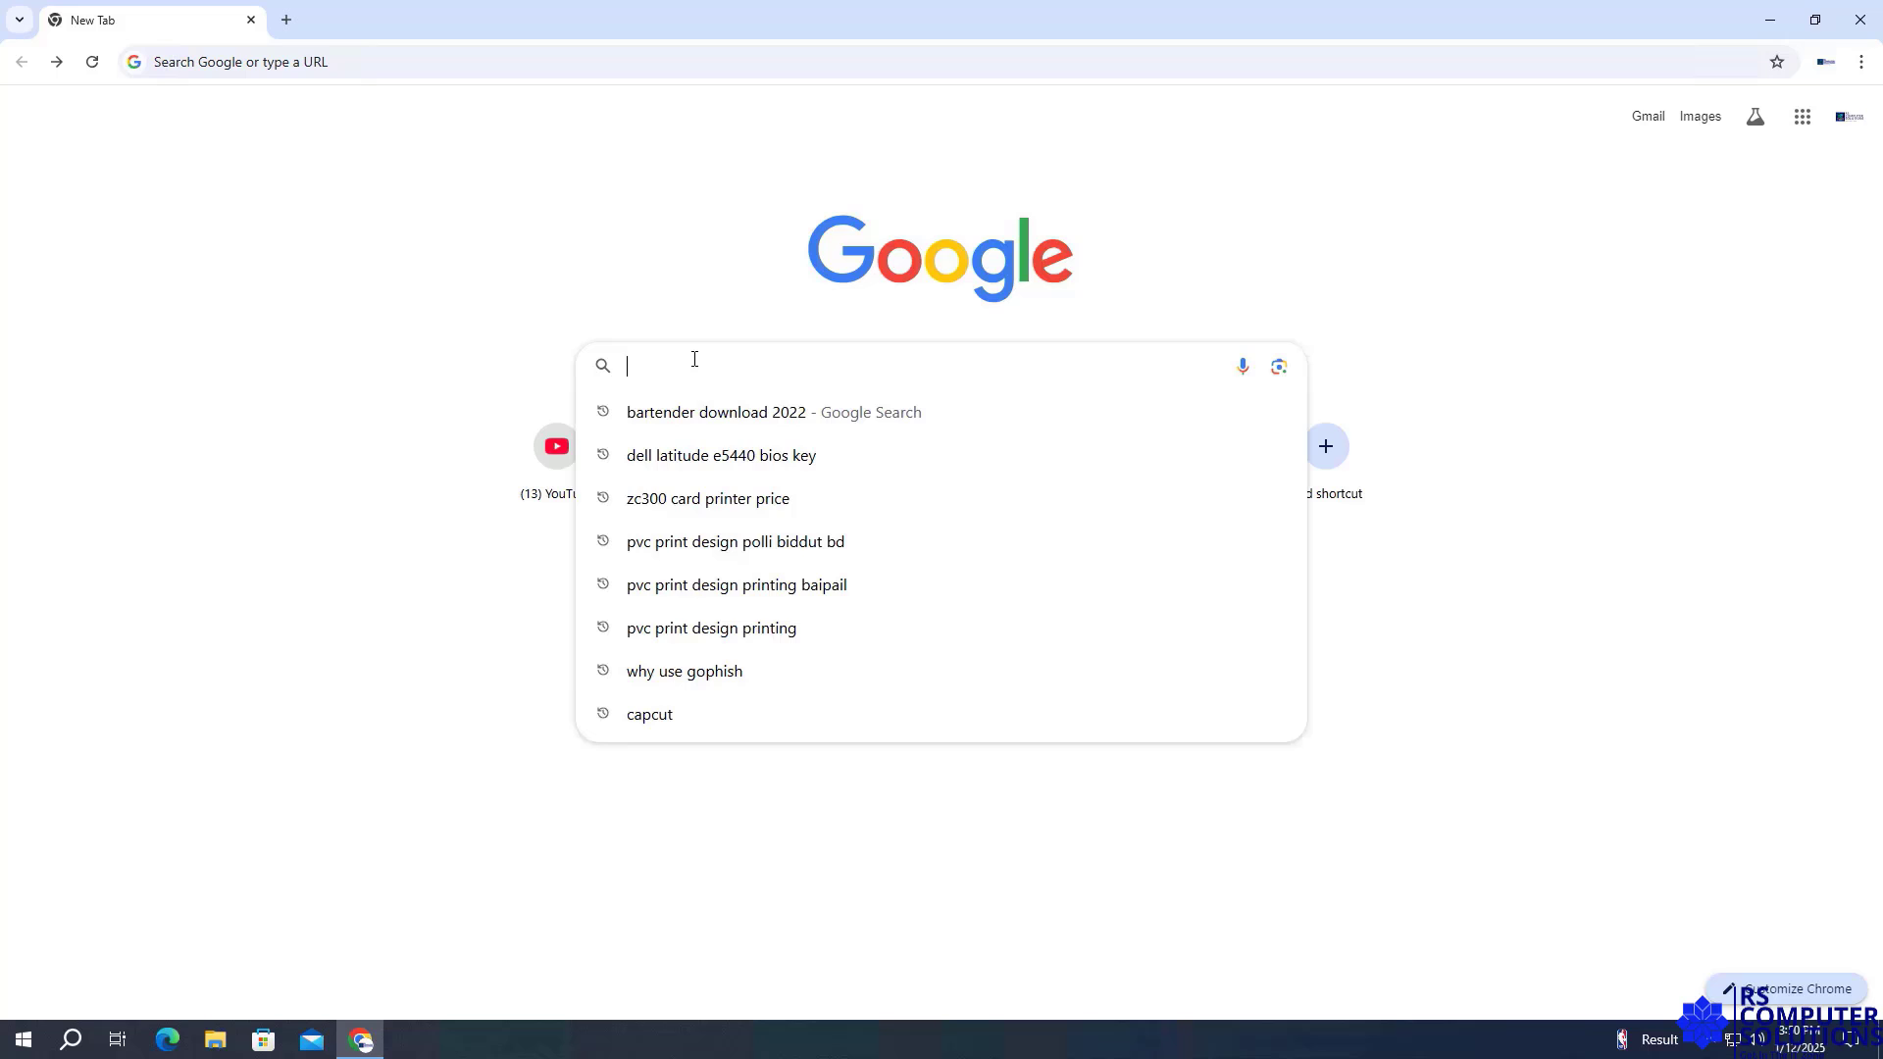
Search Google for 'bartender download 2022' and go to Seagull's Download BarTender result
text(bar)
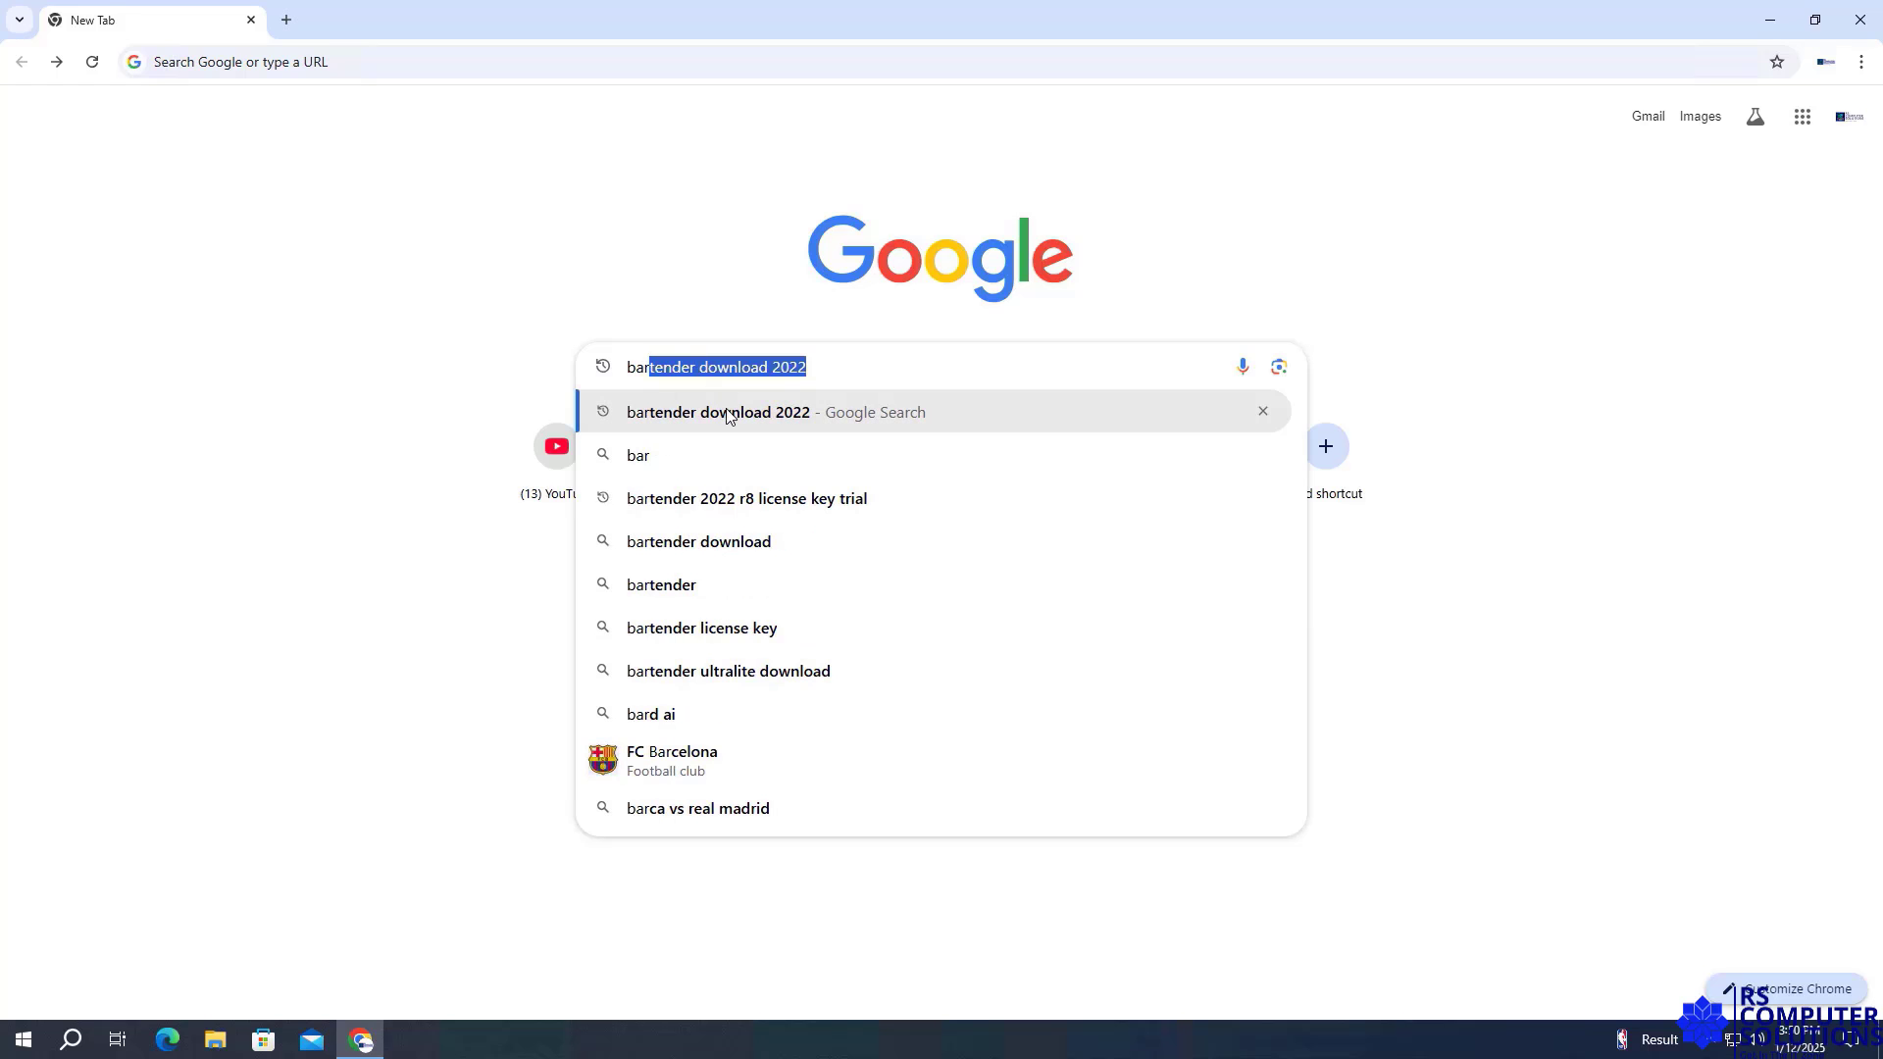
click(718, 412)
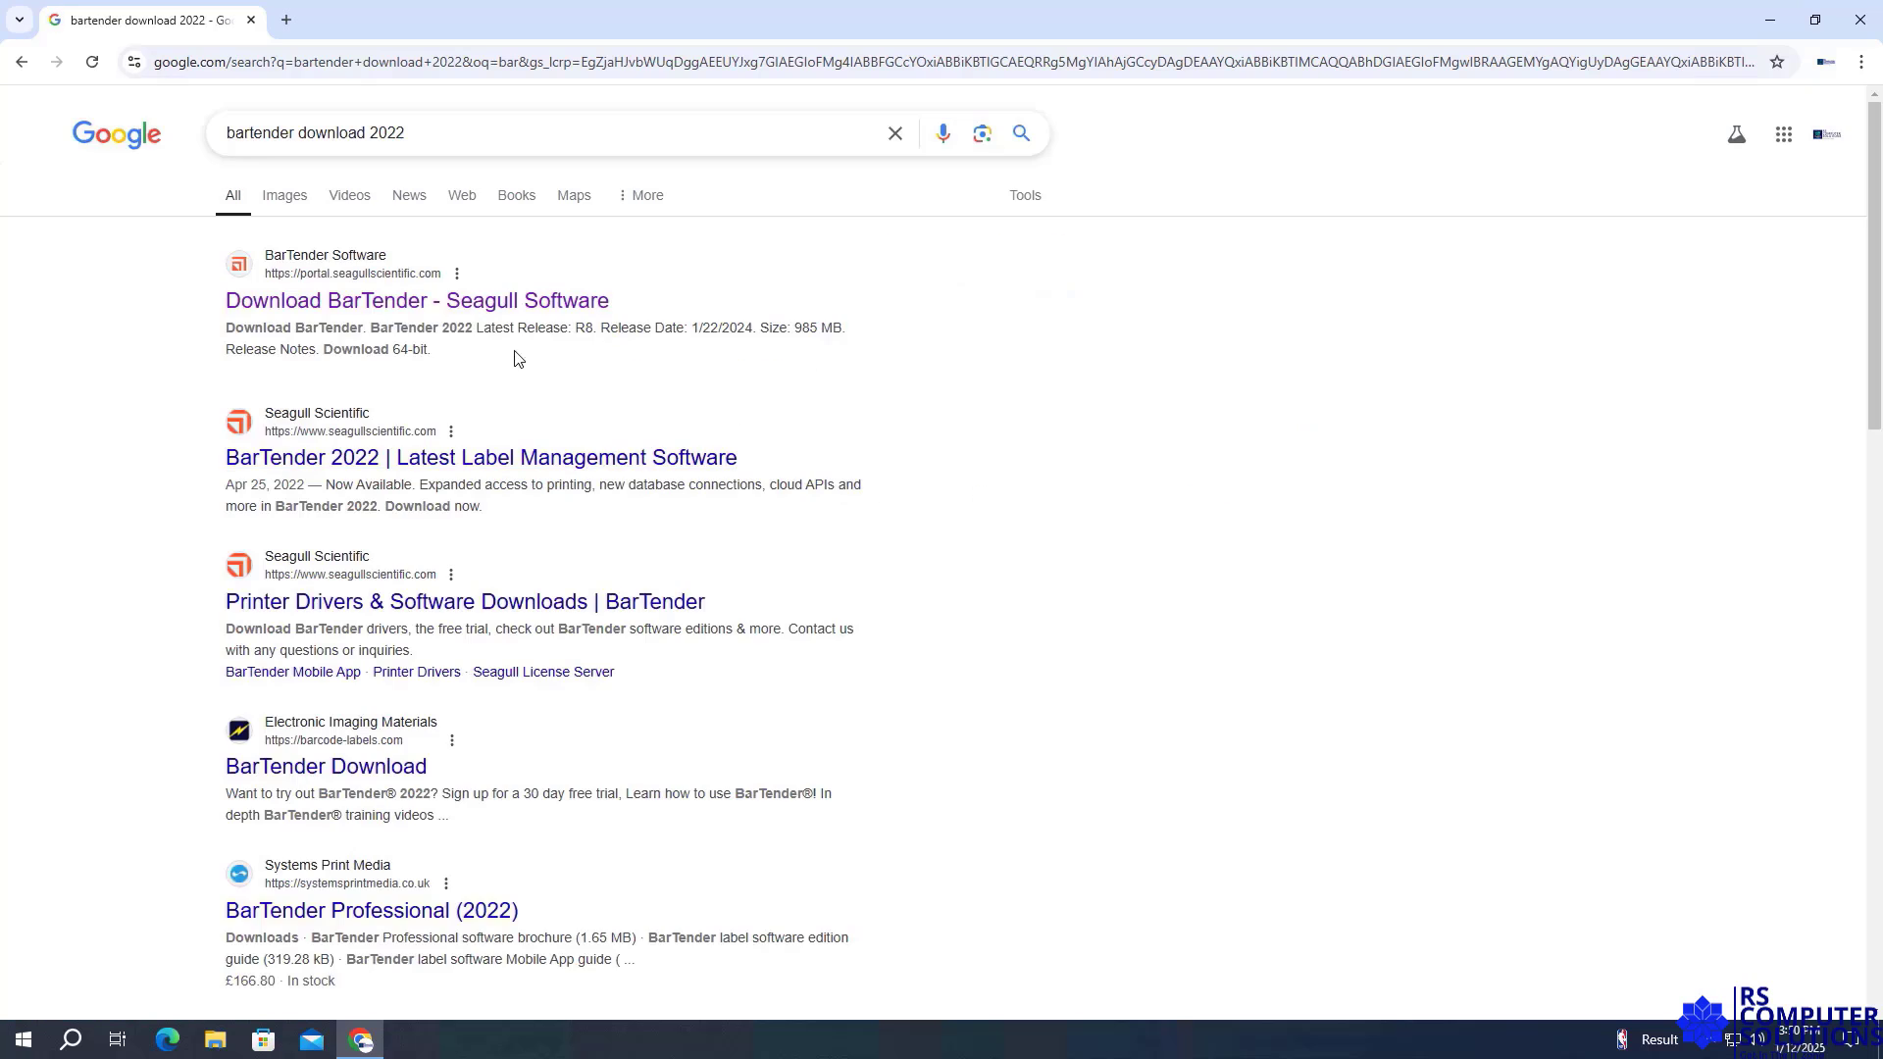
click(416, 300)
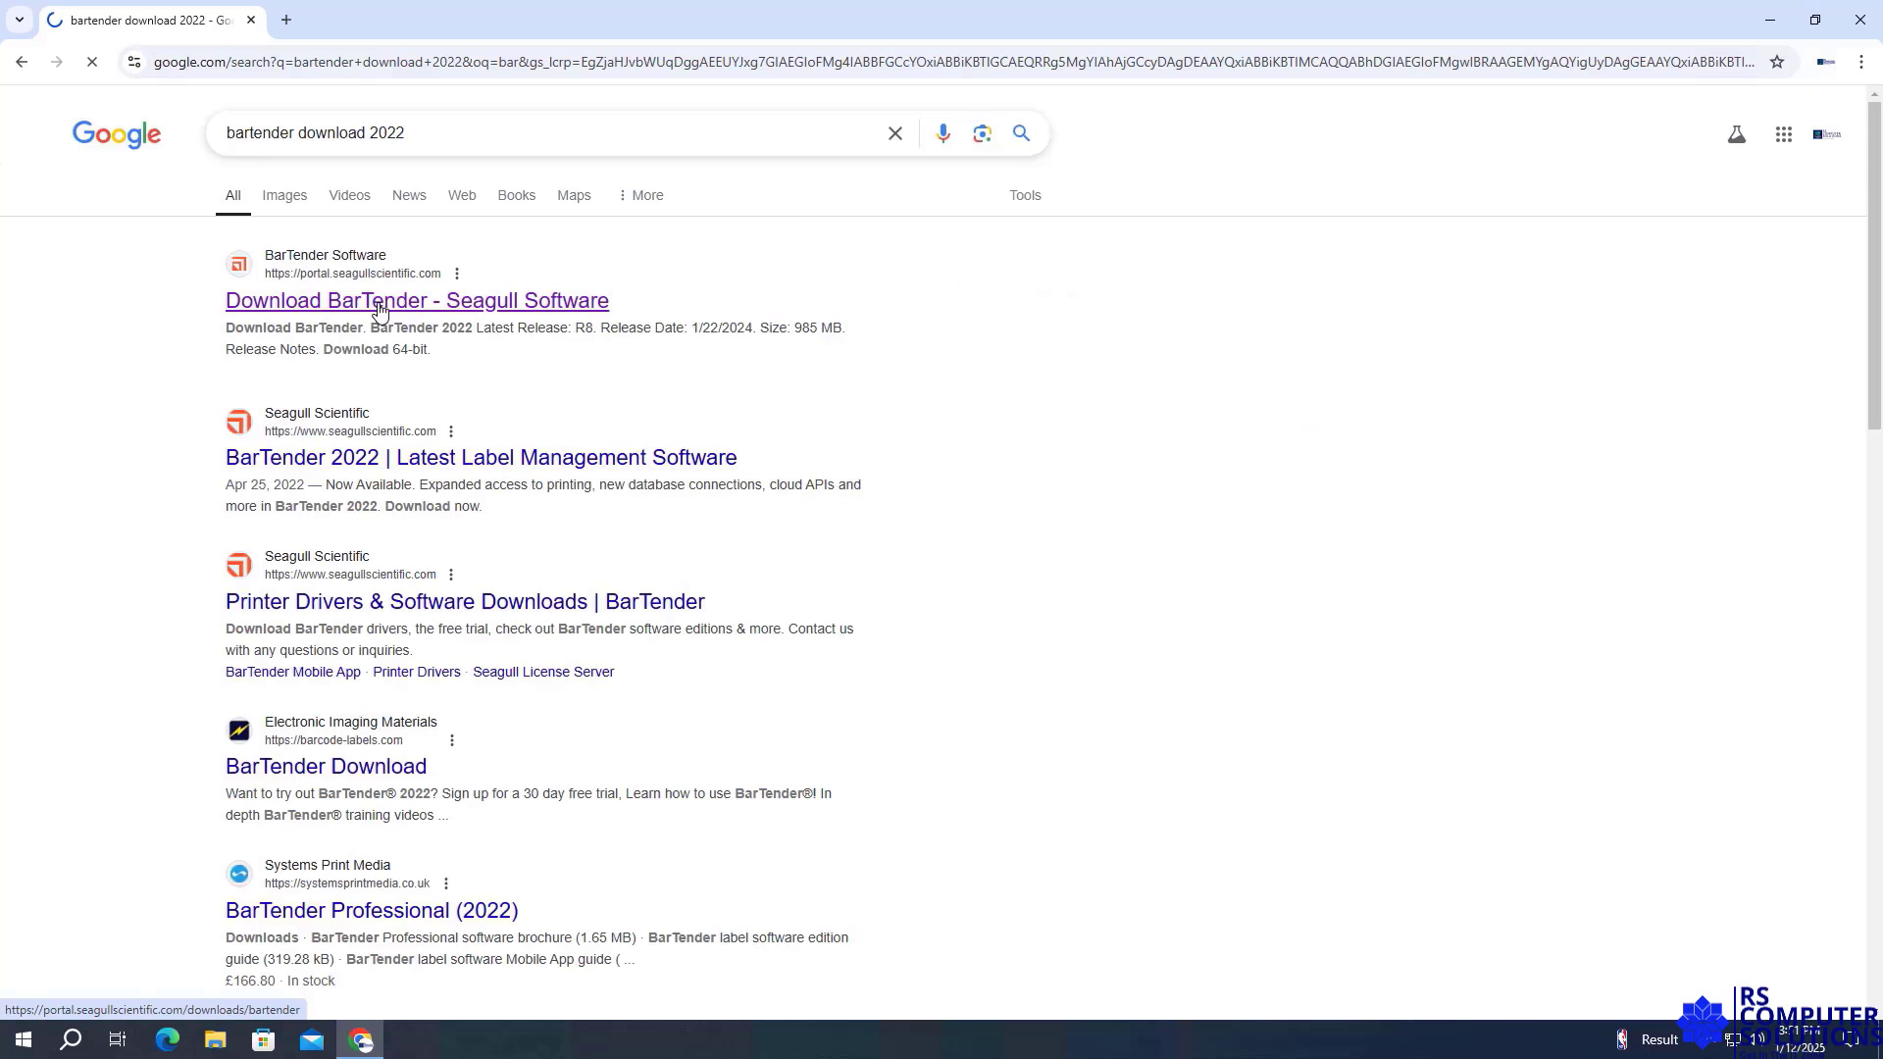
Request the 64-bit BarTender 2022 installer, agree to the terms and start the download
click(416, 302)
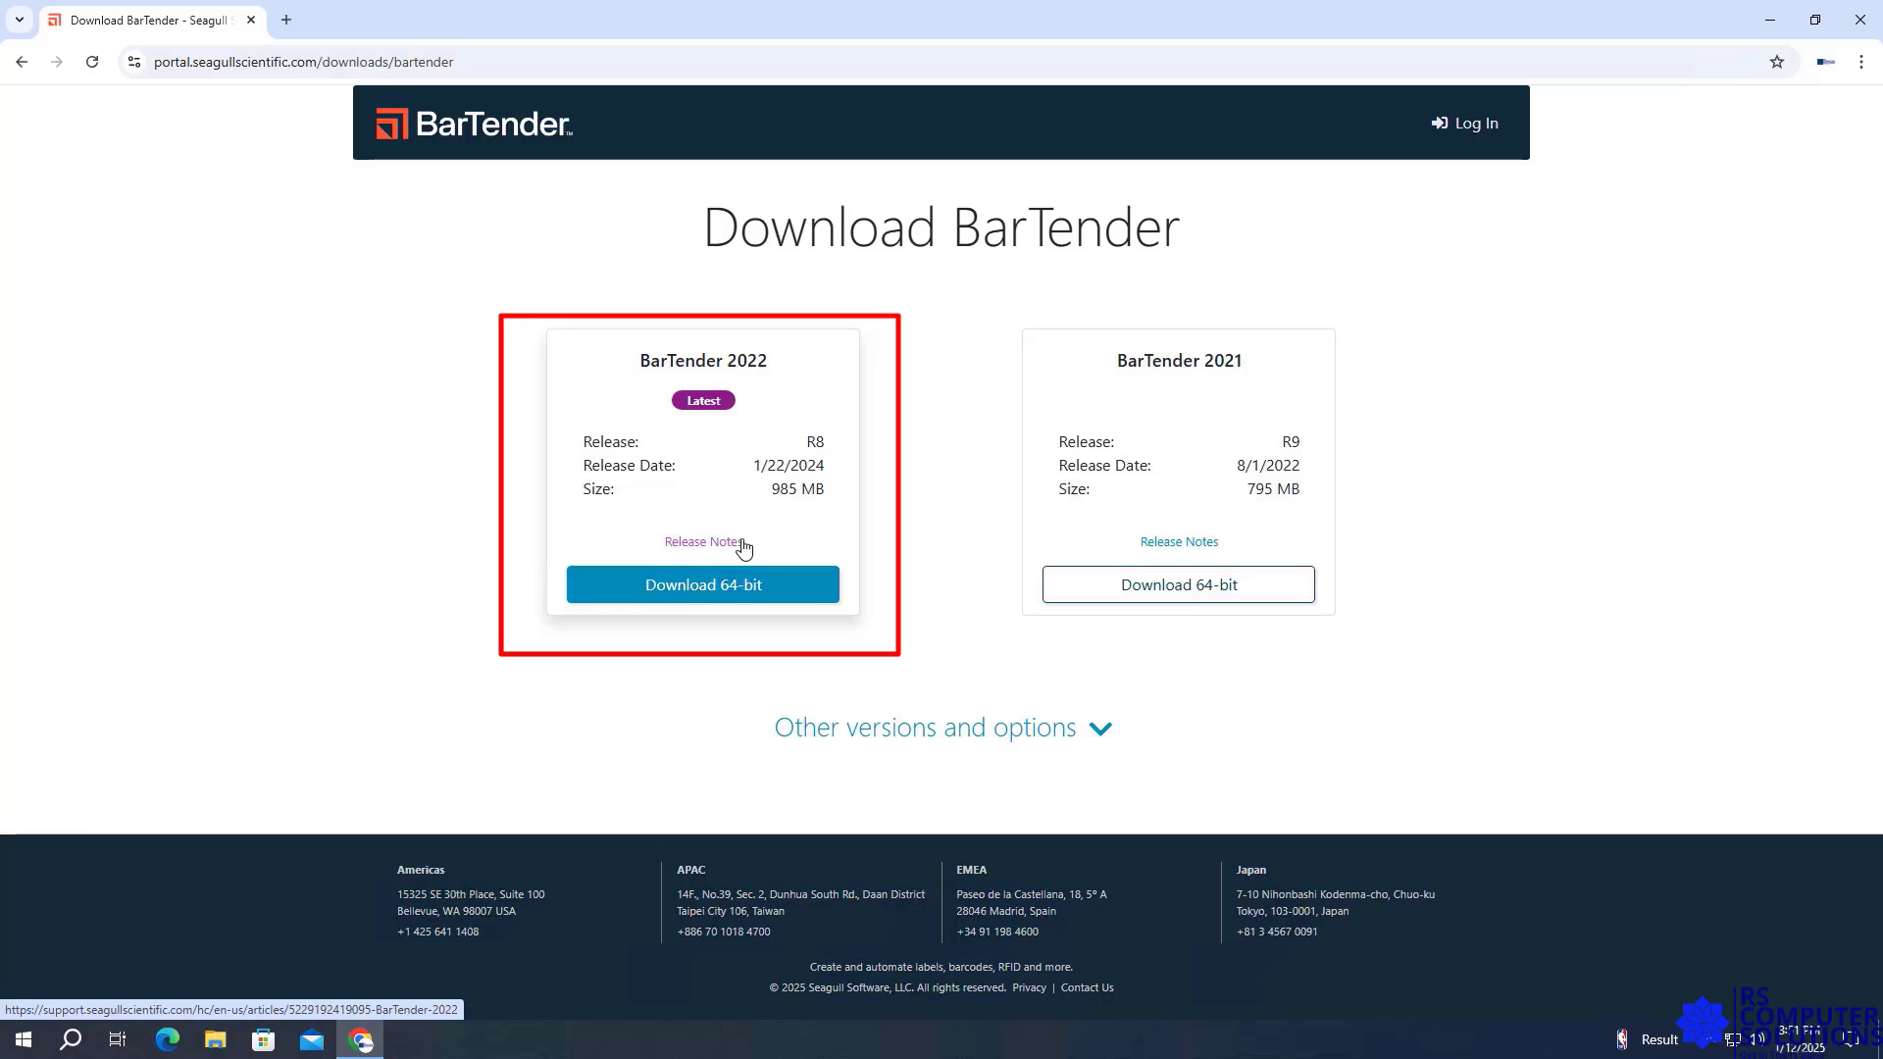
click(702, 584)
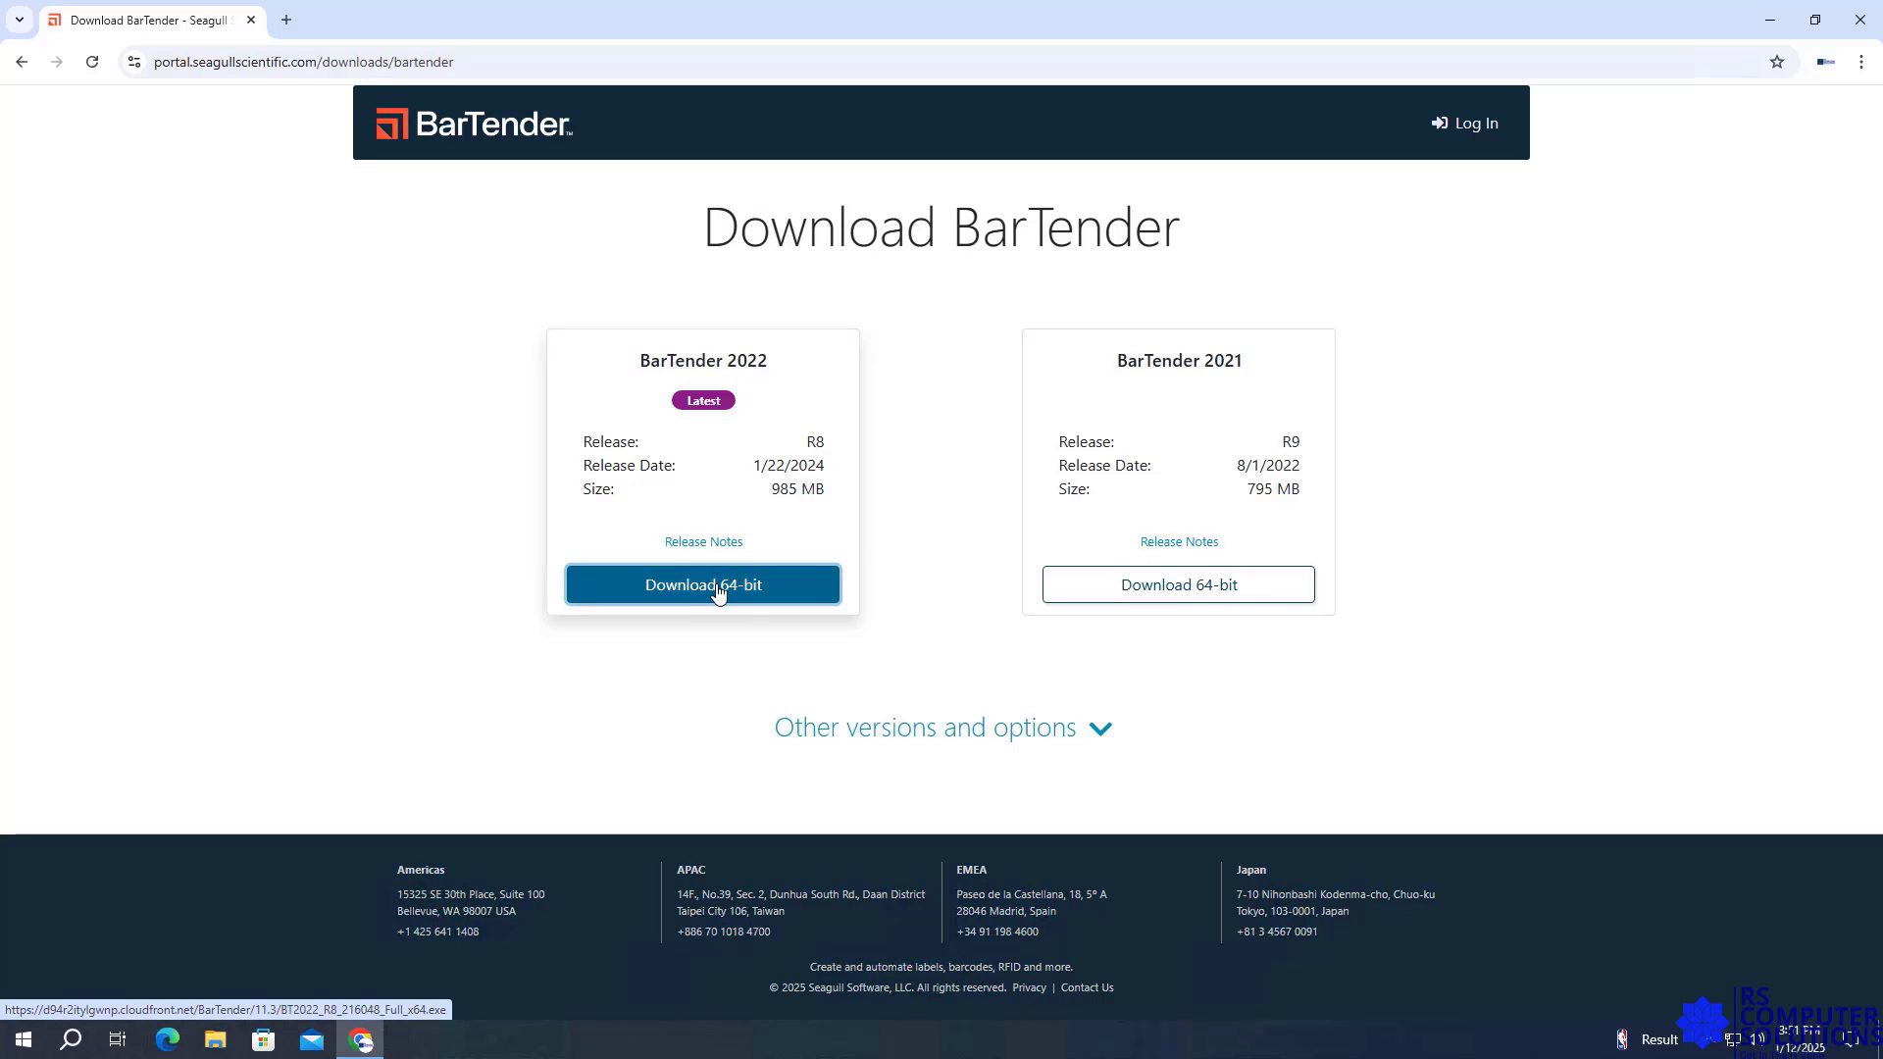
click(702, 584)
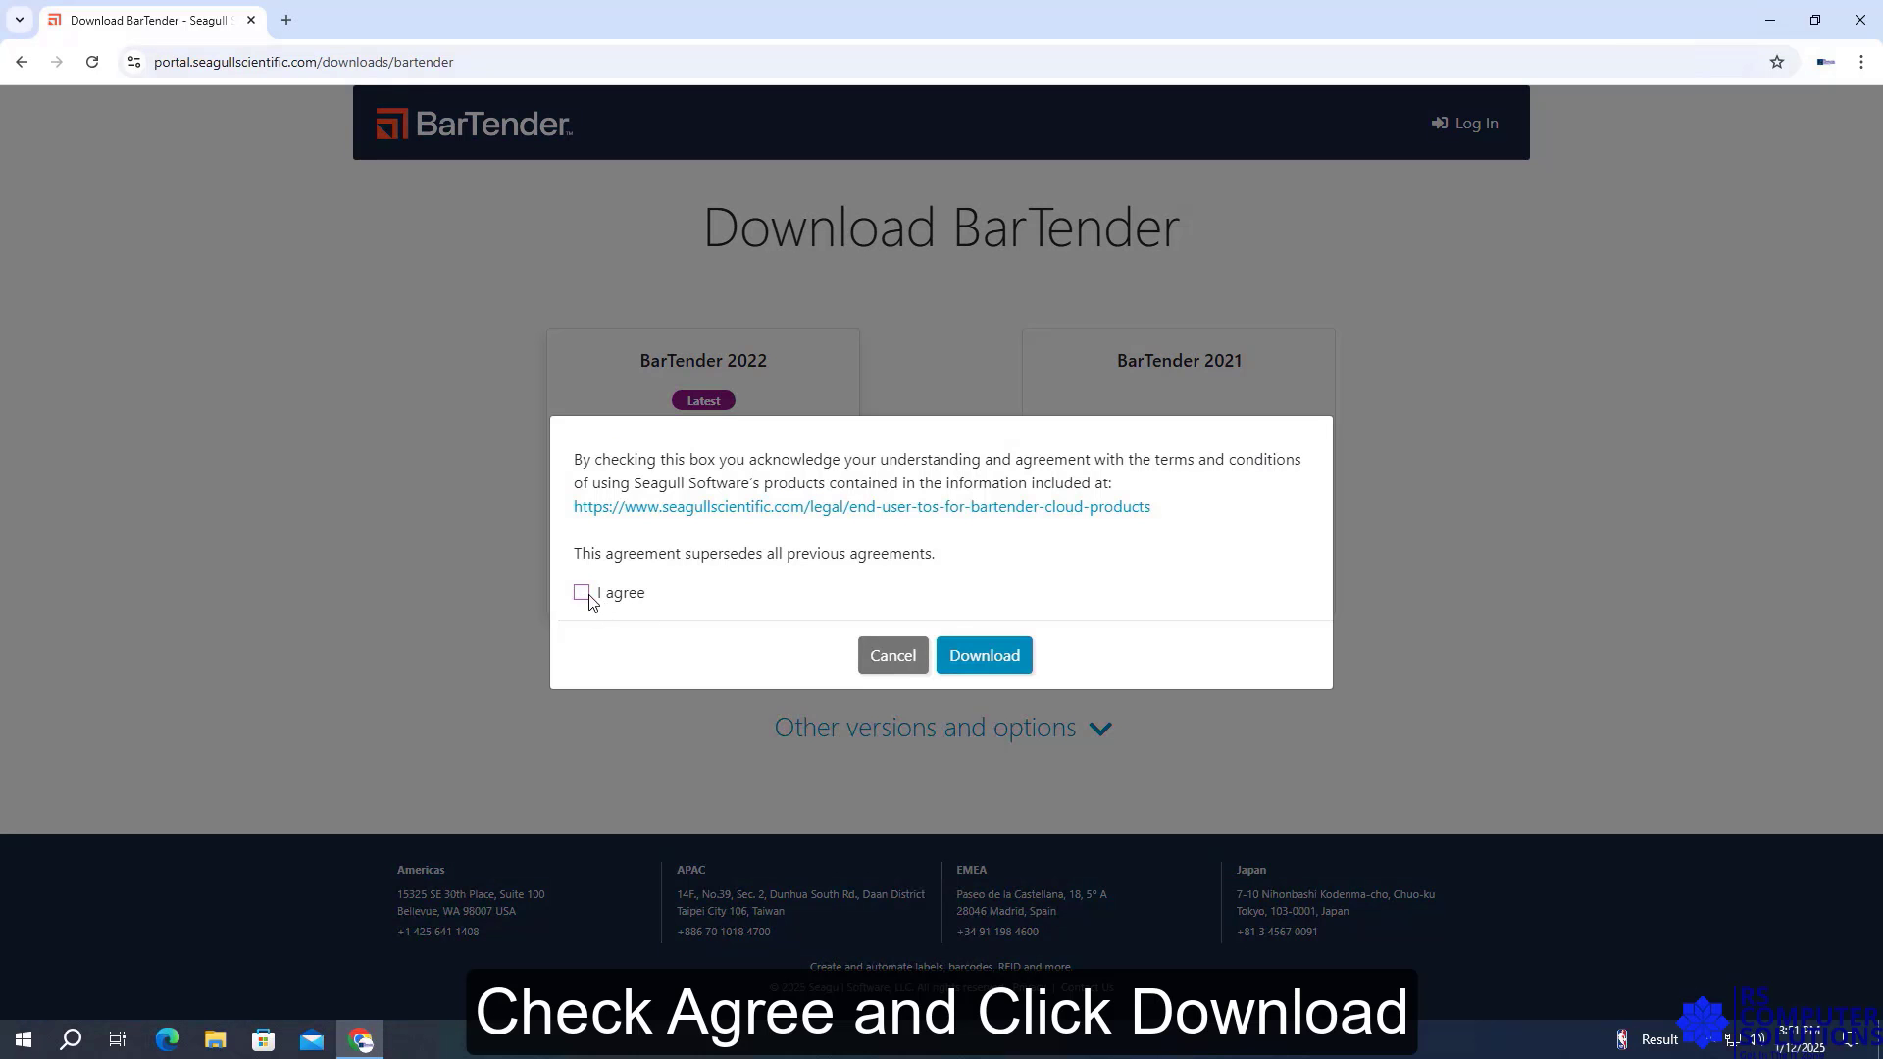
click(581, 592)
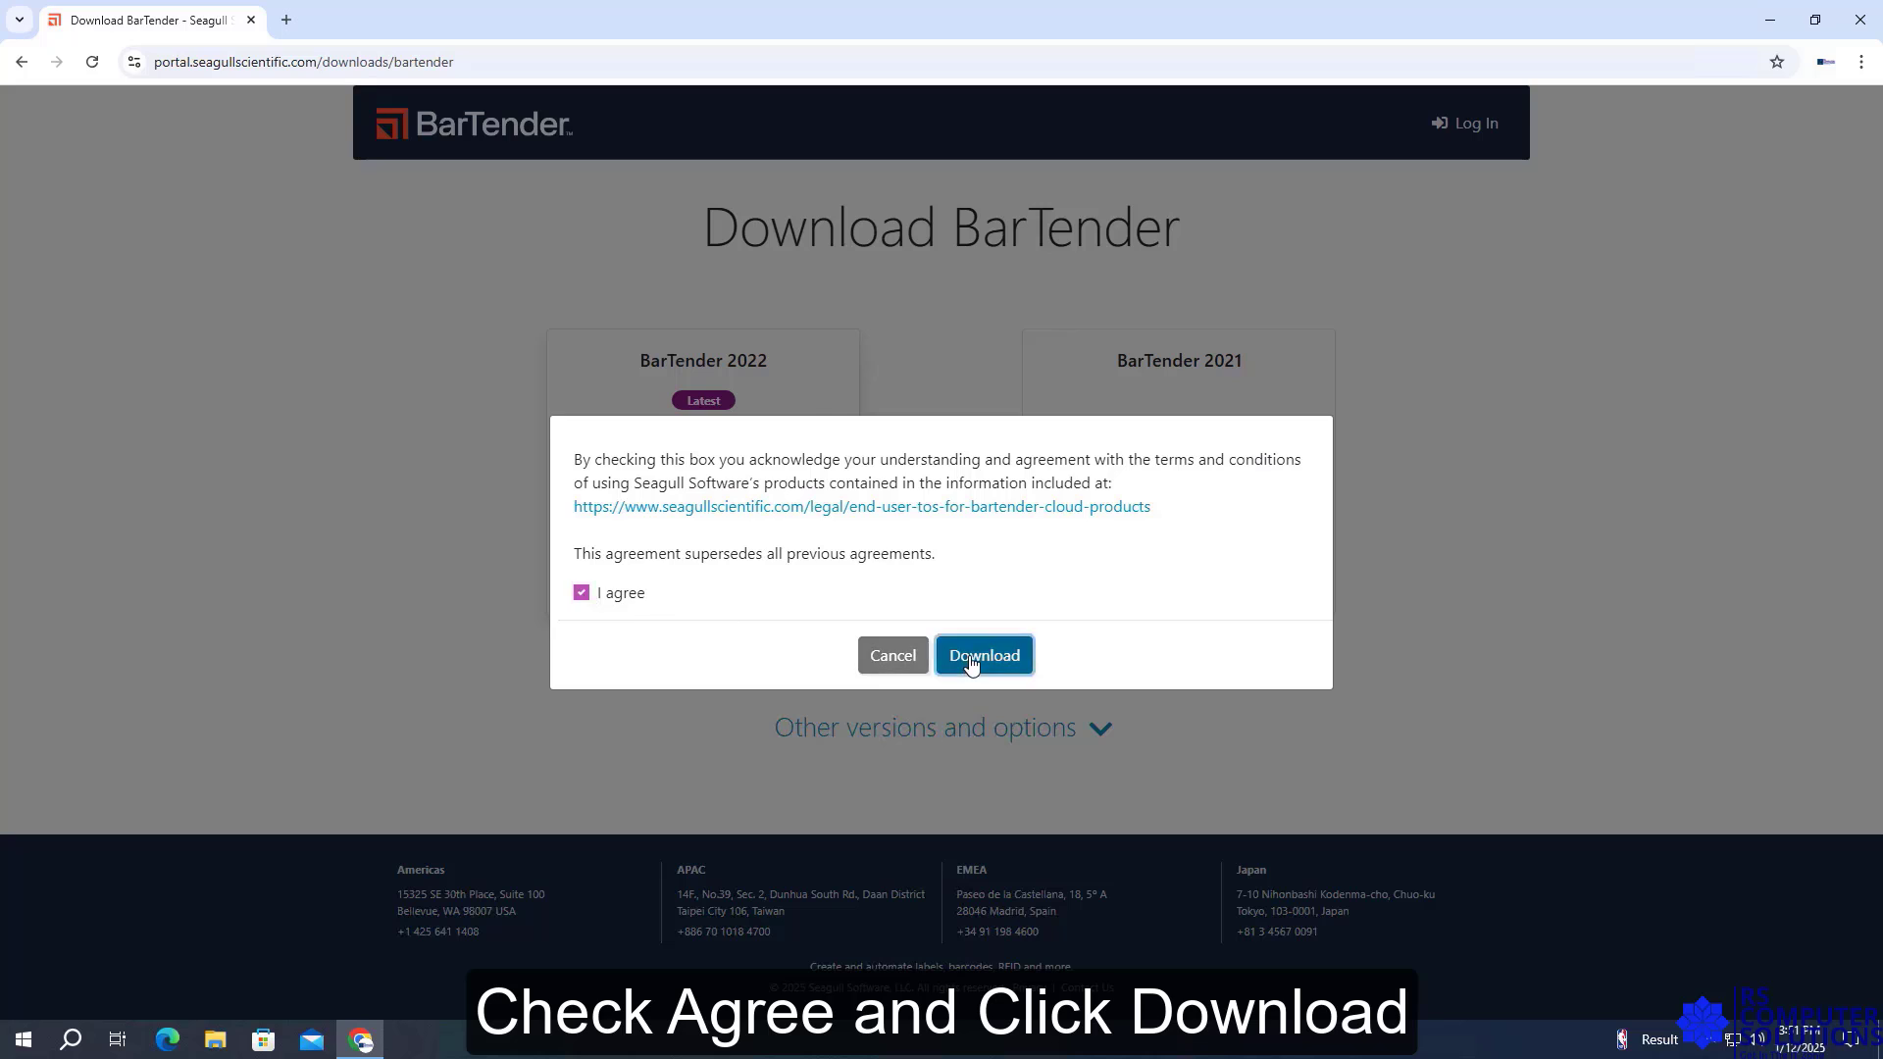
click(983, 655)
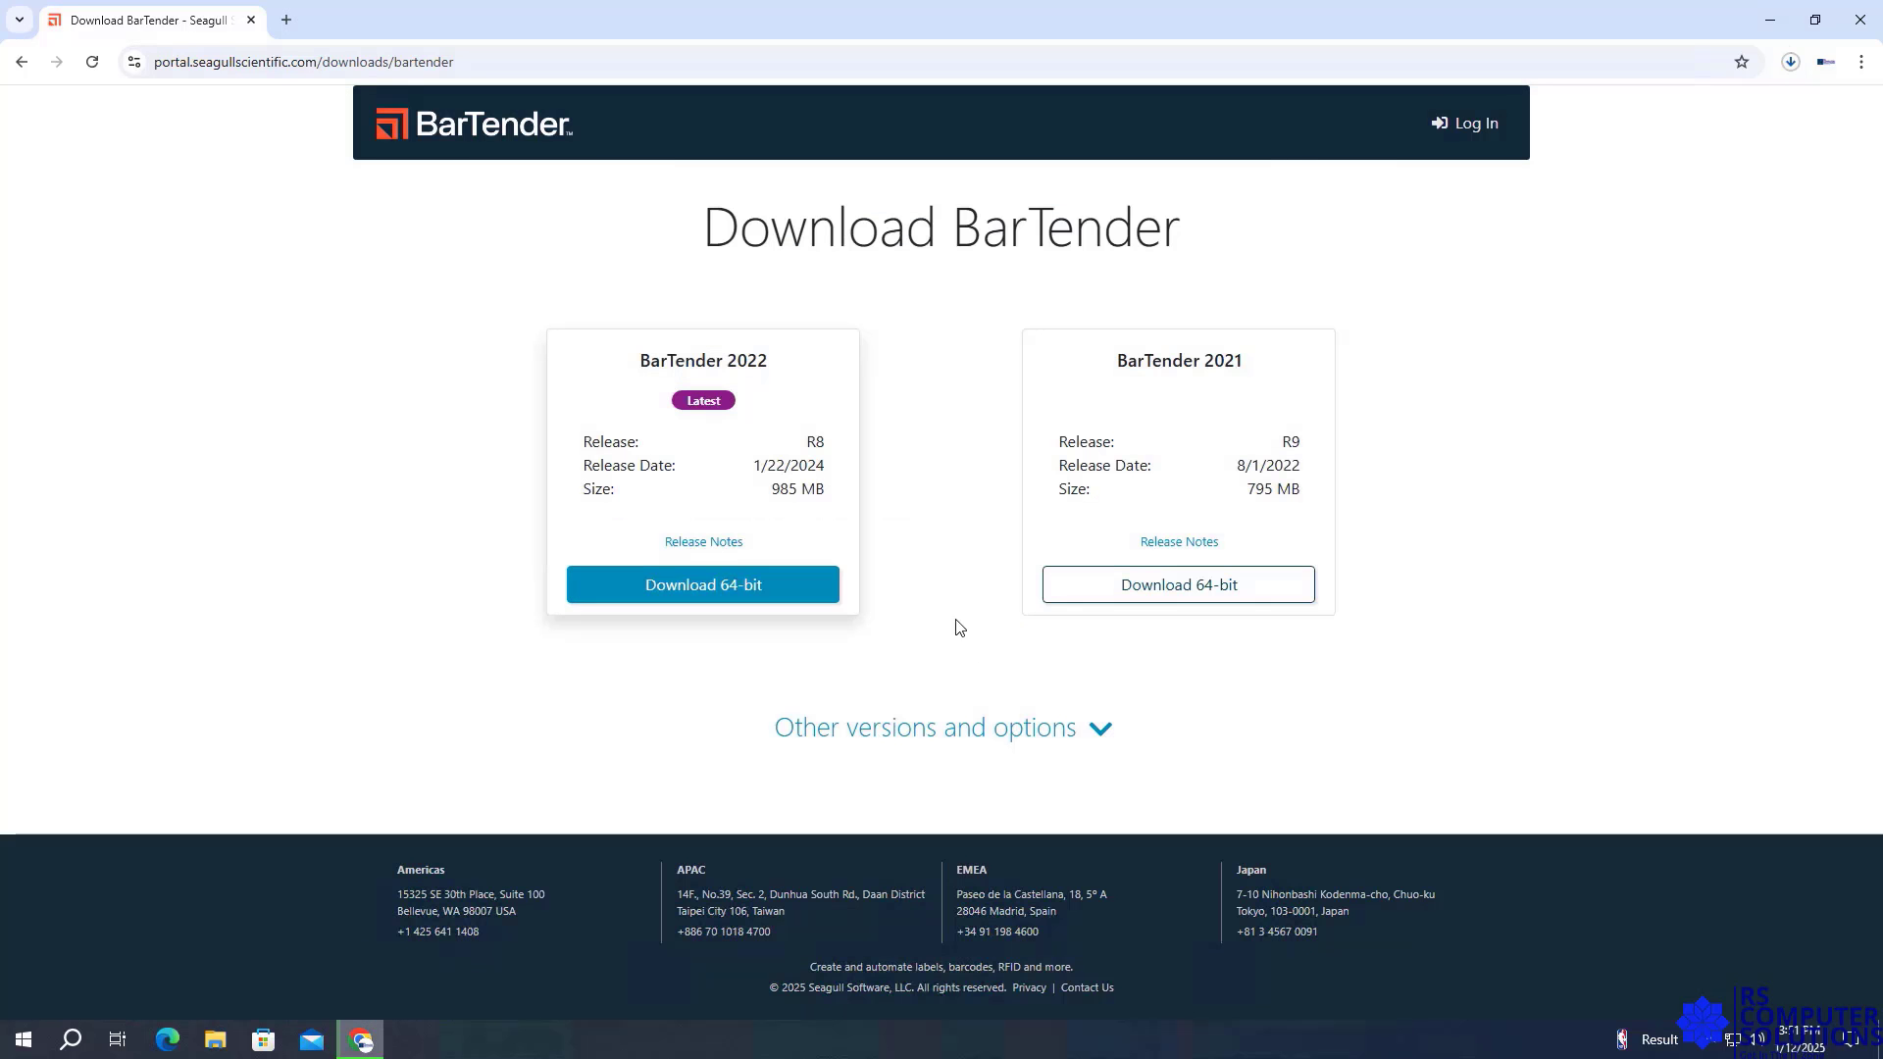
Check Chrome's Recent download history to see the installer about halfway downloaded
click(1788, 61)
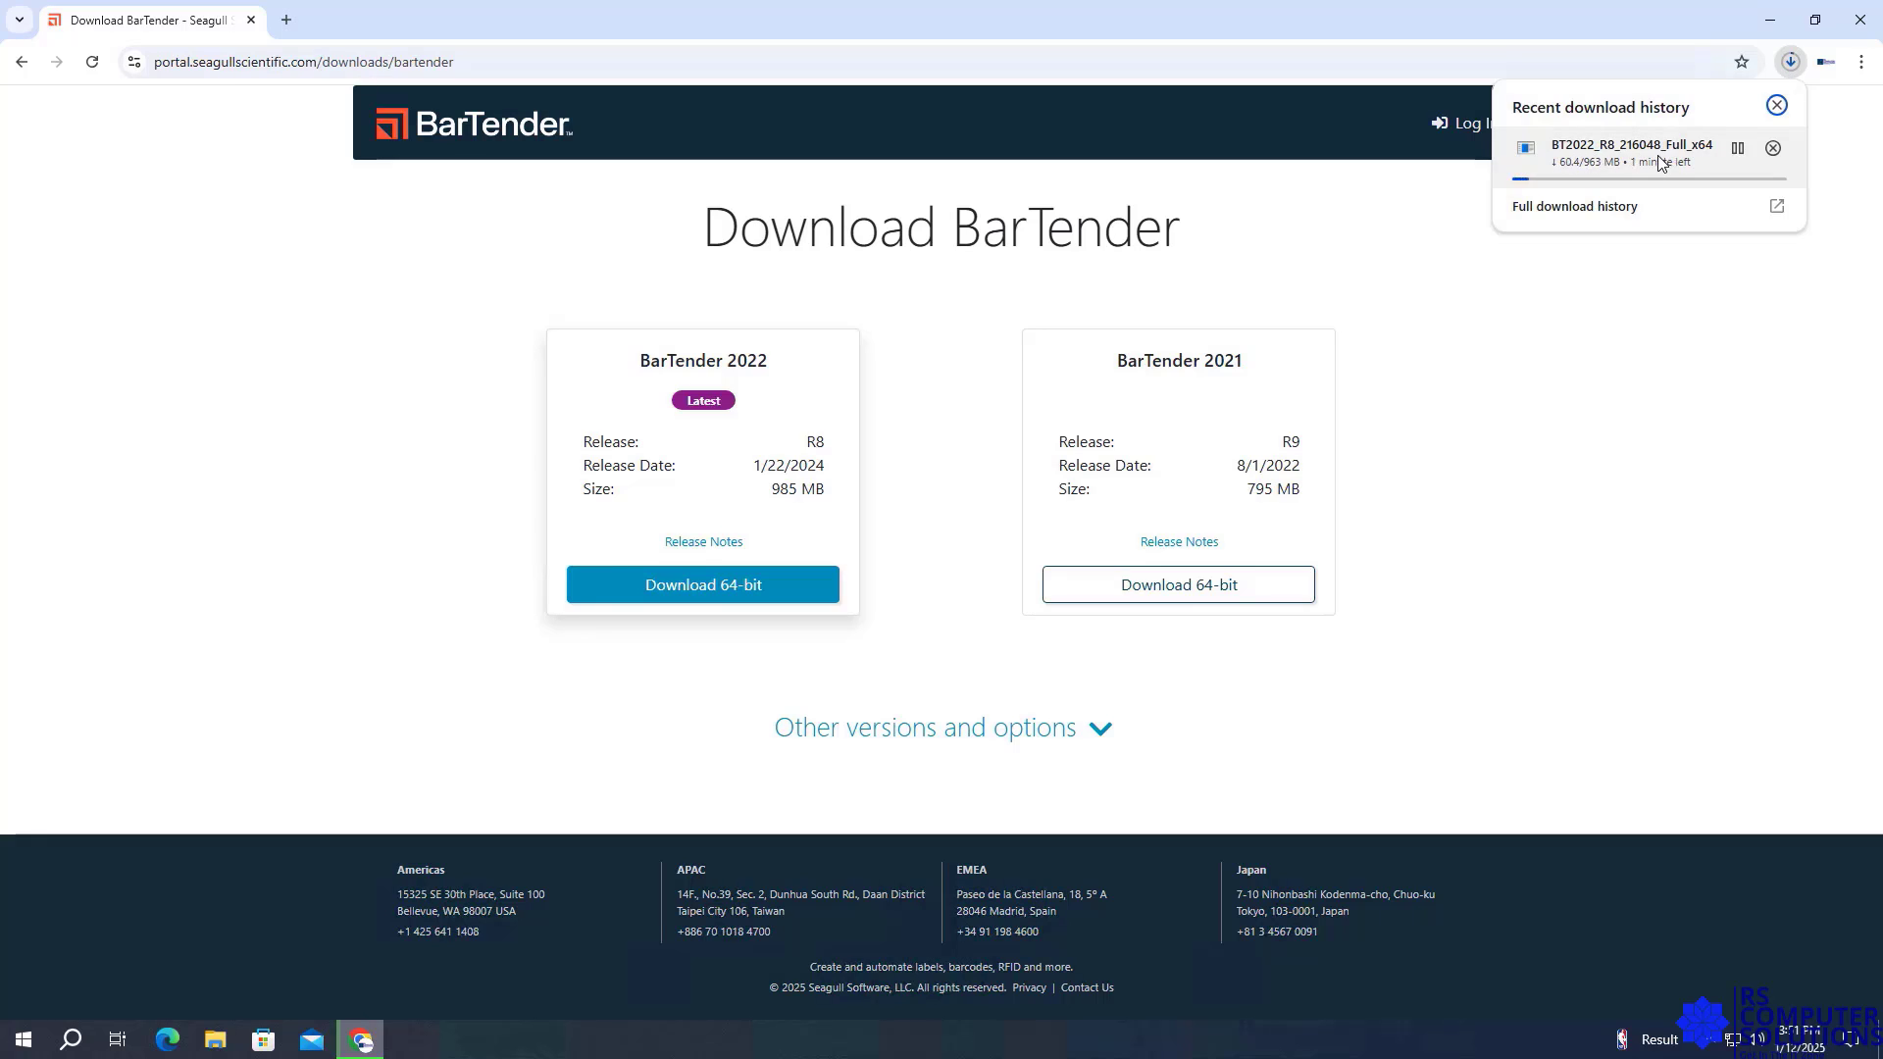
mouse_move(1665, 190)
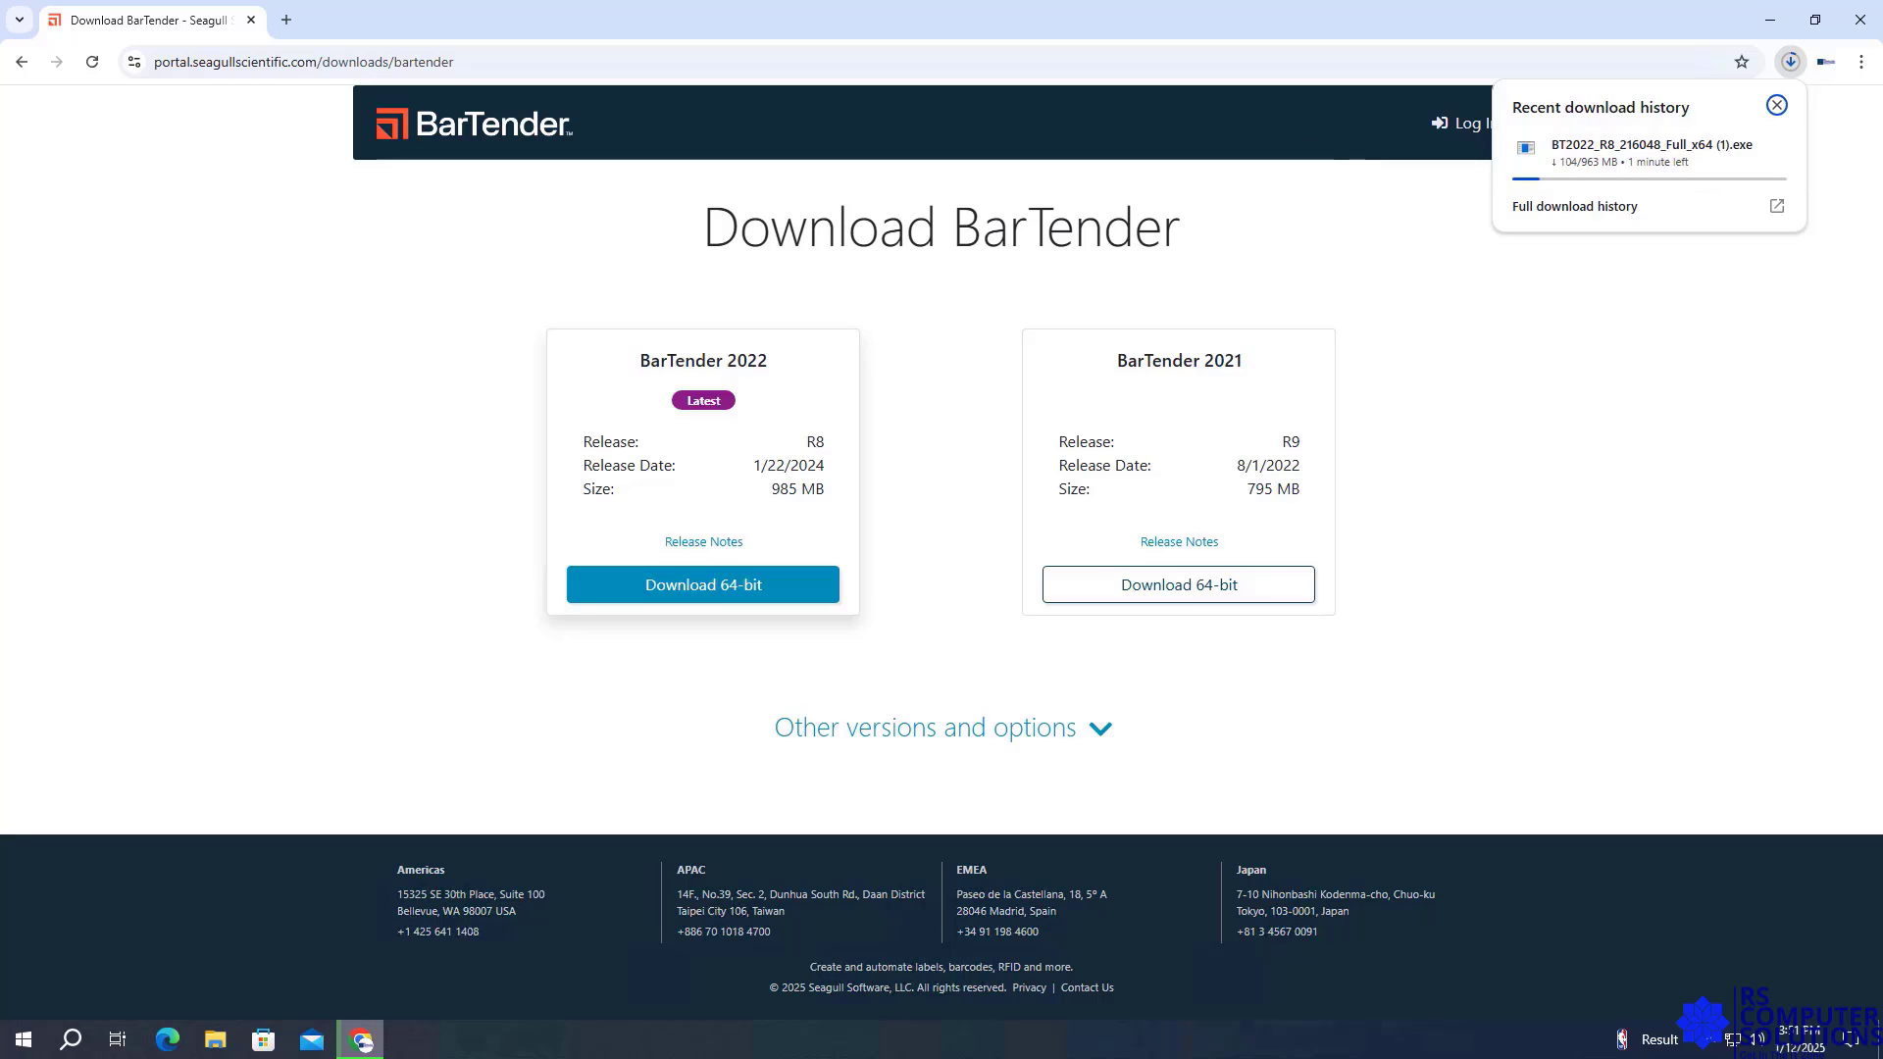
click(1777, 104)
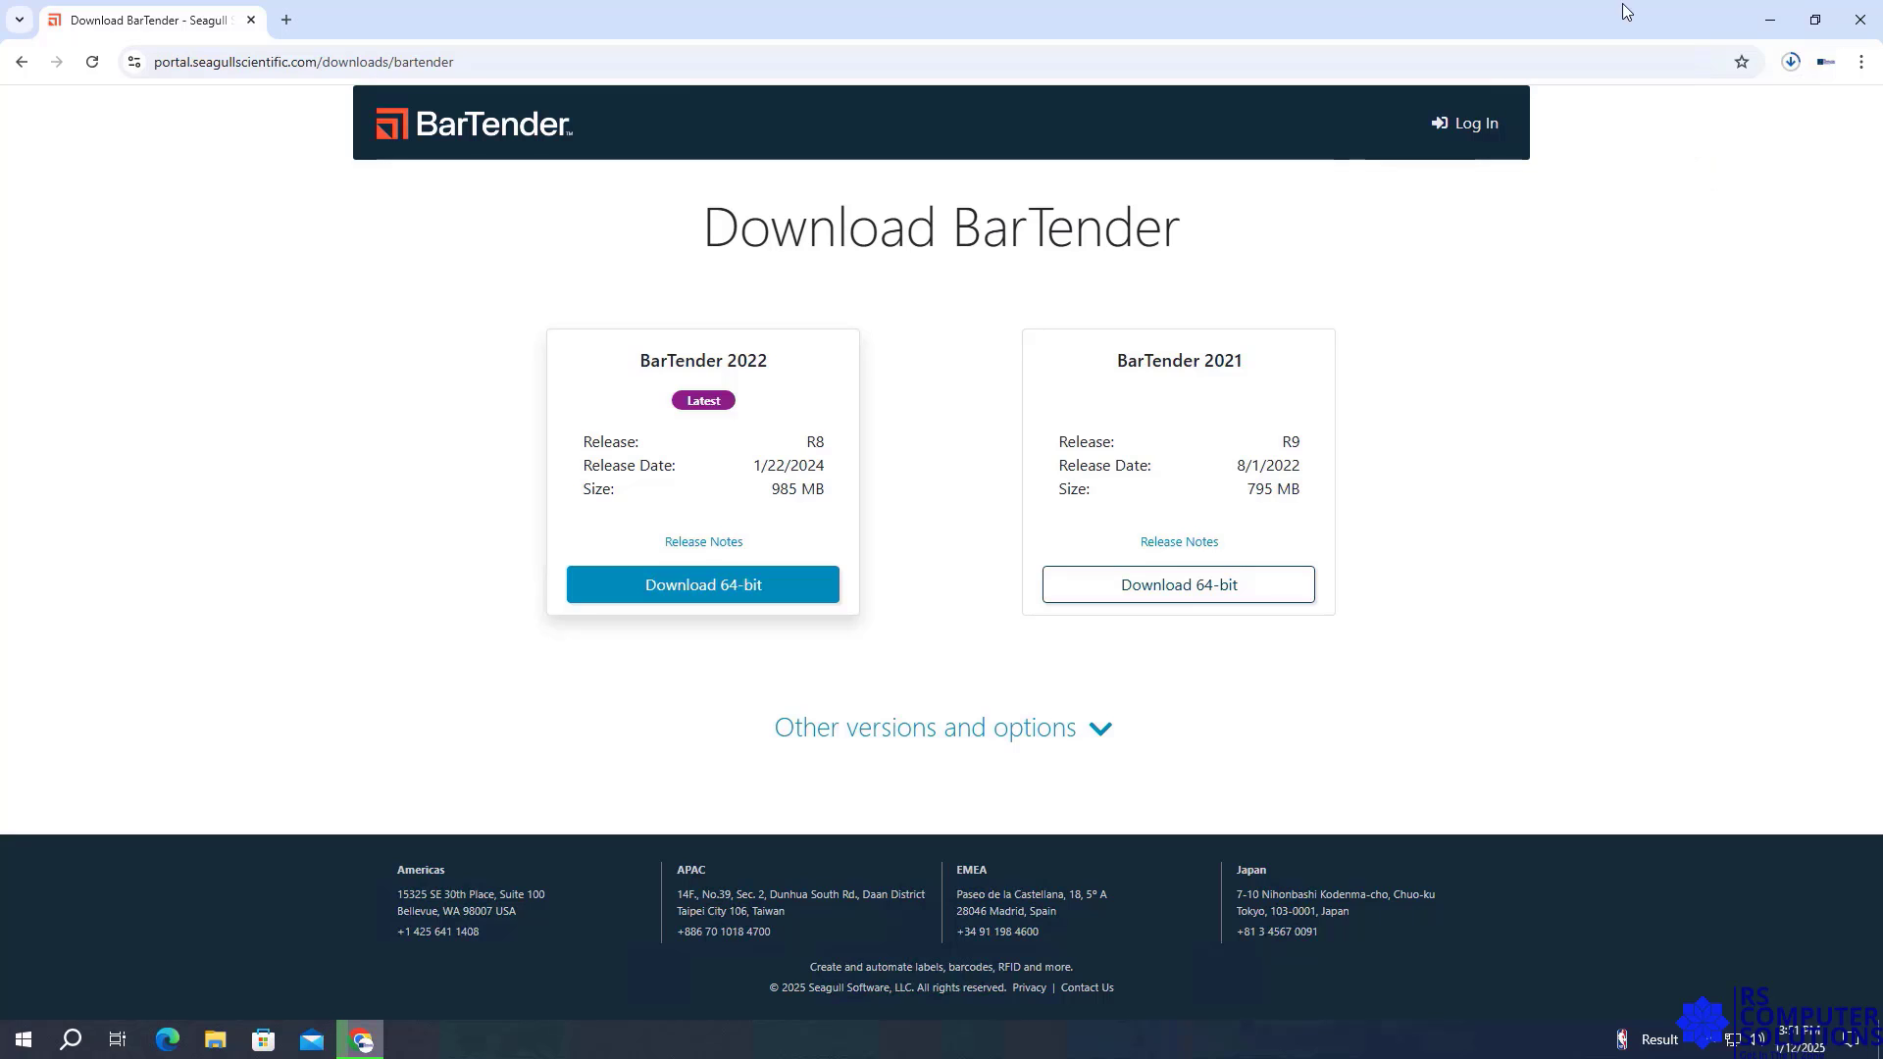
click(1788, 61)
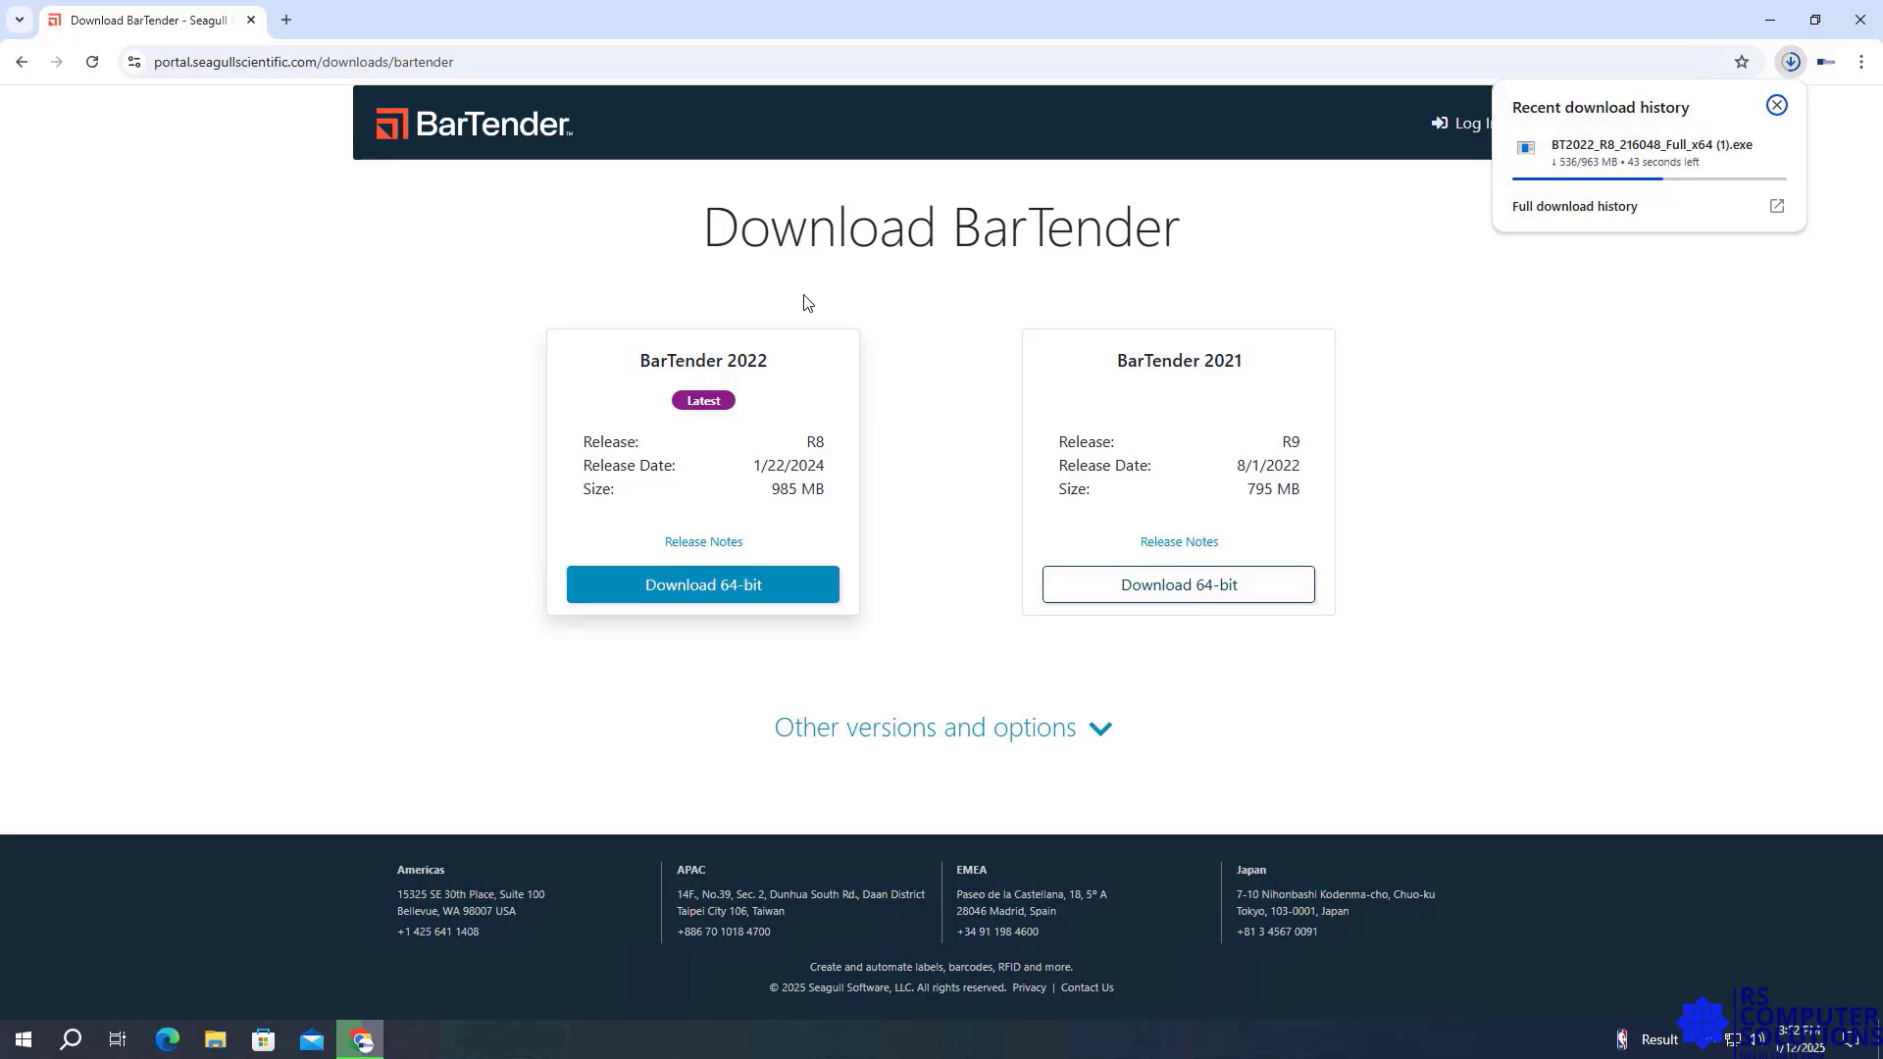
mouse_move(1120, 753)
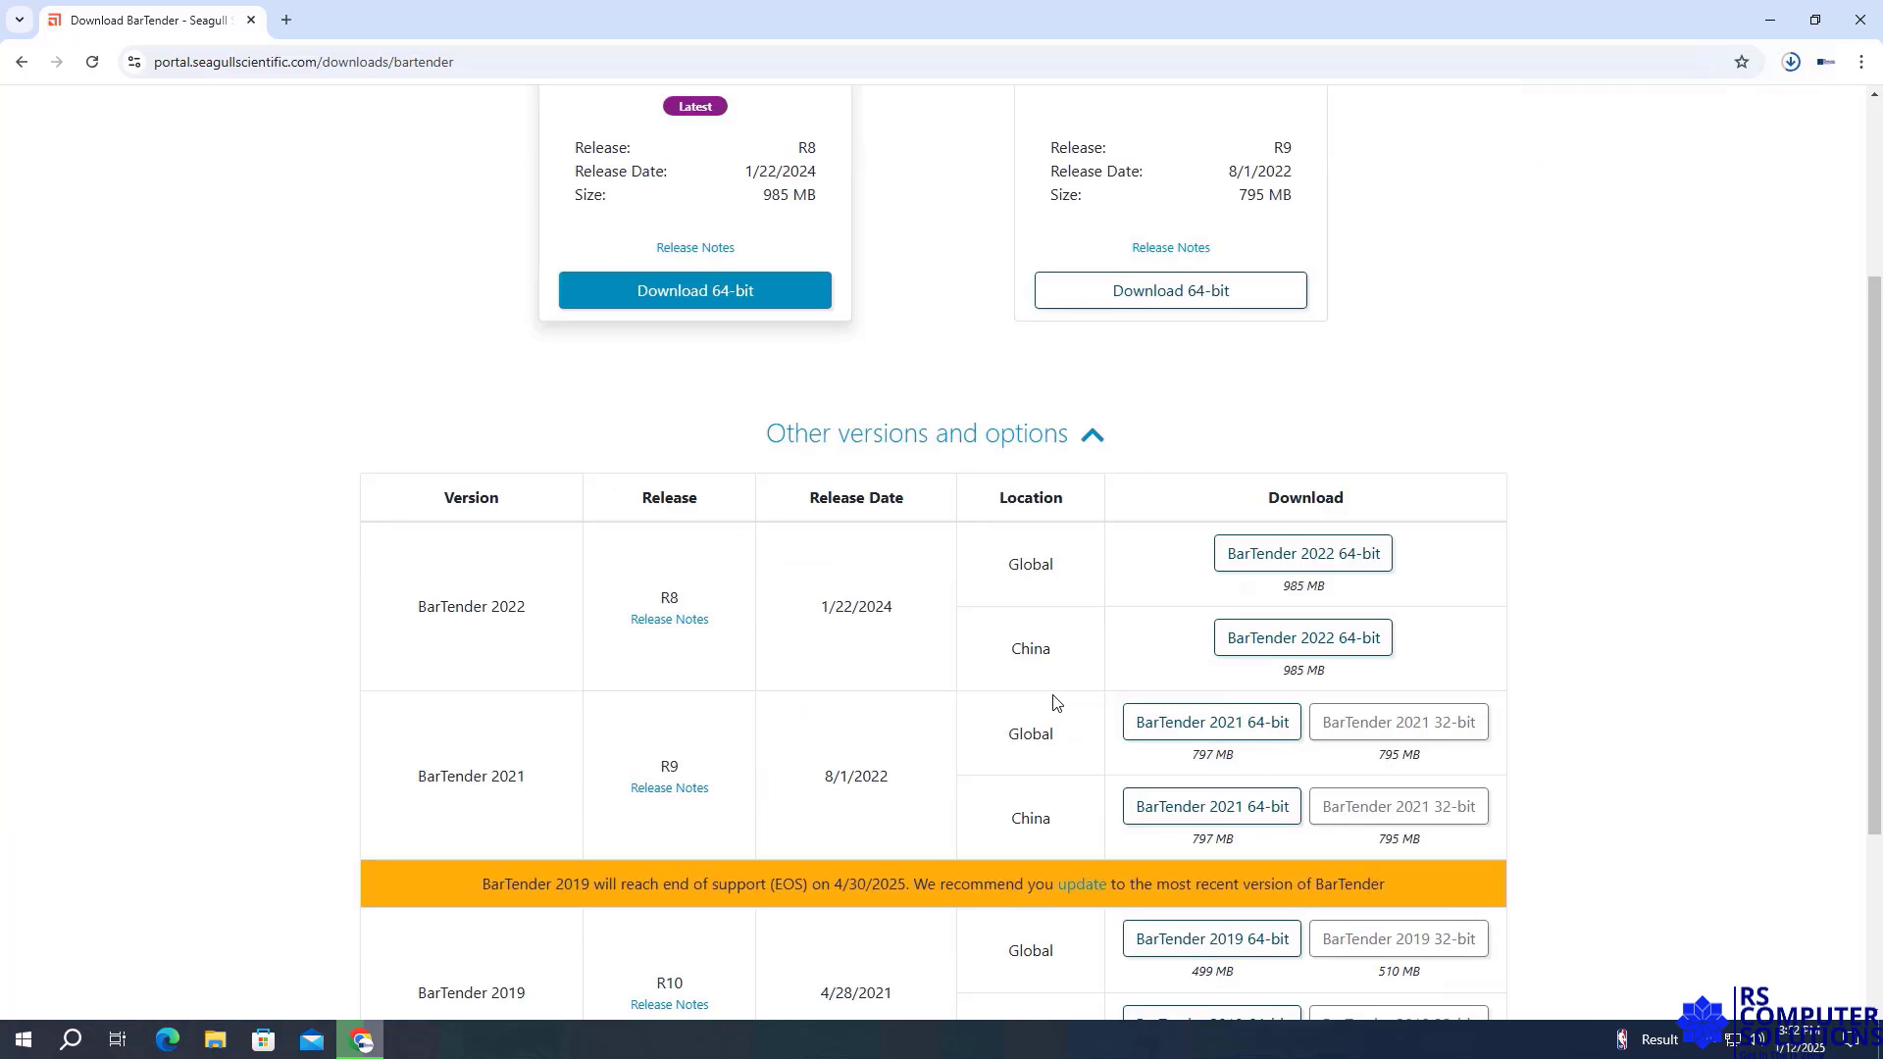
Monitor the 963 MB BarTender 2022 64-bit installer until its download completes
scroll(down, 3)
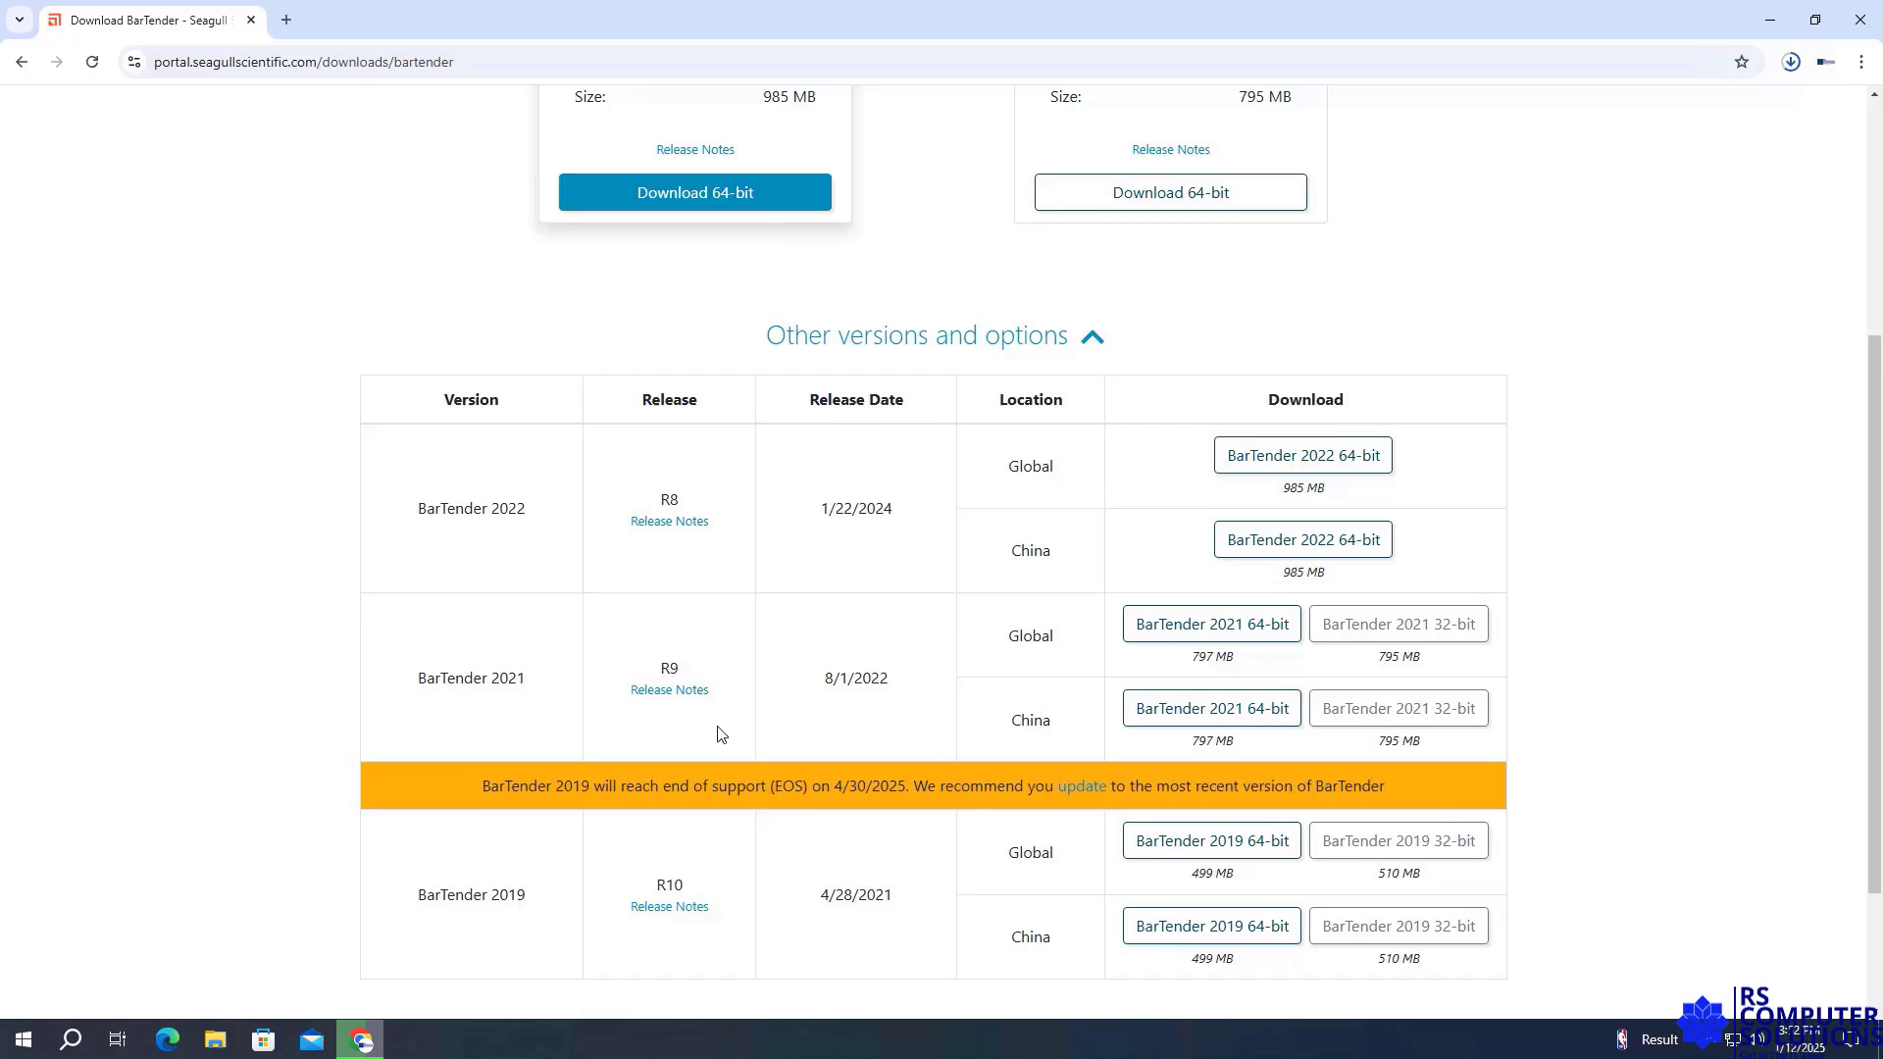
scroll(down, 3)
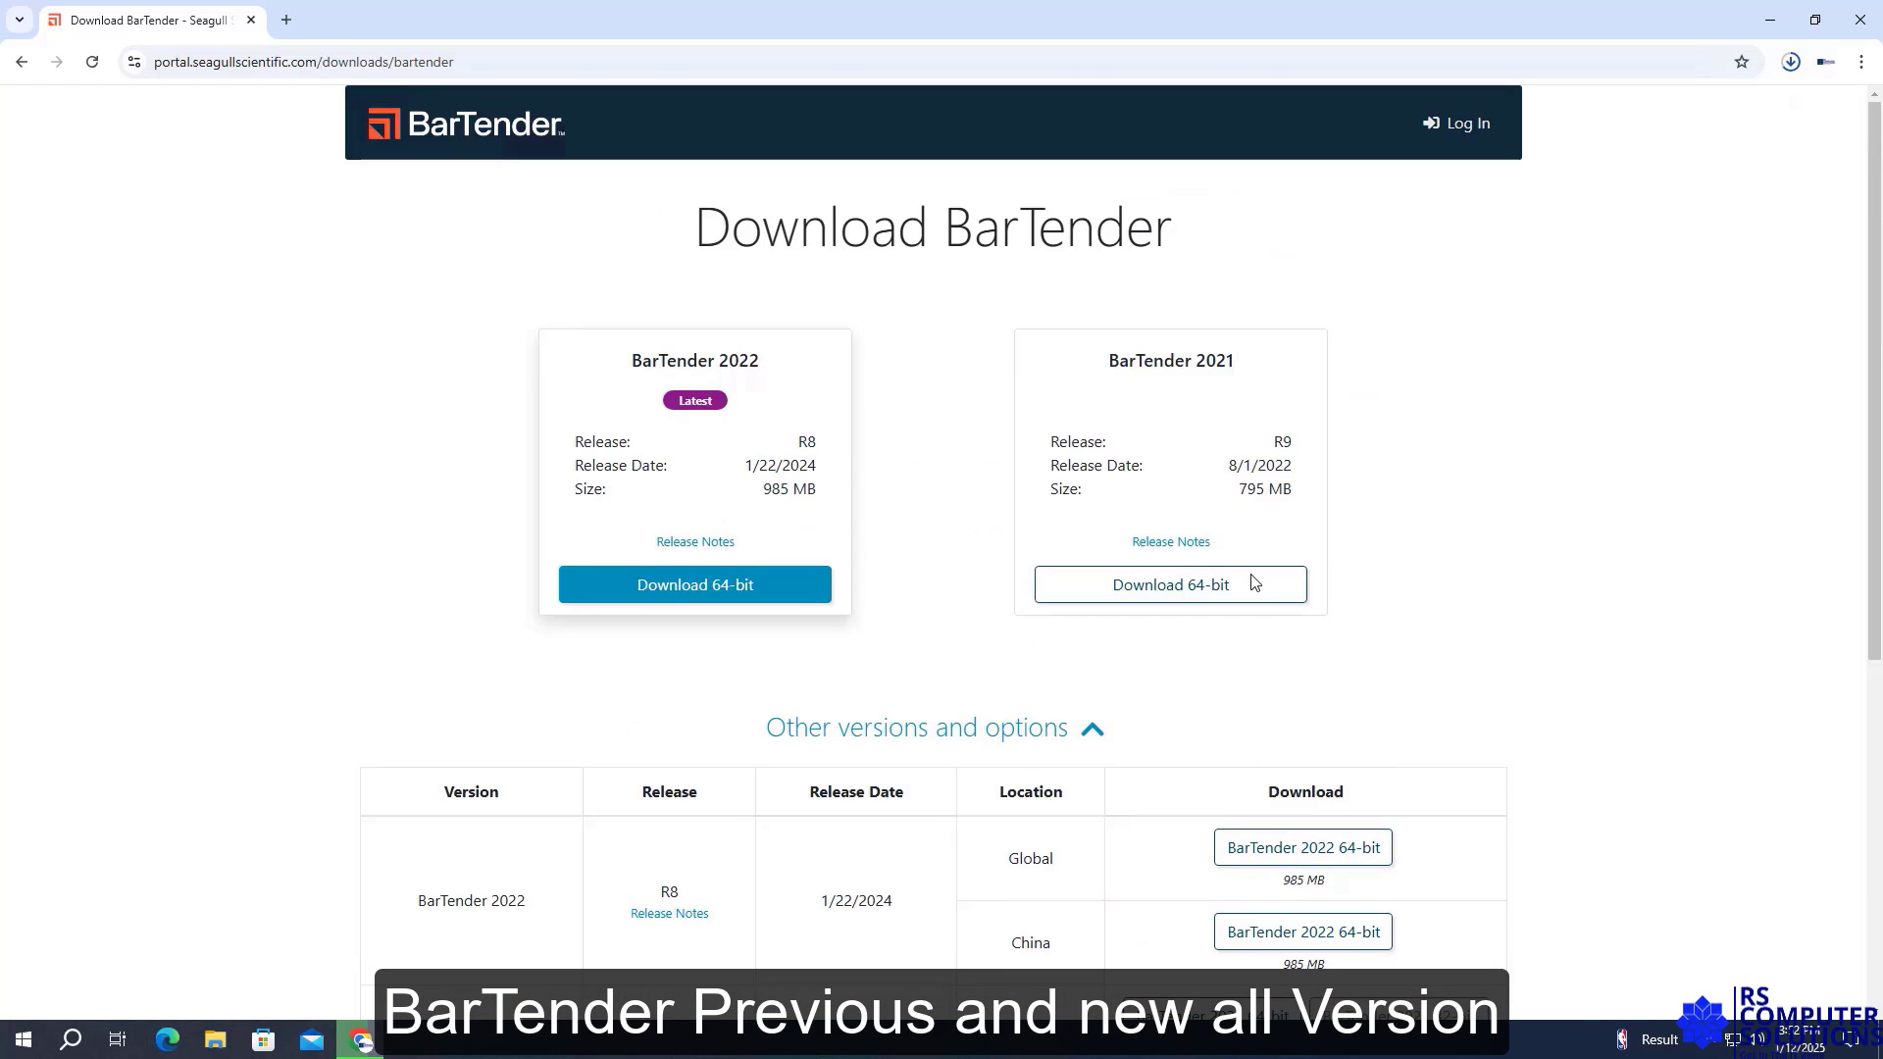
click(1789, 61)
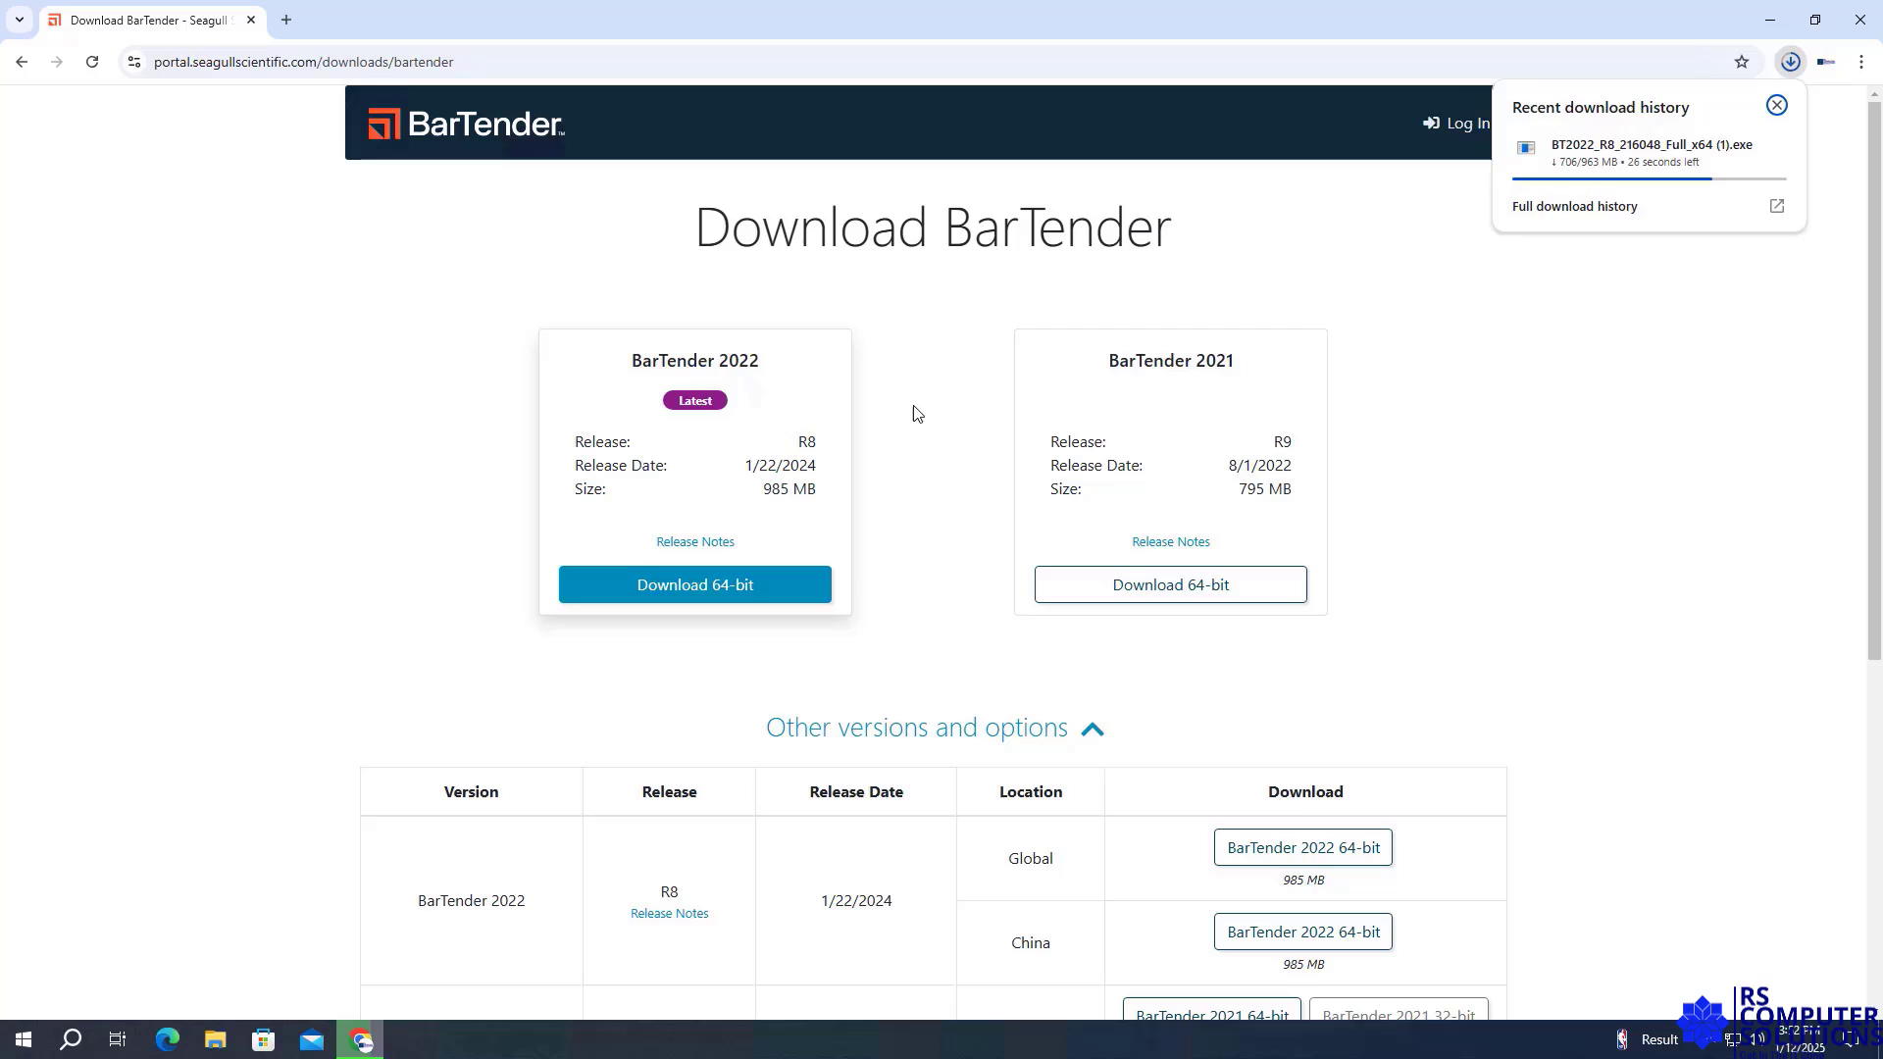
scroll(down, 3)
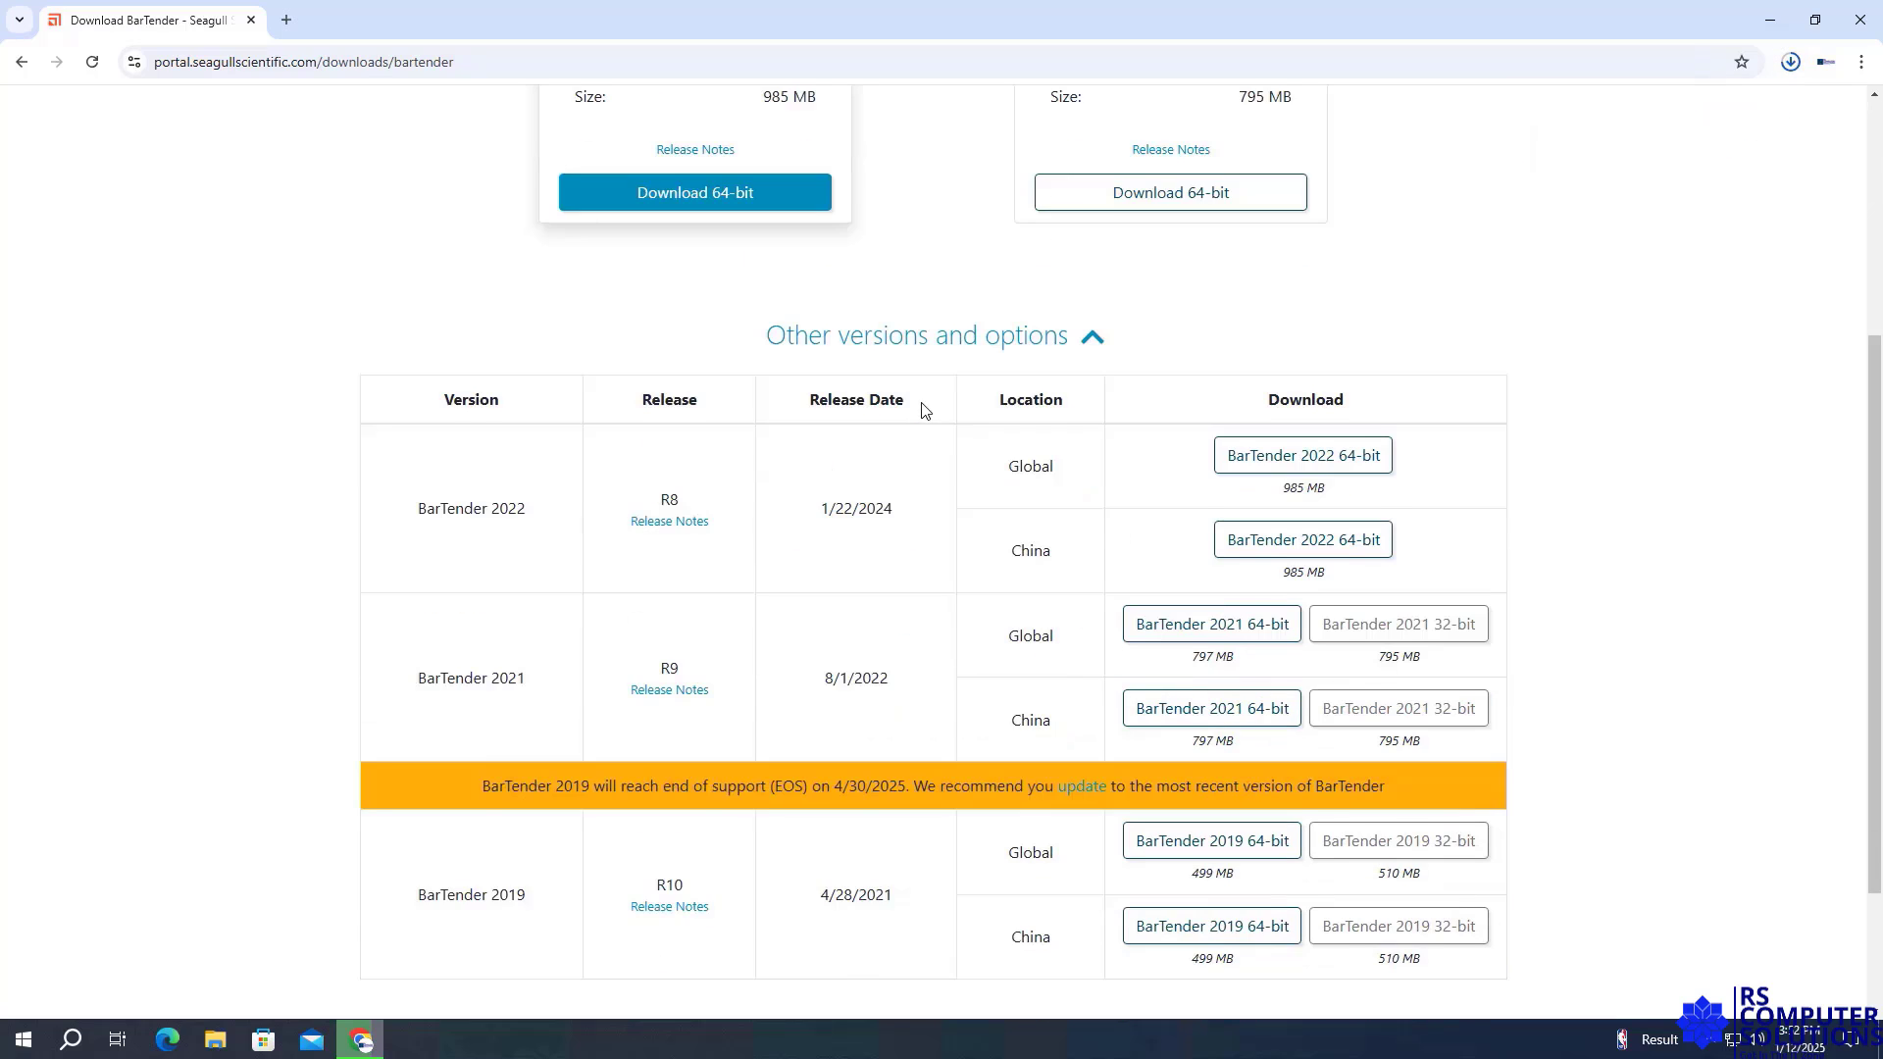
scroll(down, 3)
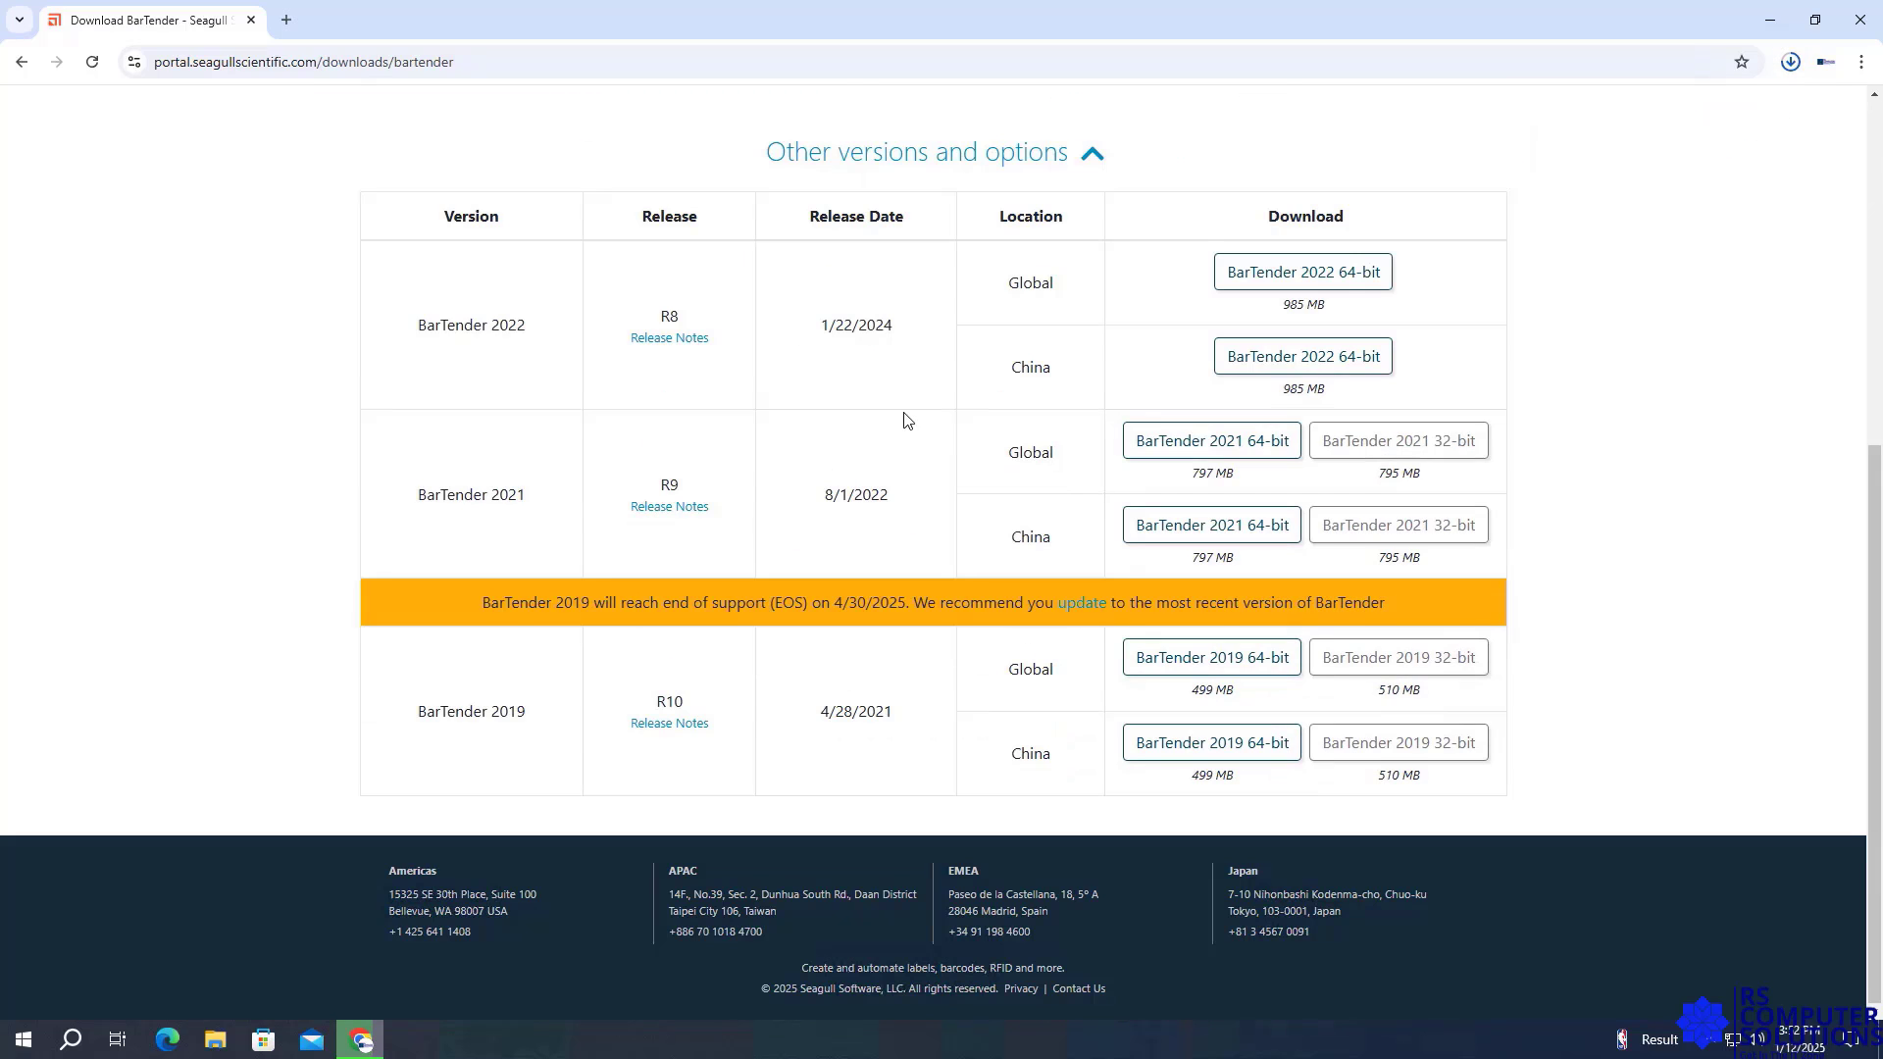
mouse_move(601, 687)
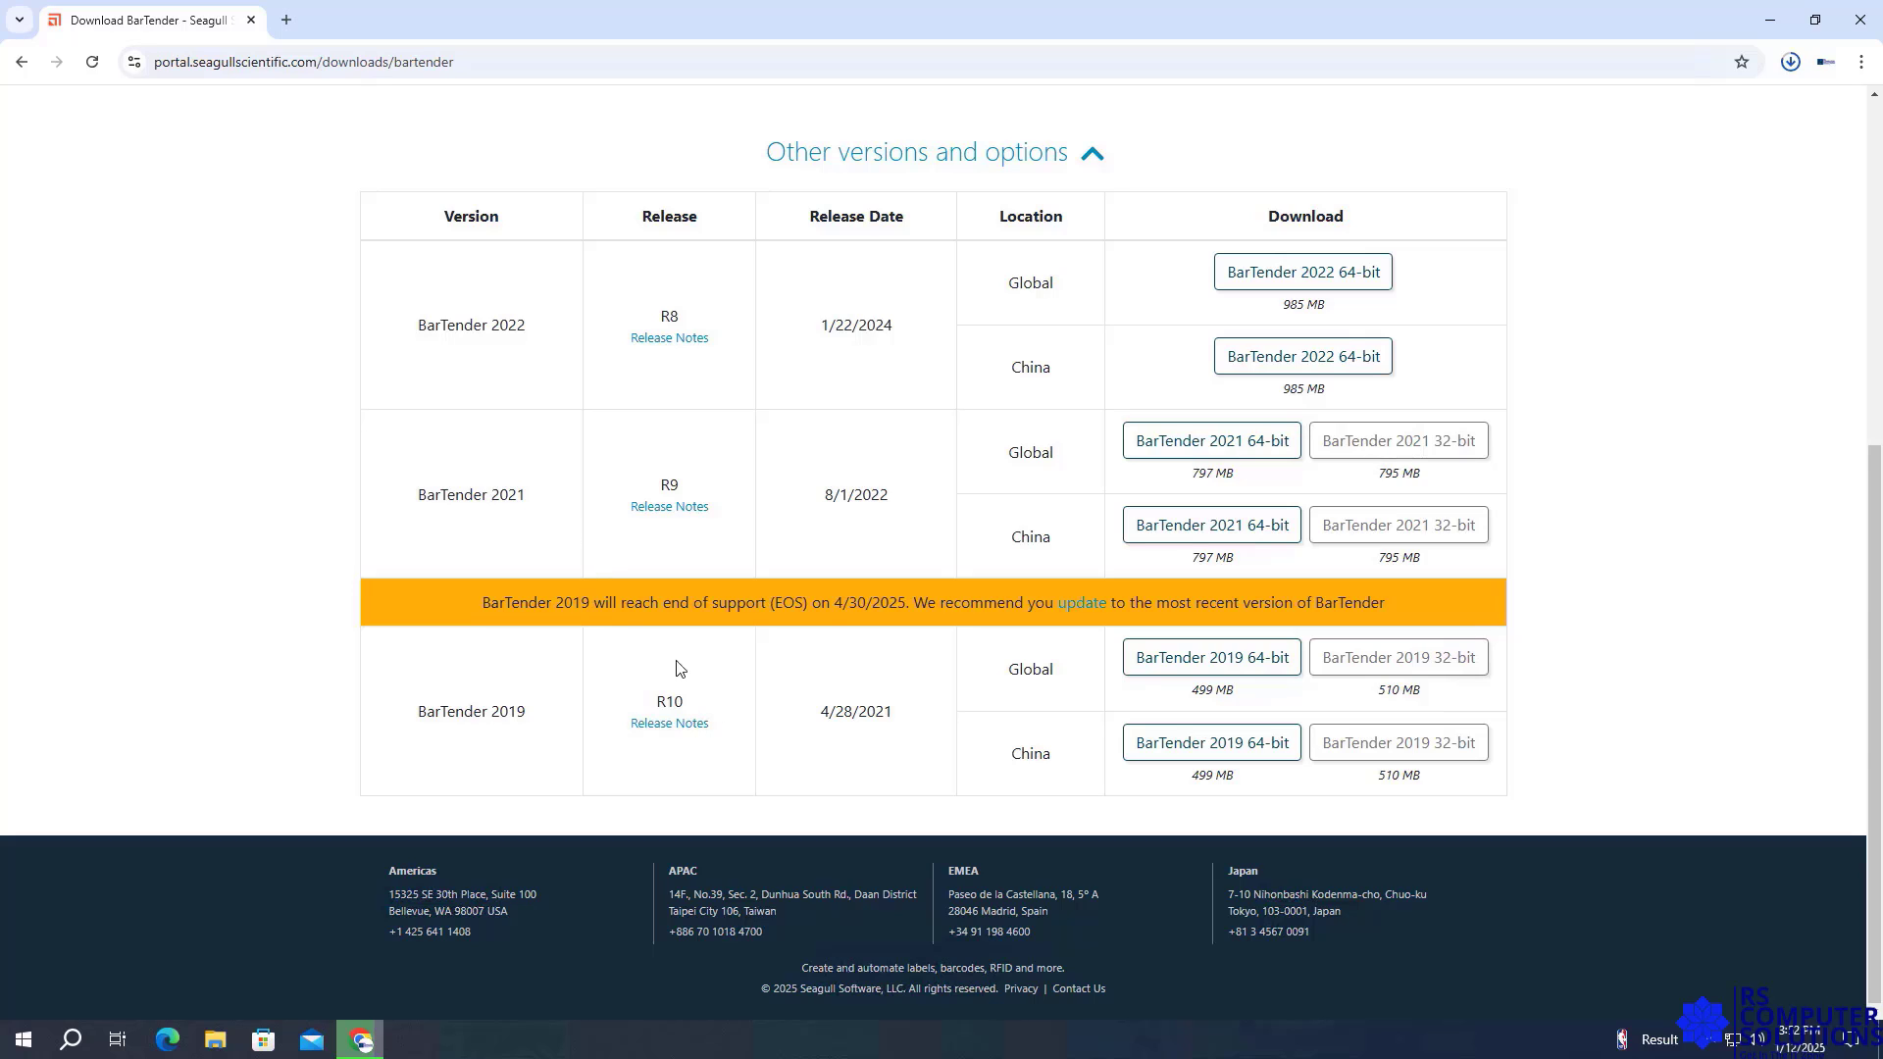
mouse_move(908, 424)
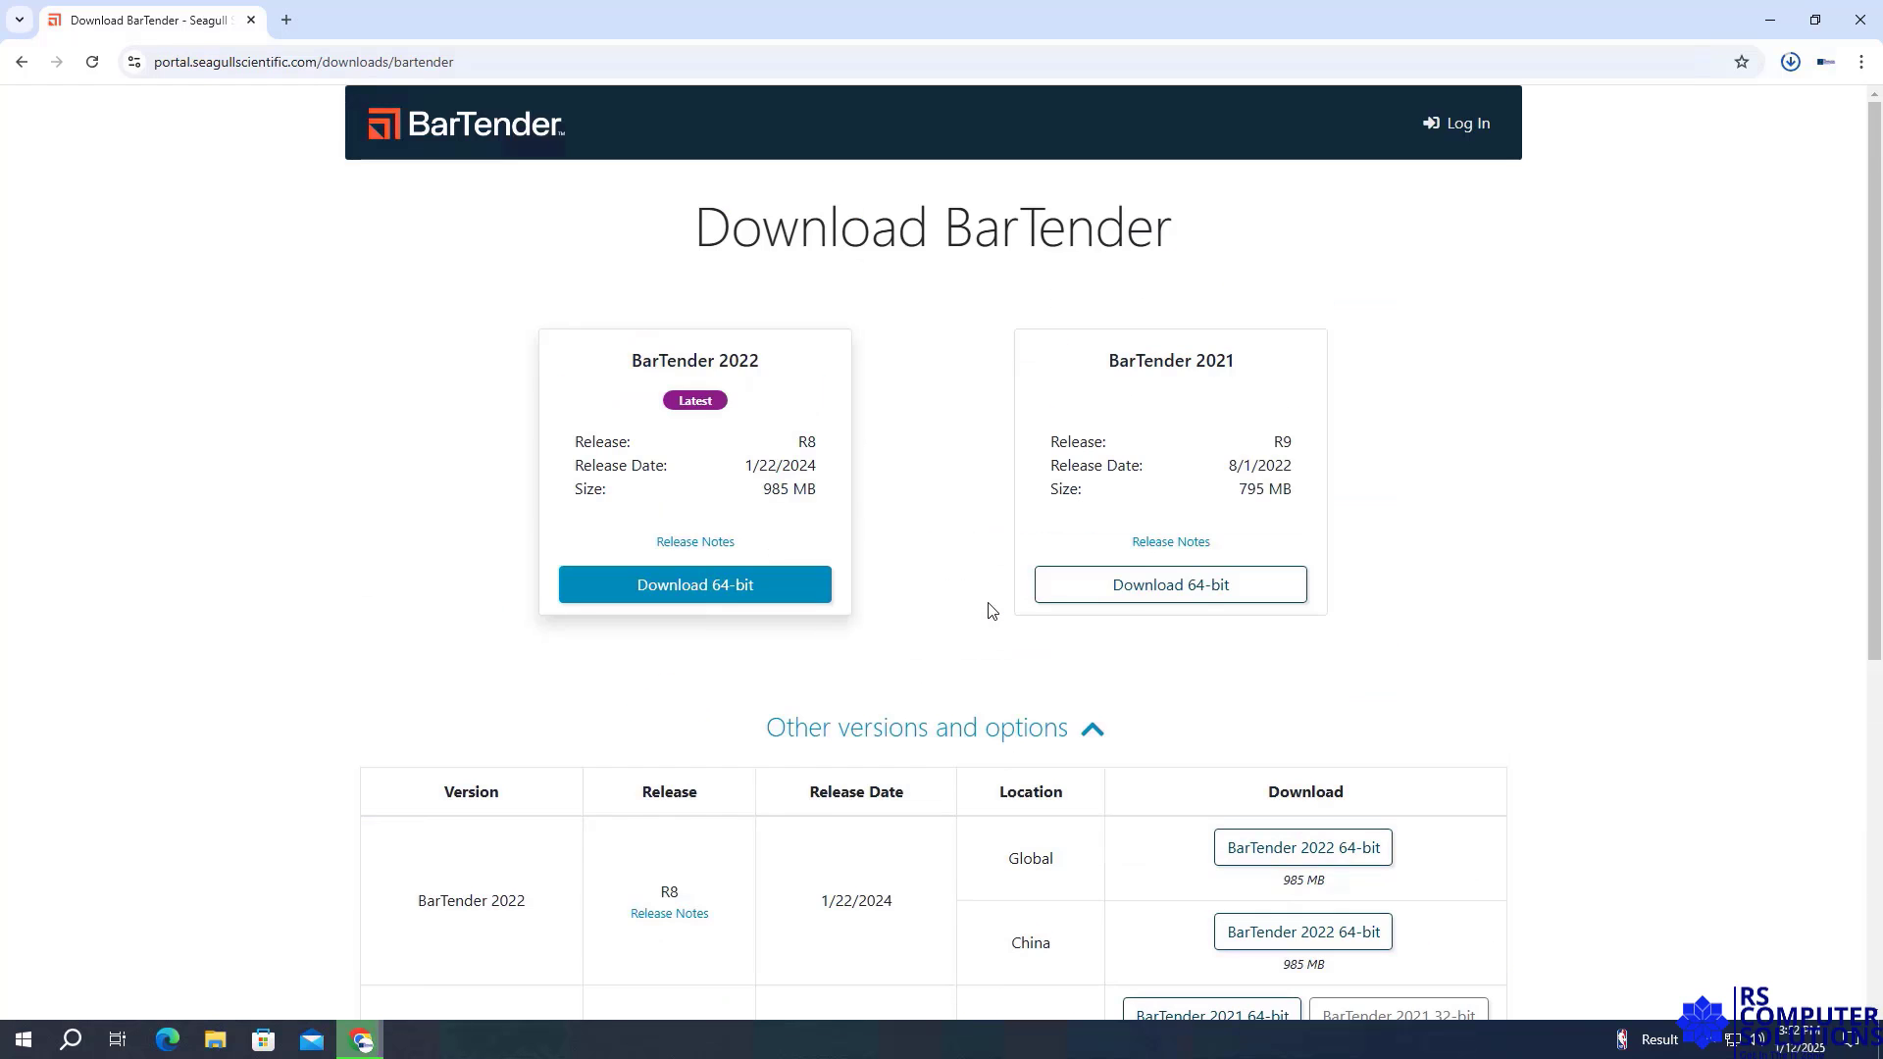
click(1788, 61)
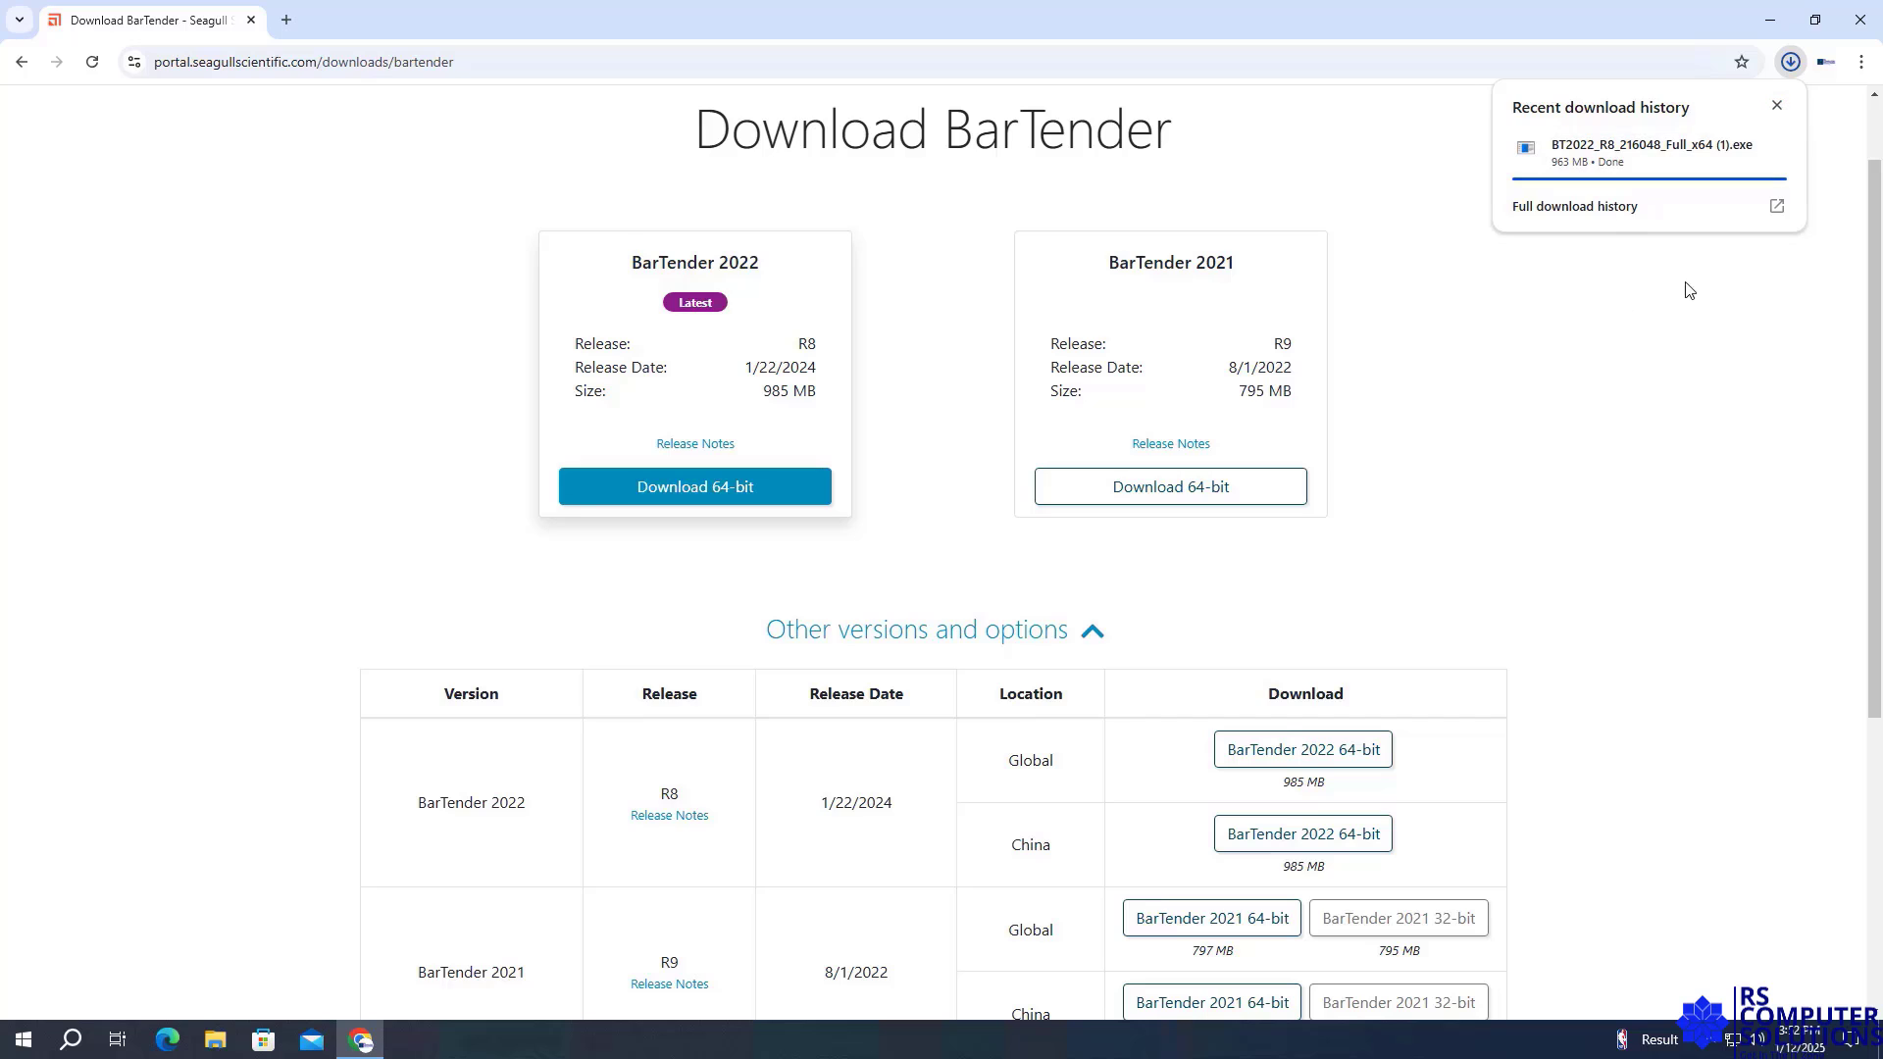
mouse_move(1761, 312)
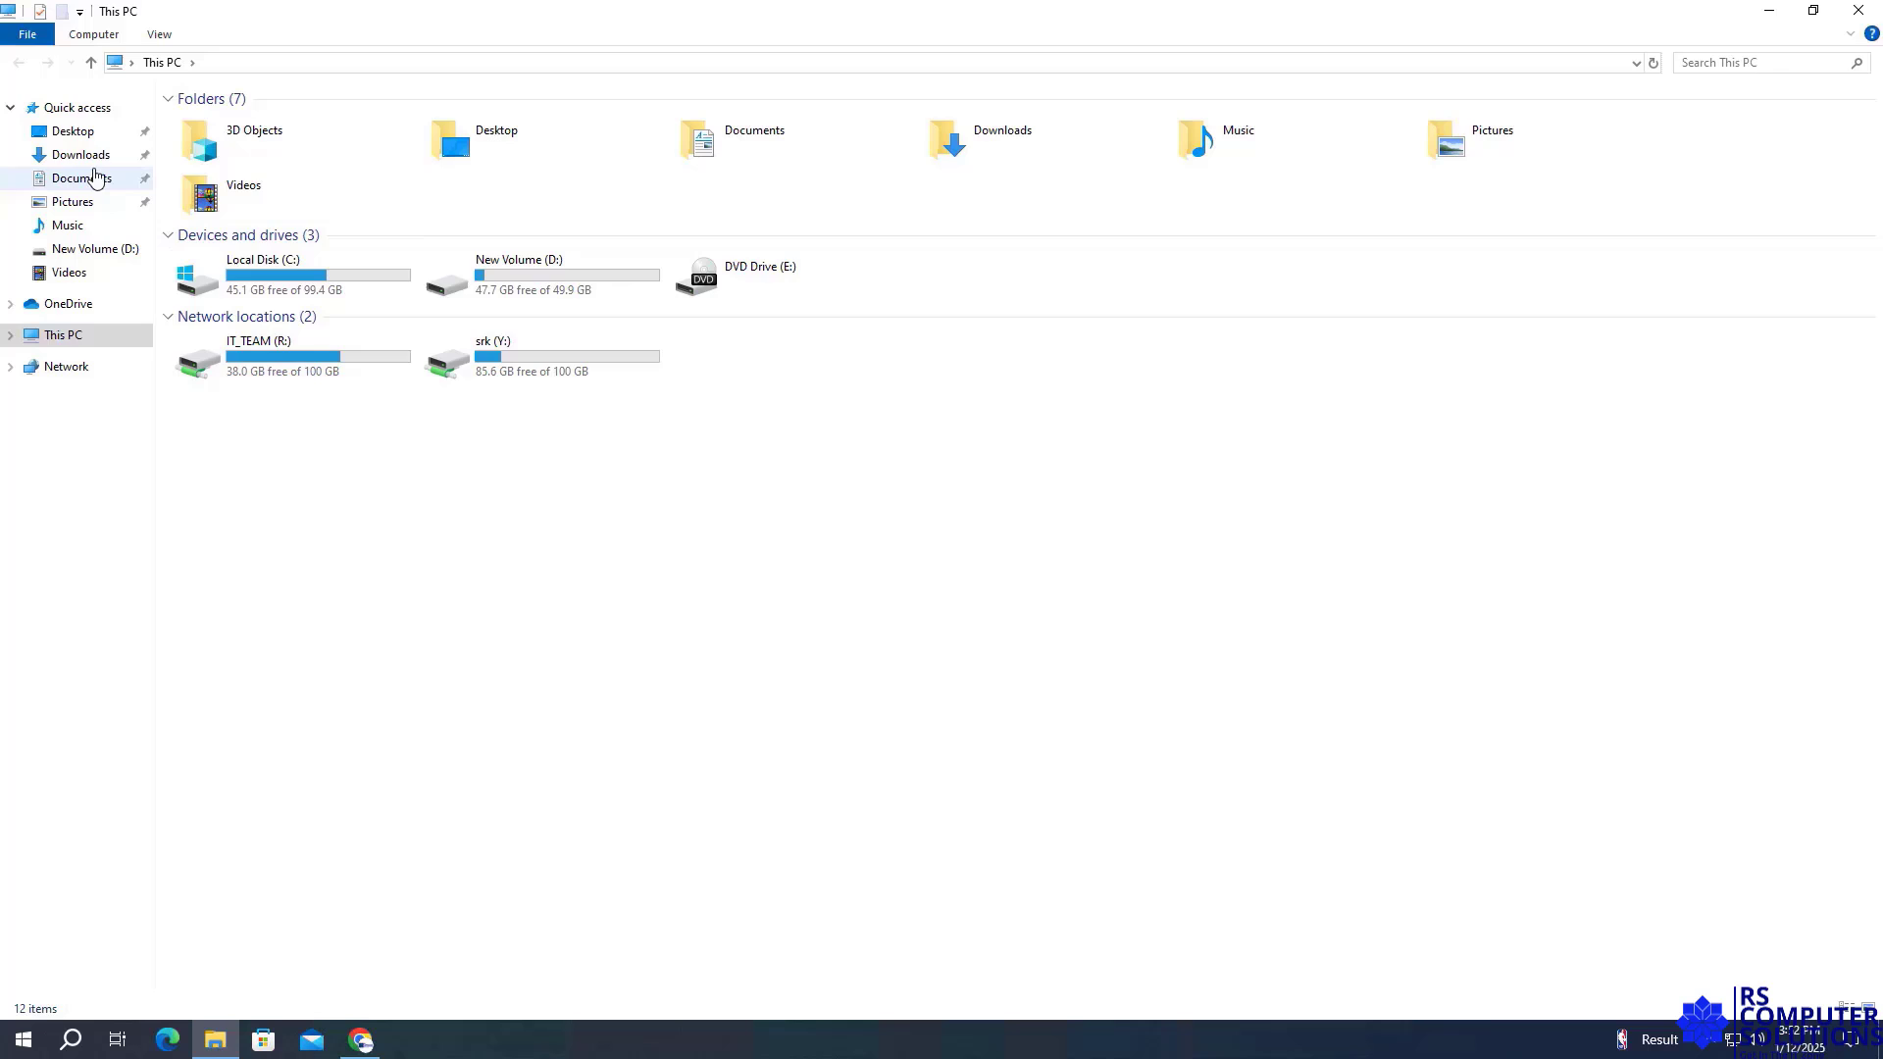
Run the BT2022 installer from the Downloads folder and allow it through User Account Control
click(80, 153)
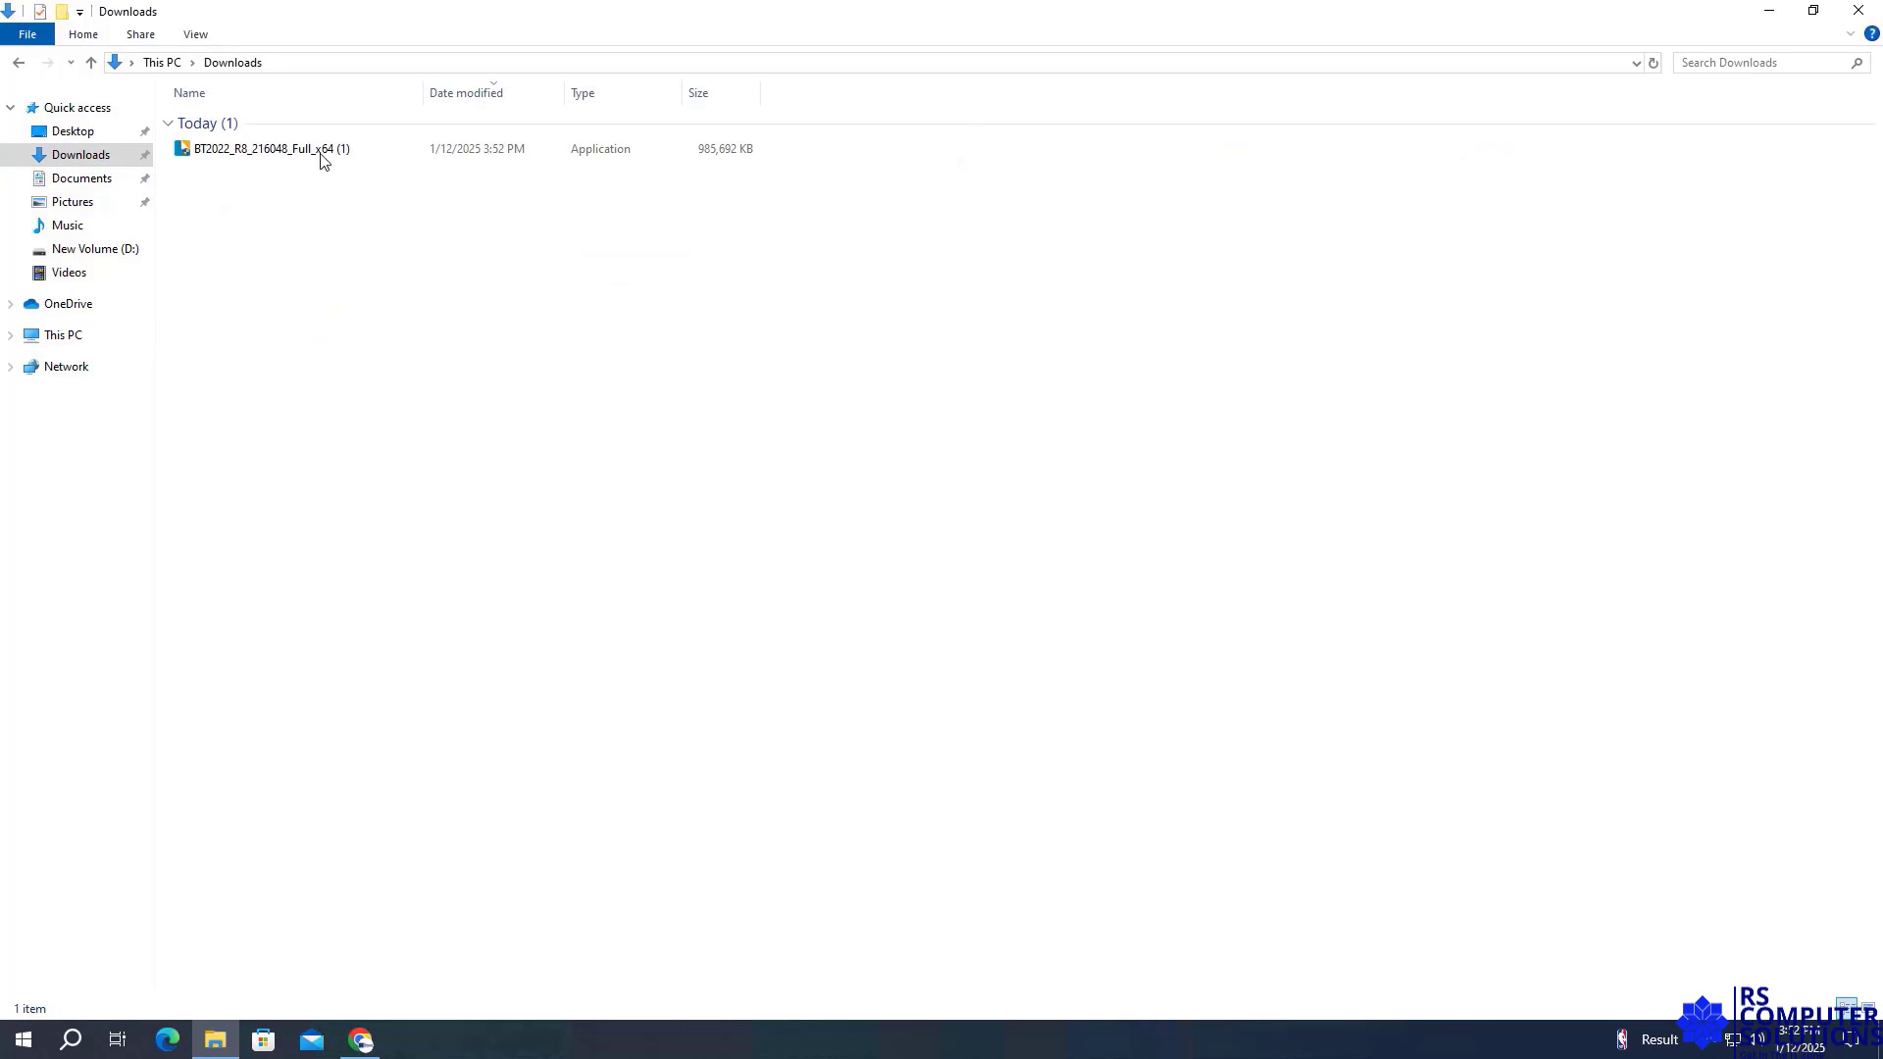
click(269, 148)
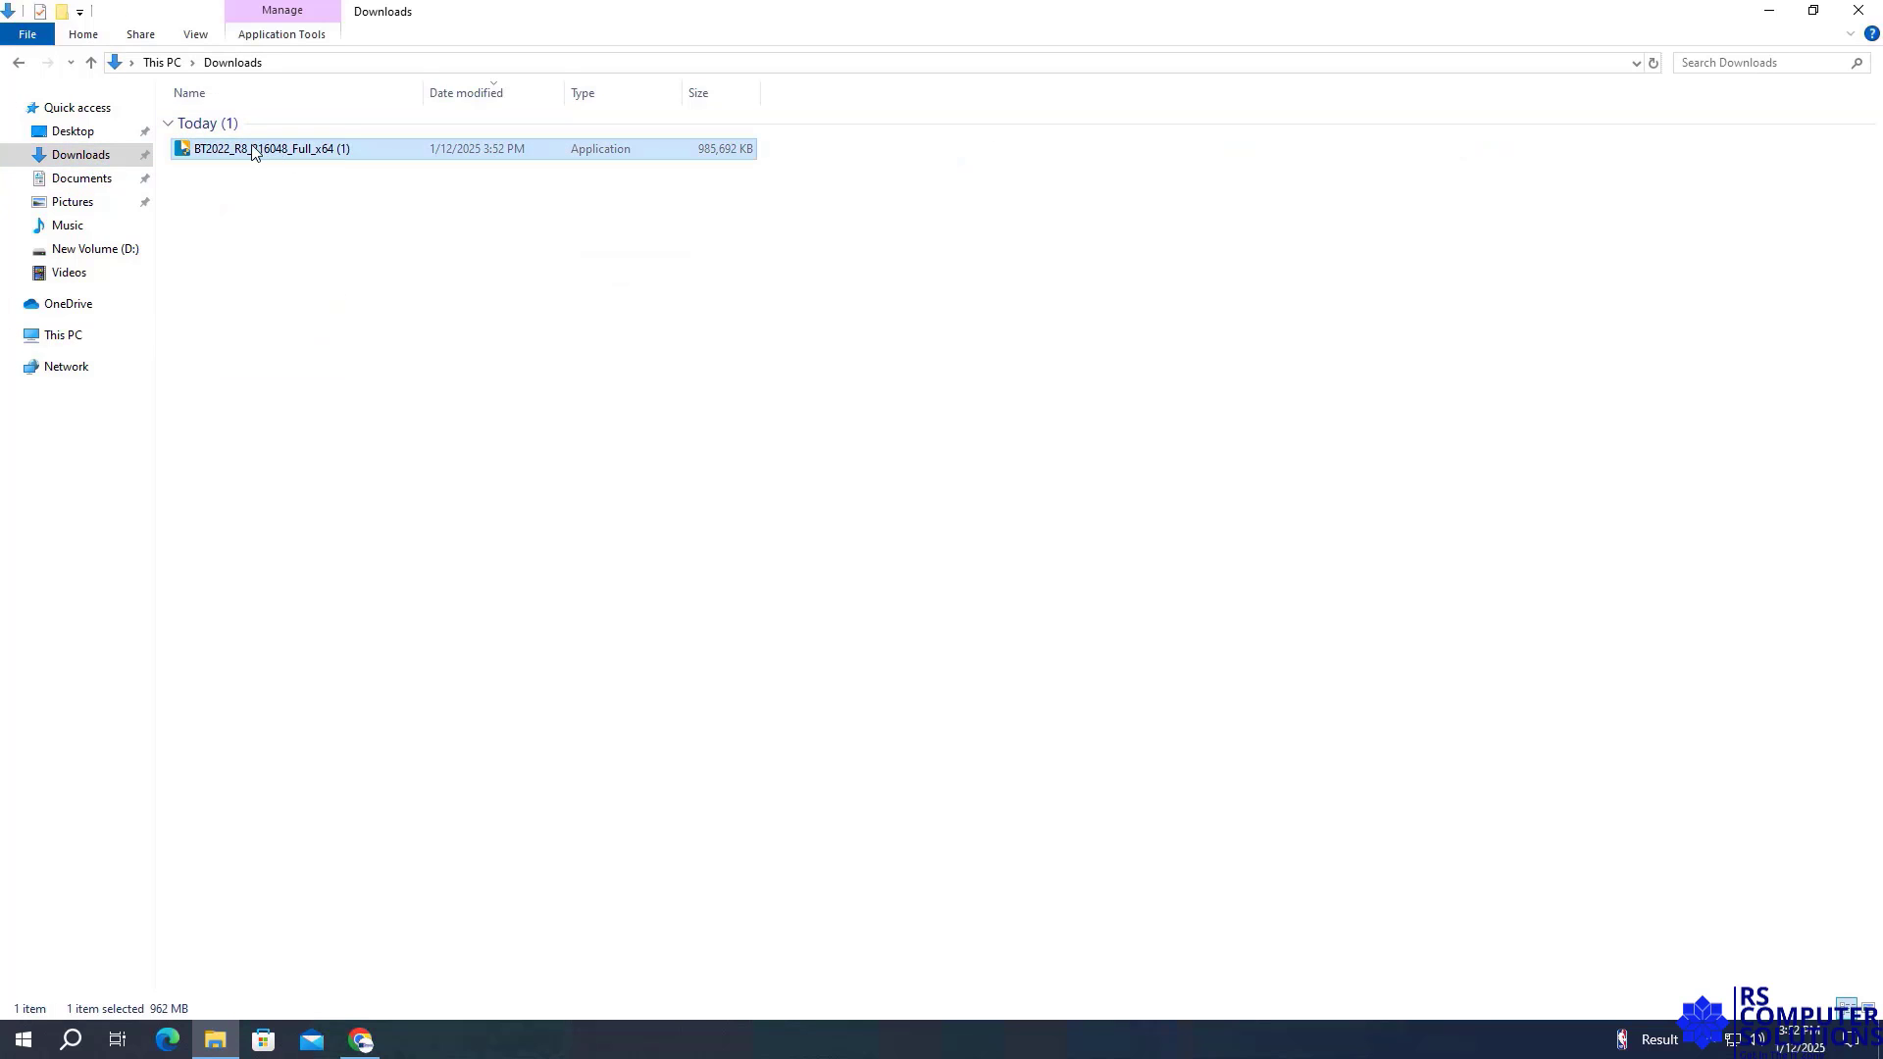
right_click(266, 147)
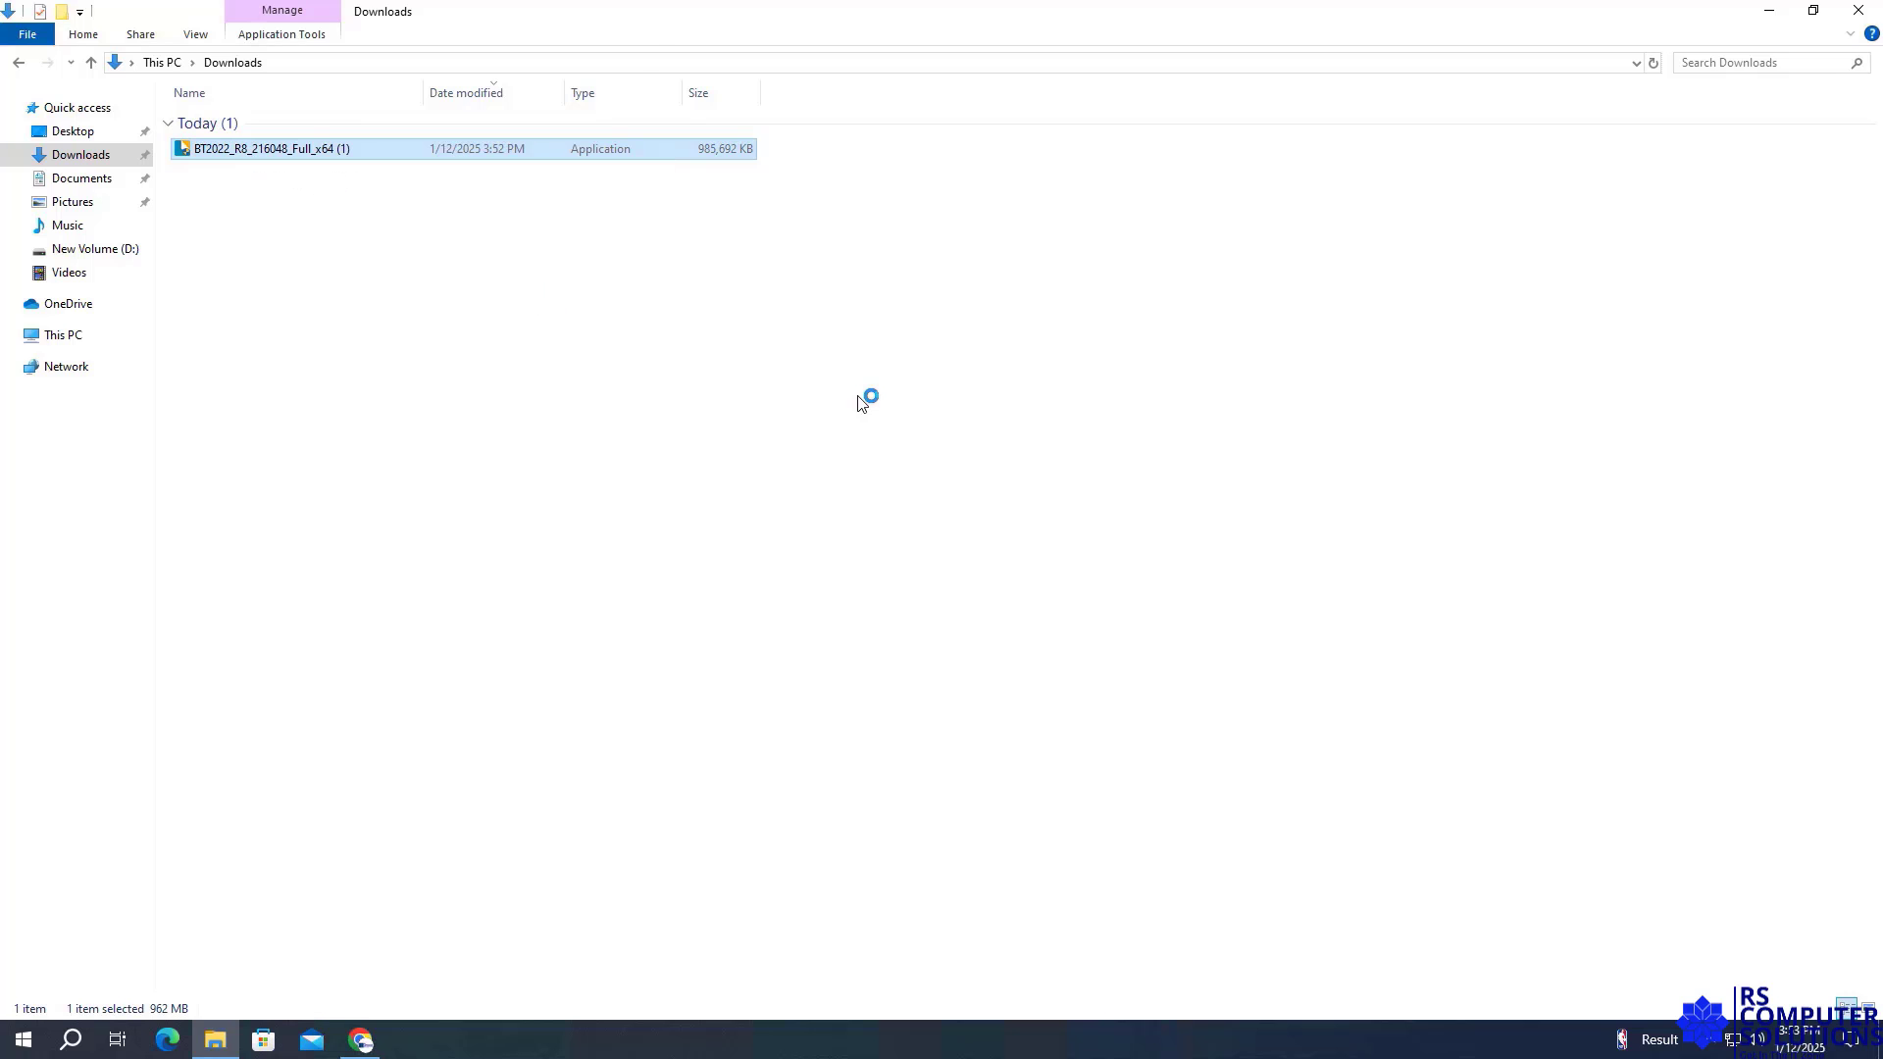
double_click(269, 147)
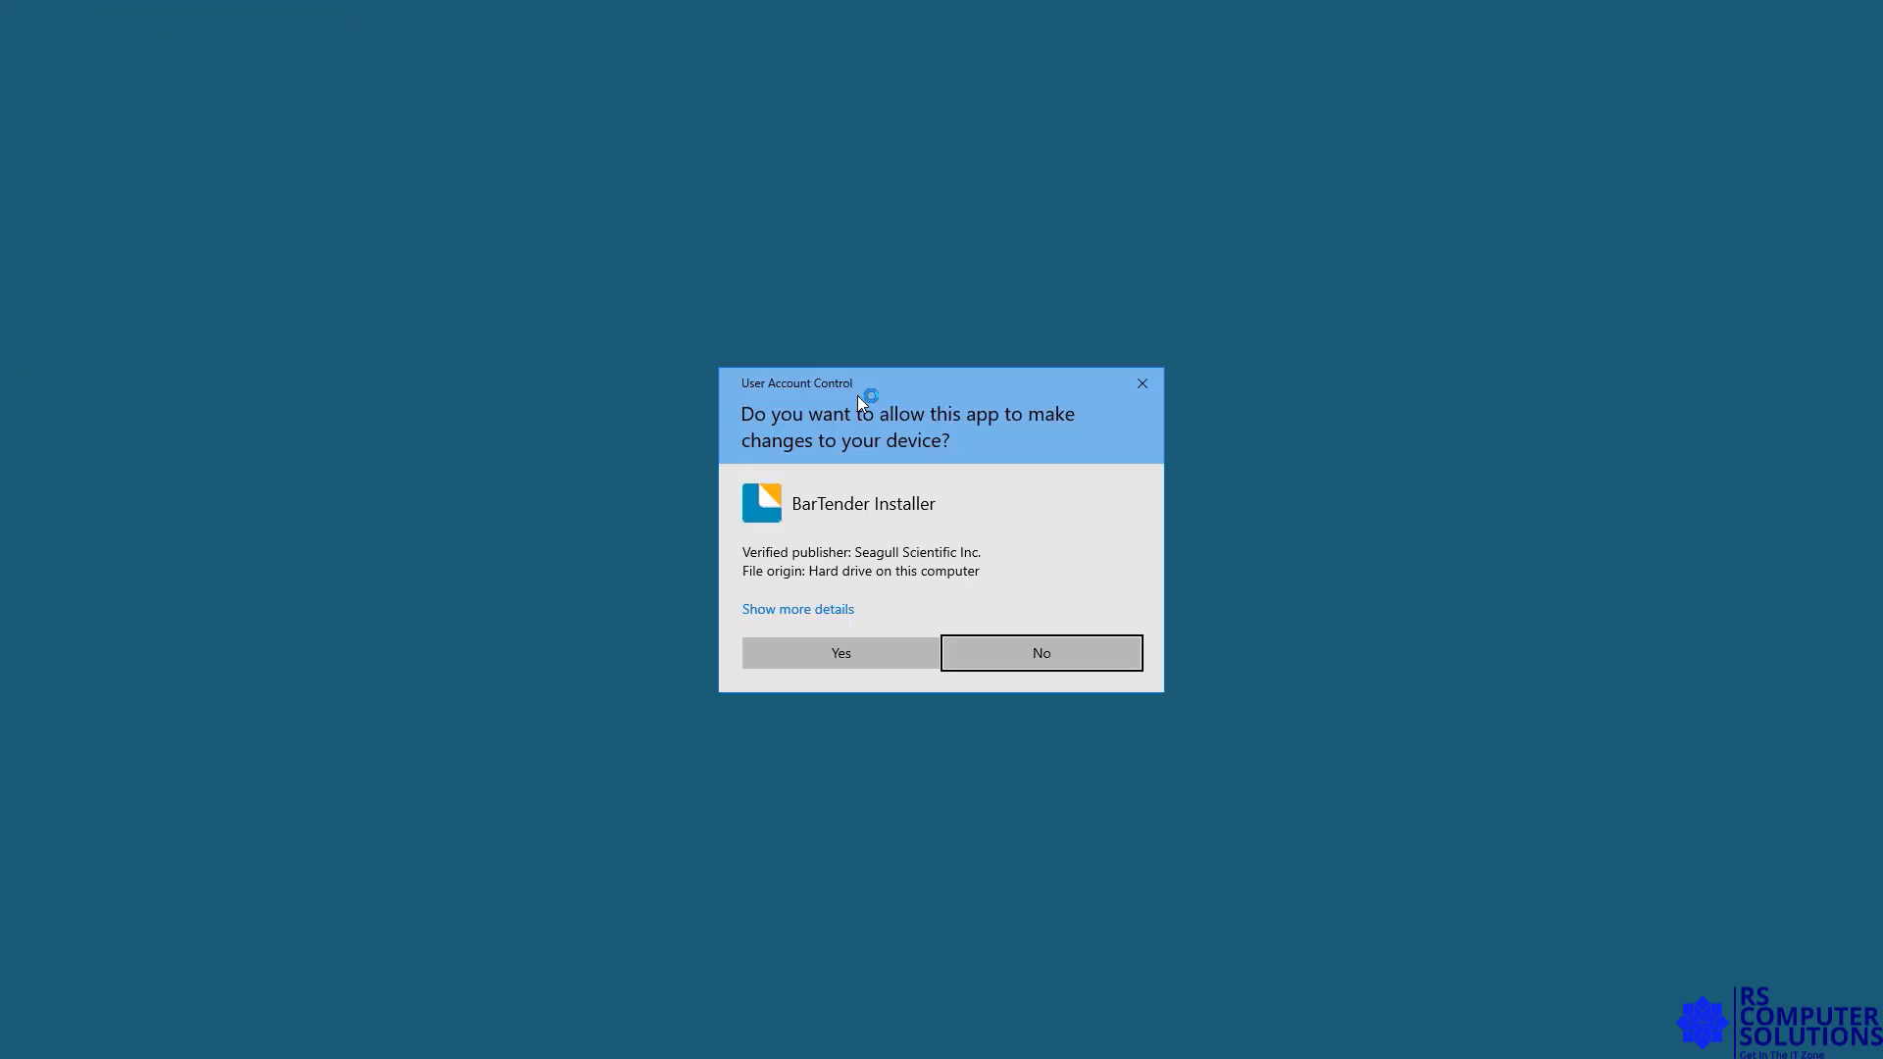
click(1039, 651)
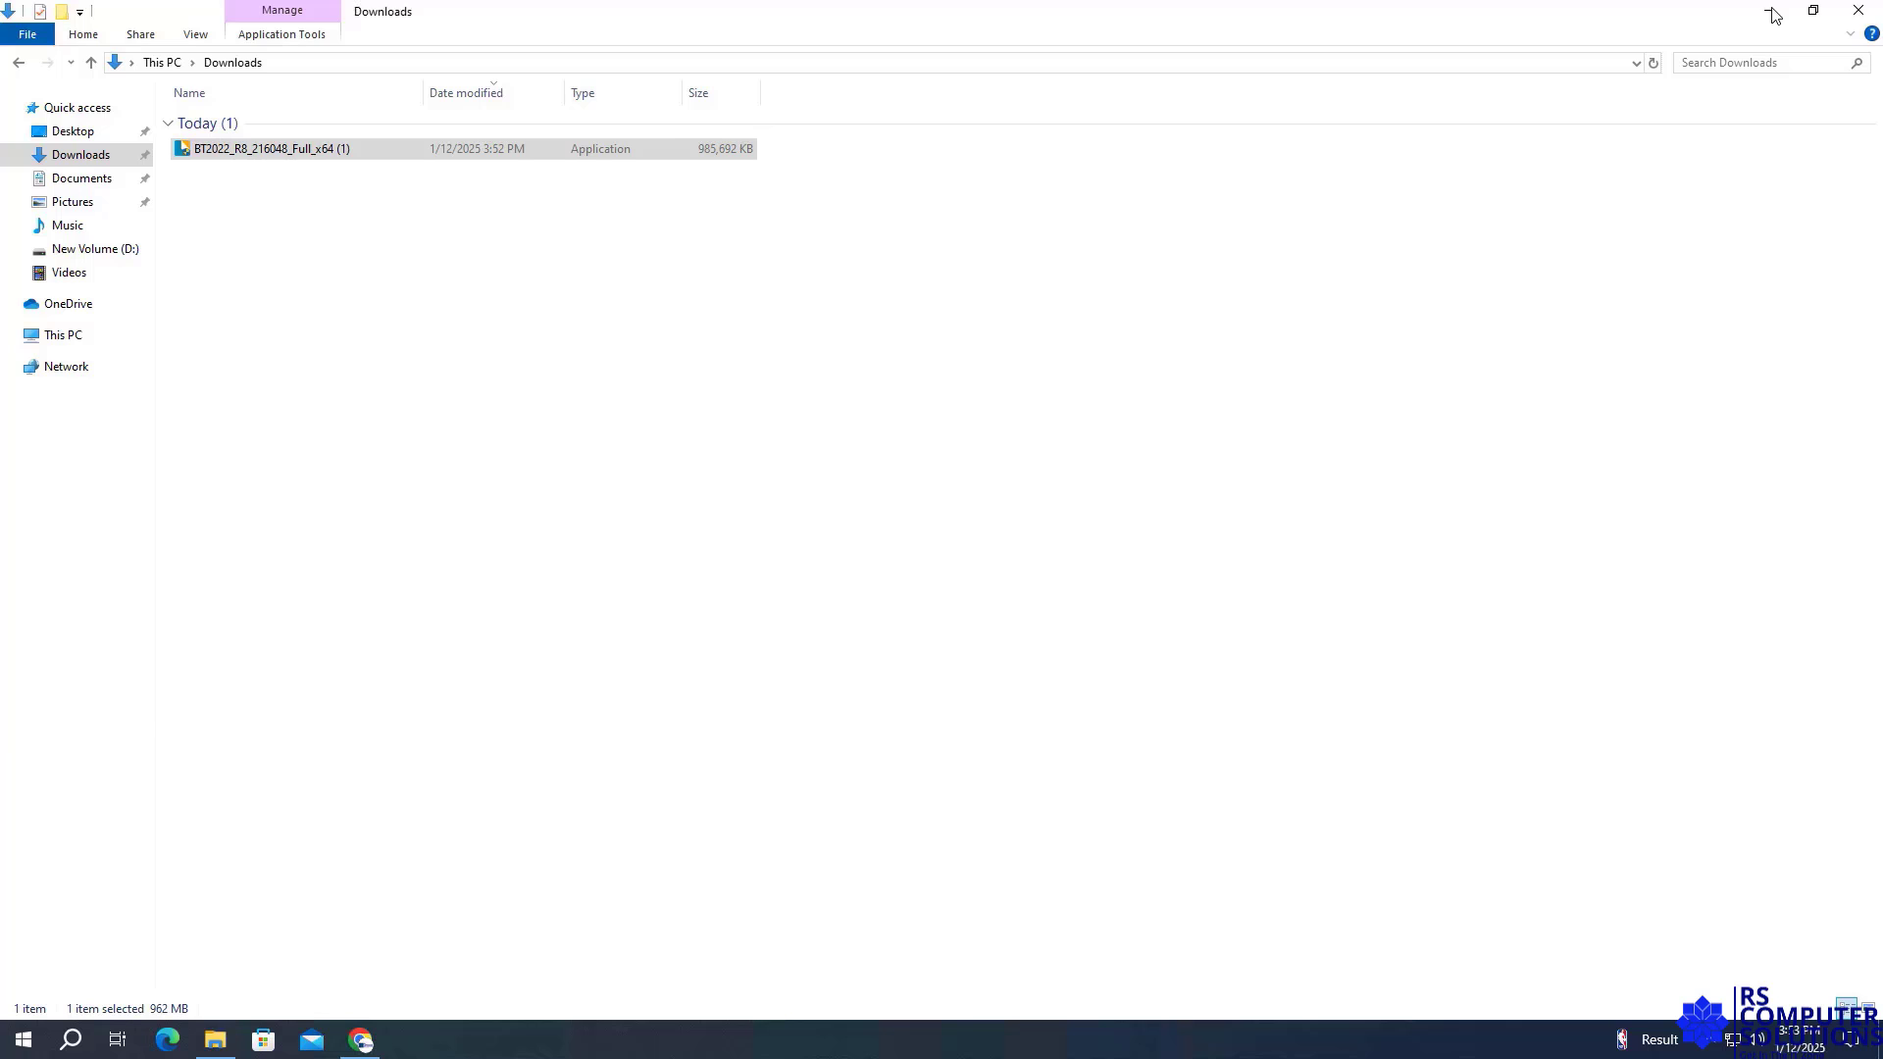
Accept the License Agreement, enable advanced installation options and proceed with setup
click(1857, 11)
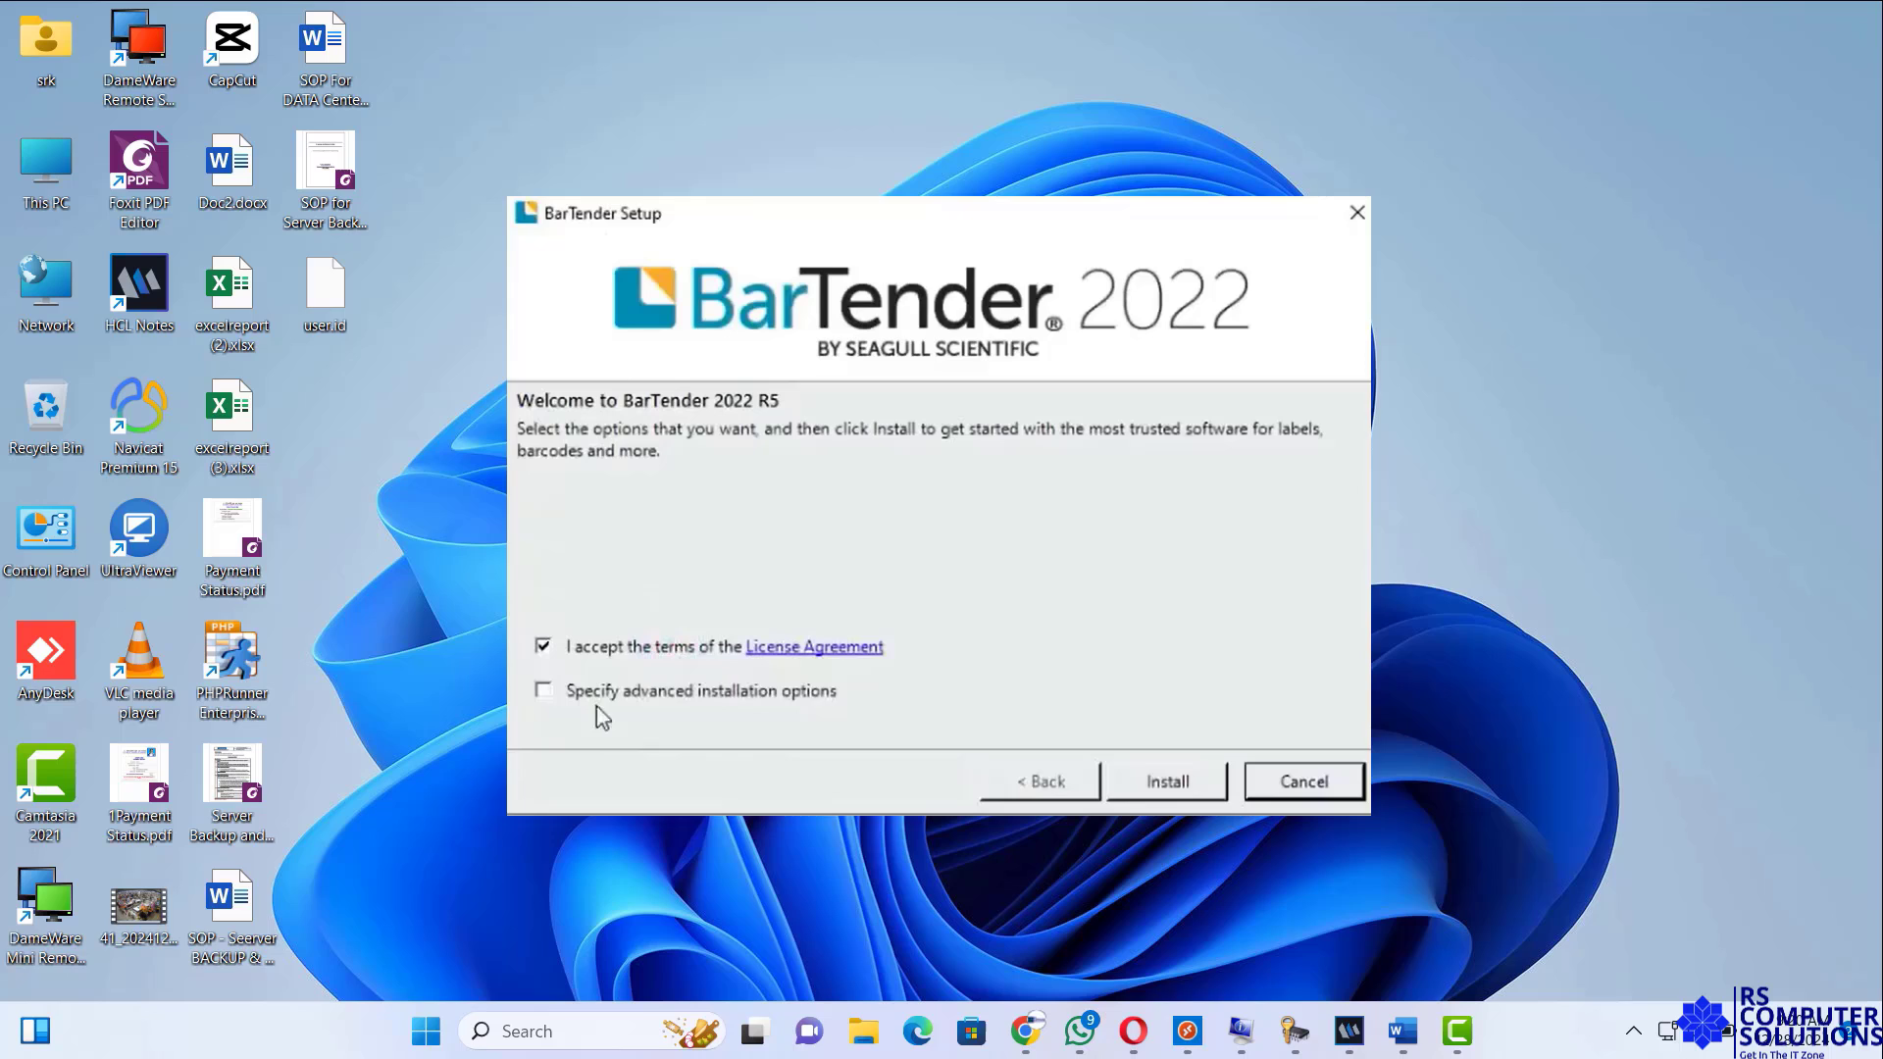
click(543, 688)
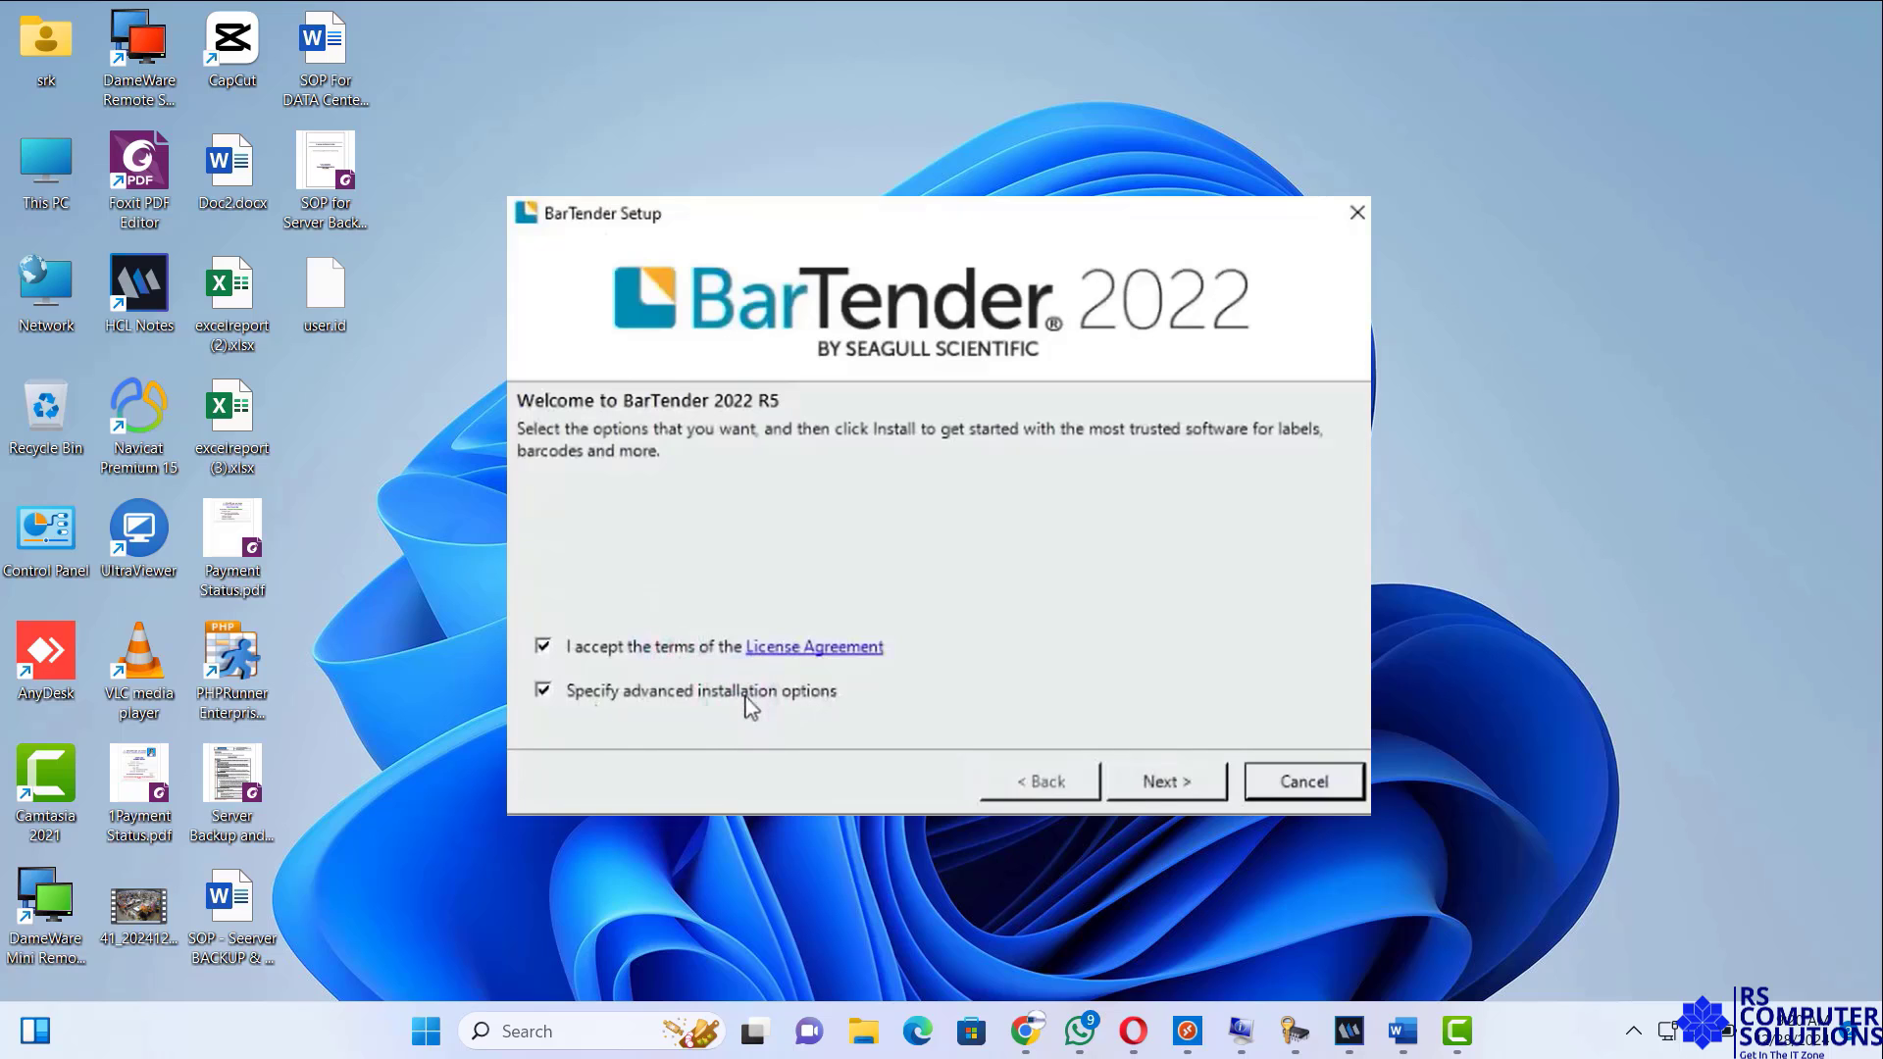
click(543, 688)
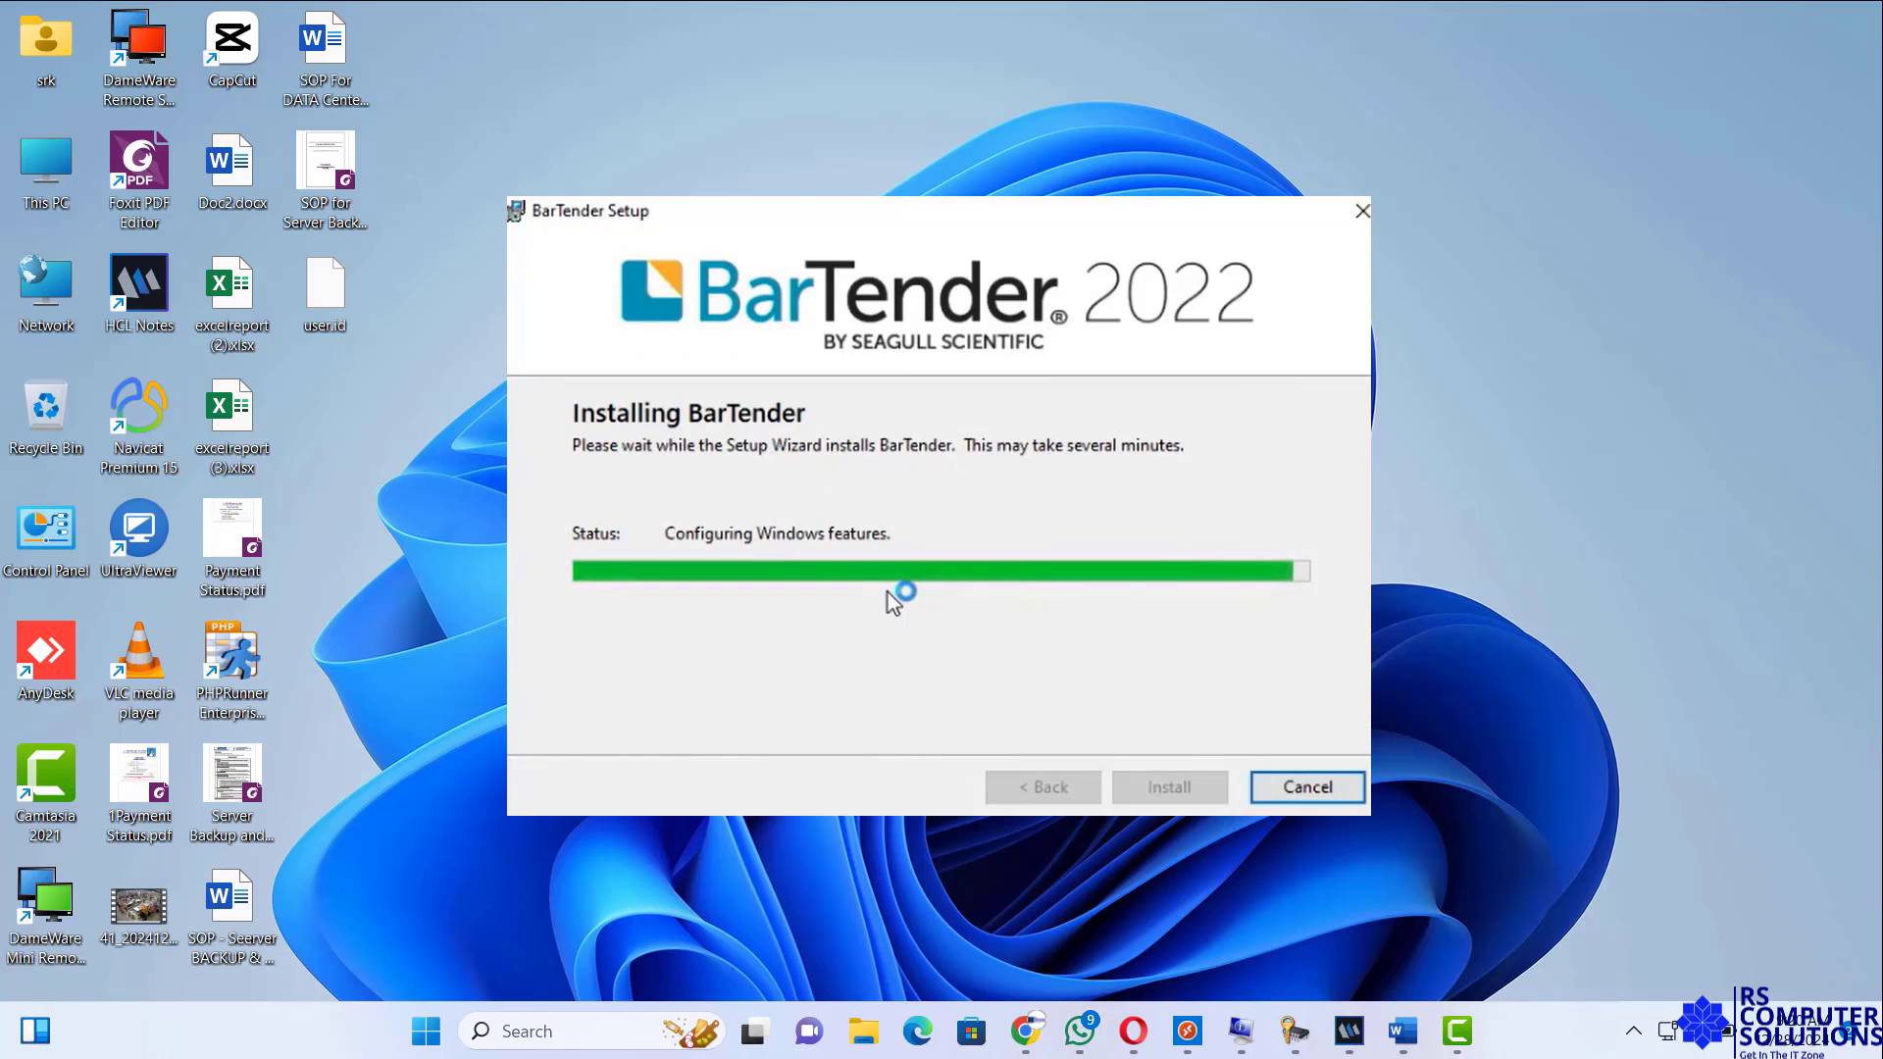
mouse_move(895, 602)
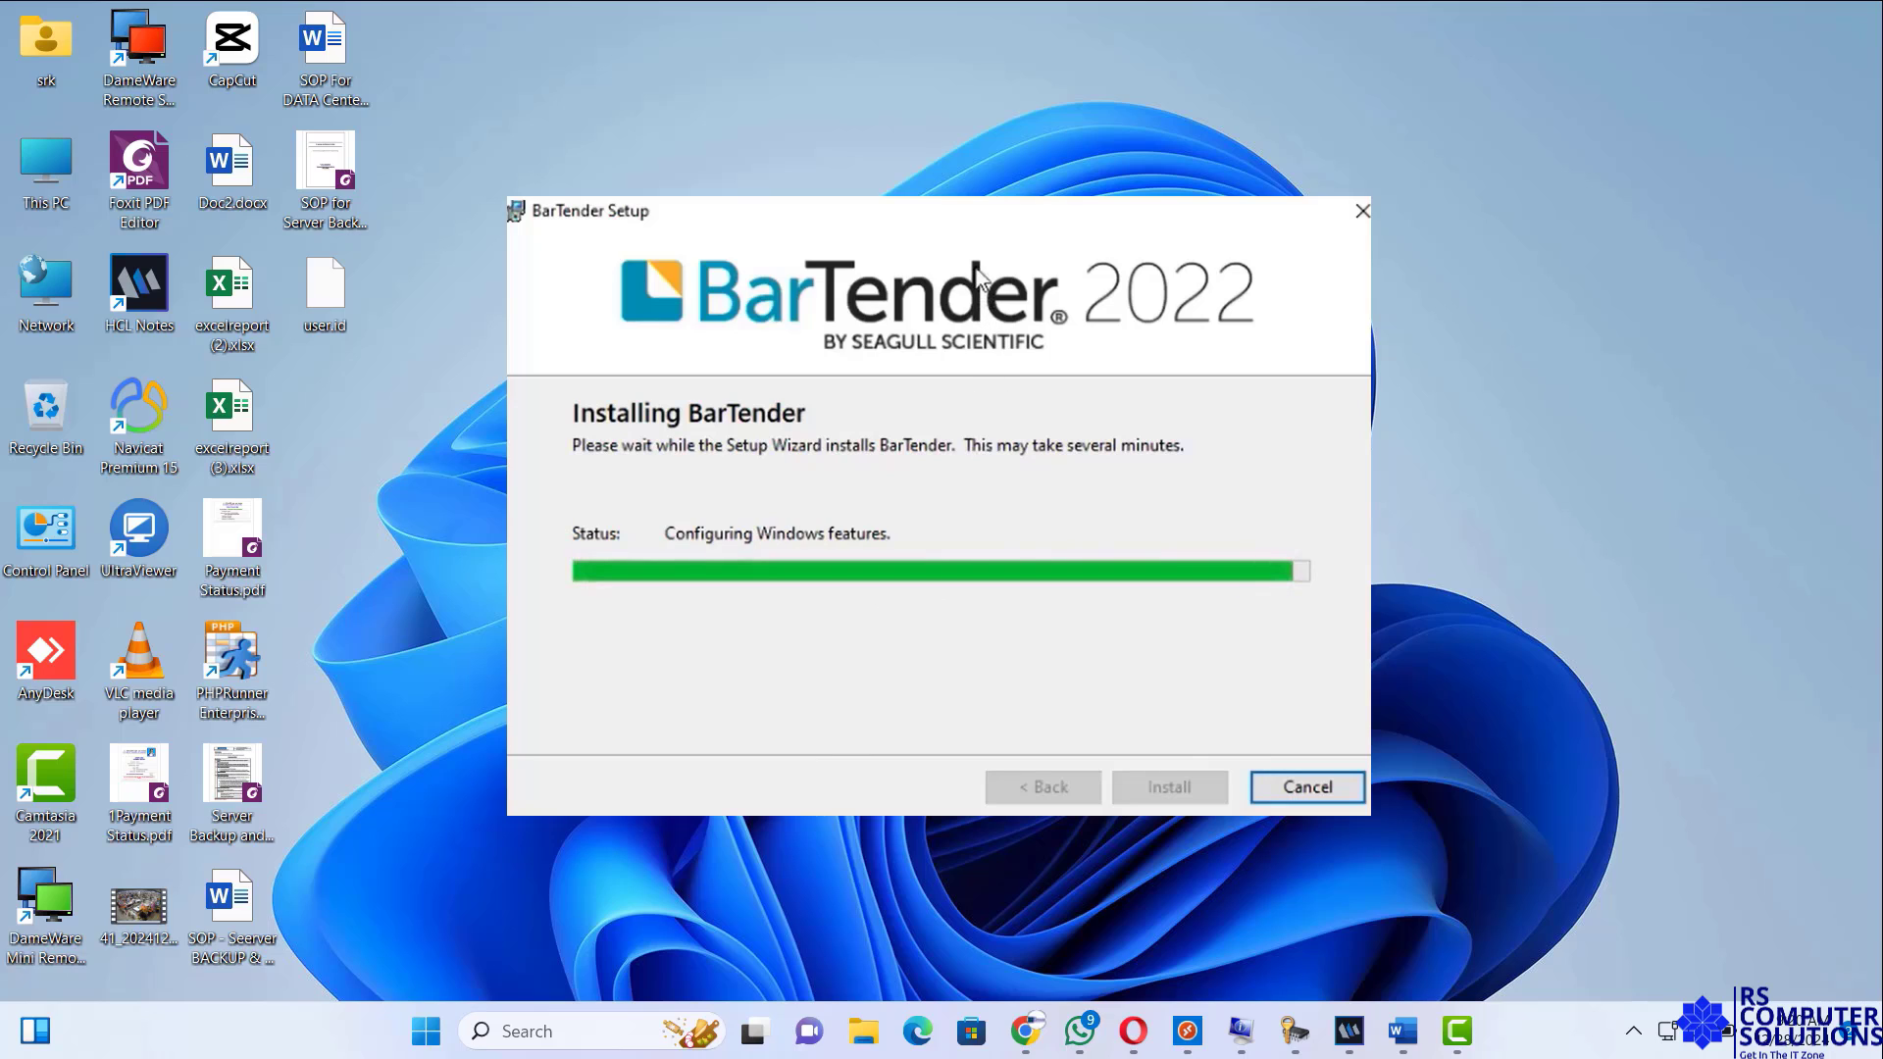
mouse_move(826, 688)
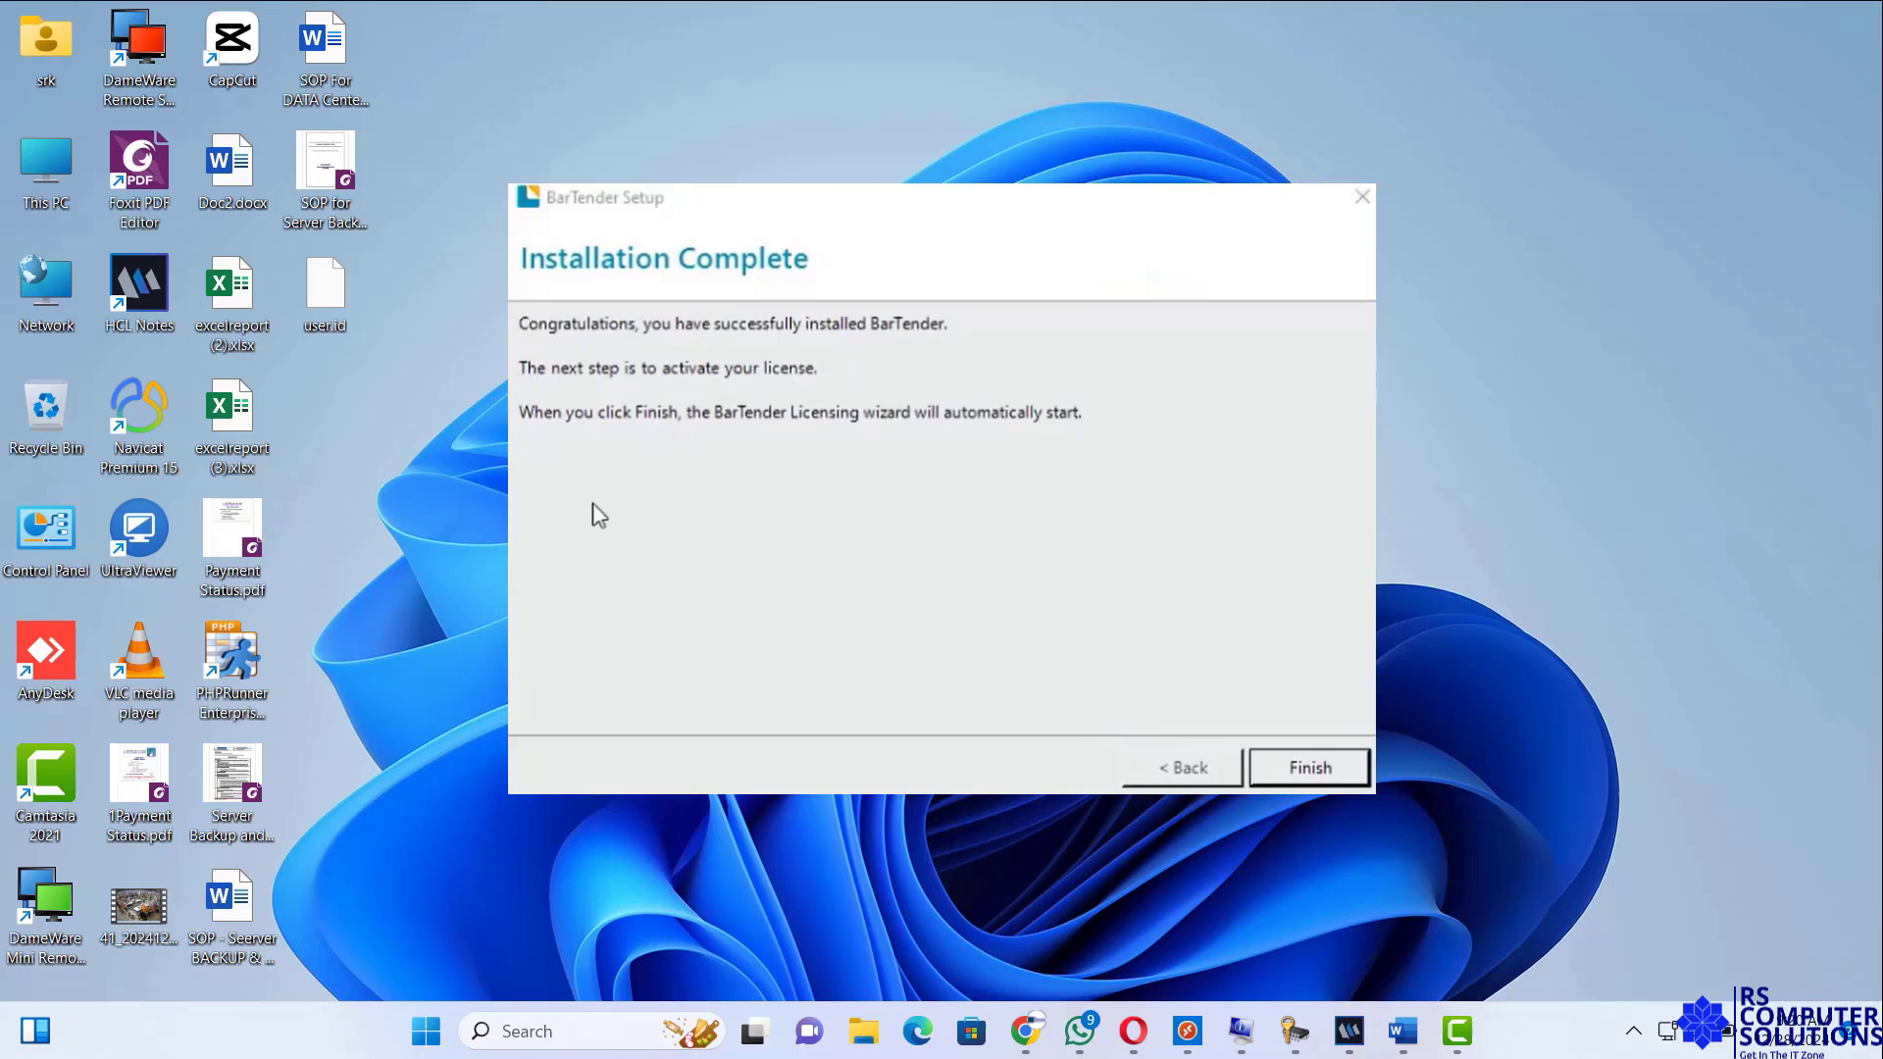
mouse_move(720, 498)
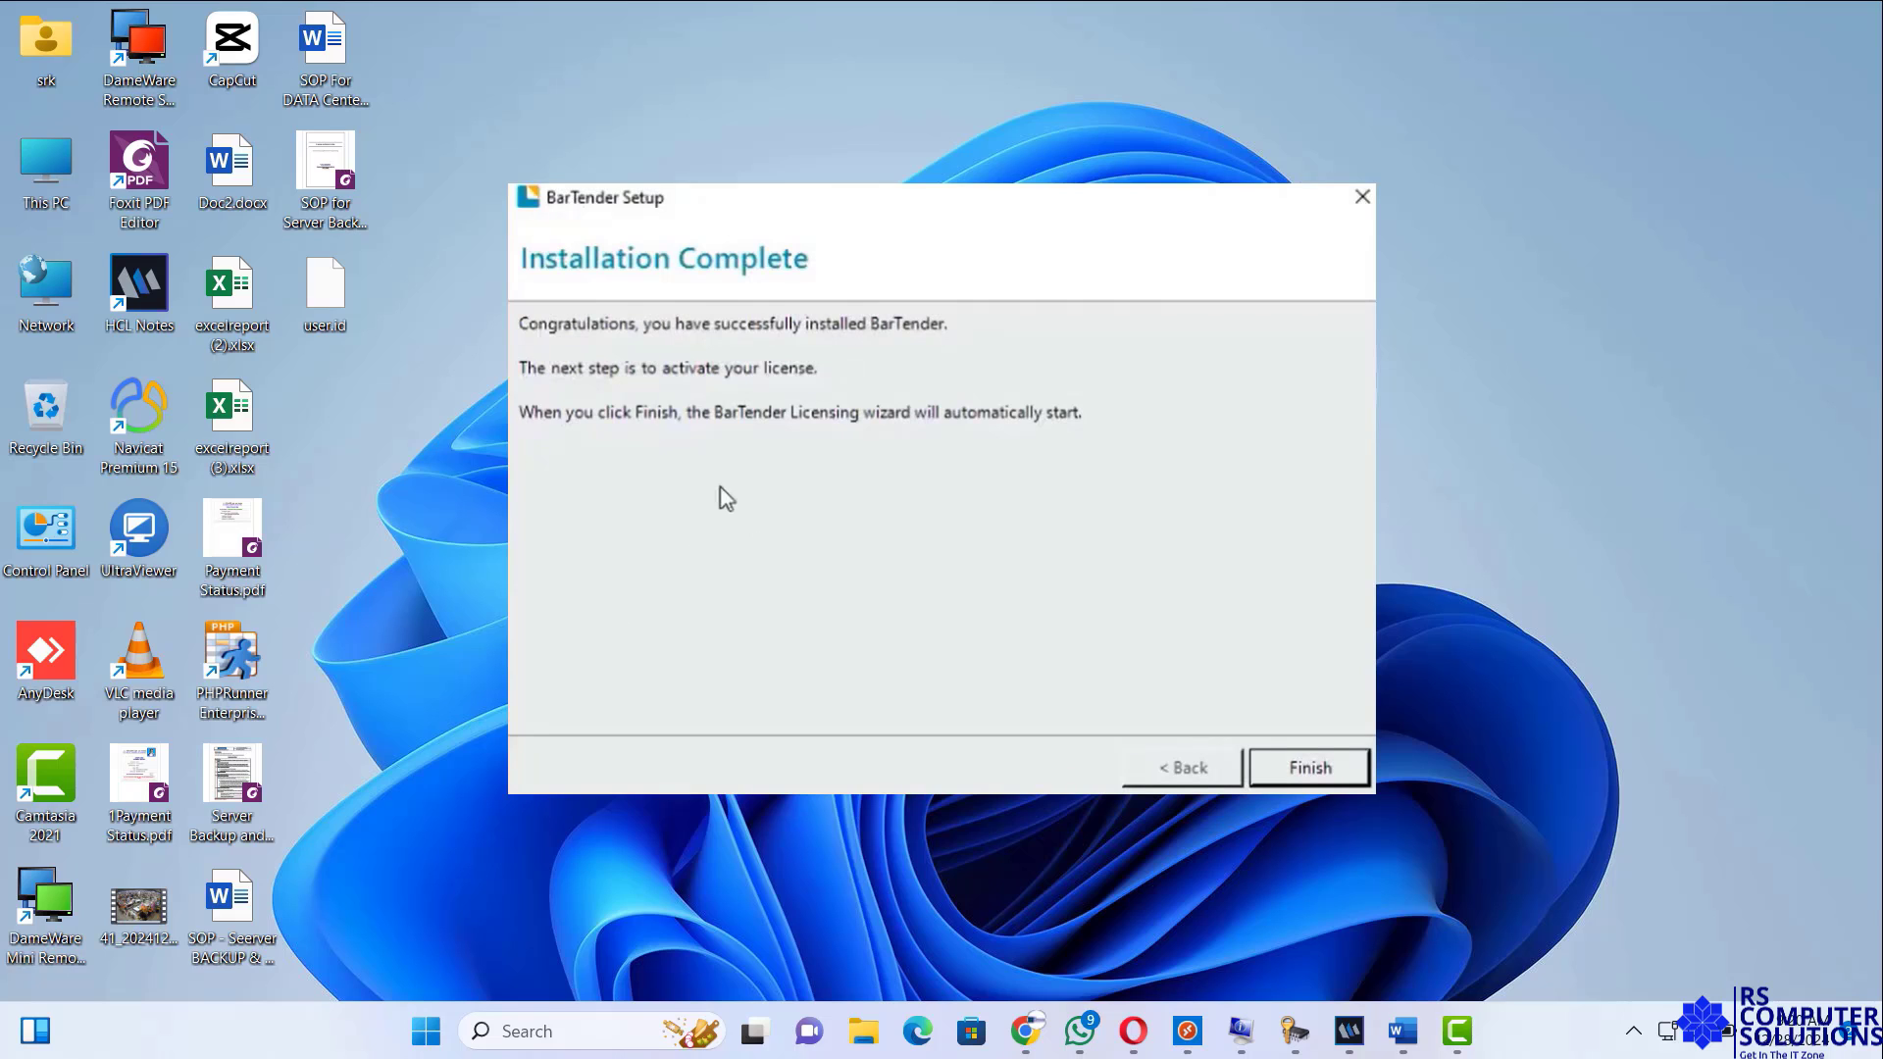
Finish setup and cancel the BarTender Licensing Wizard without activating
click(1306, 767)
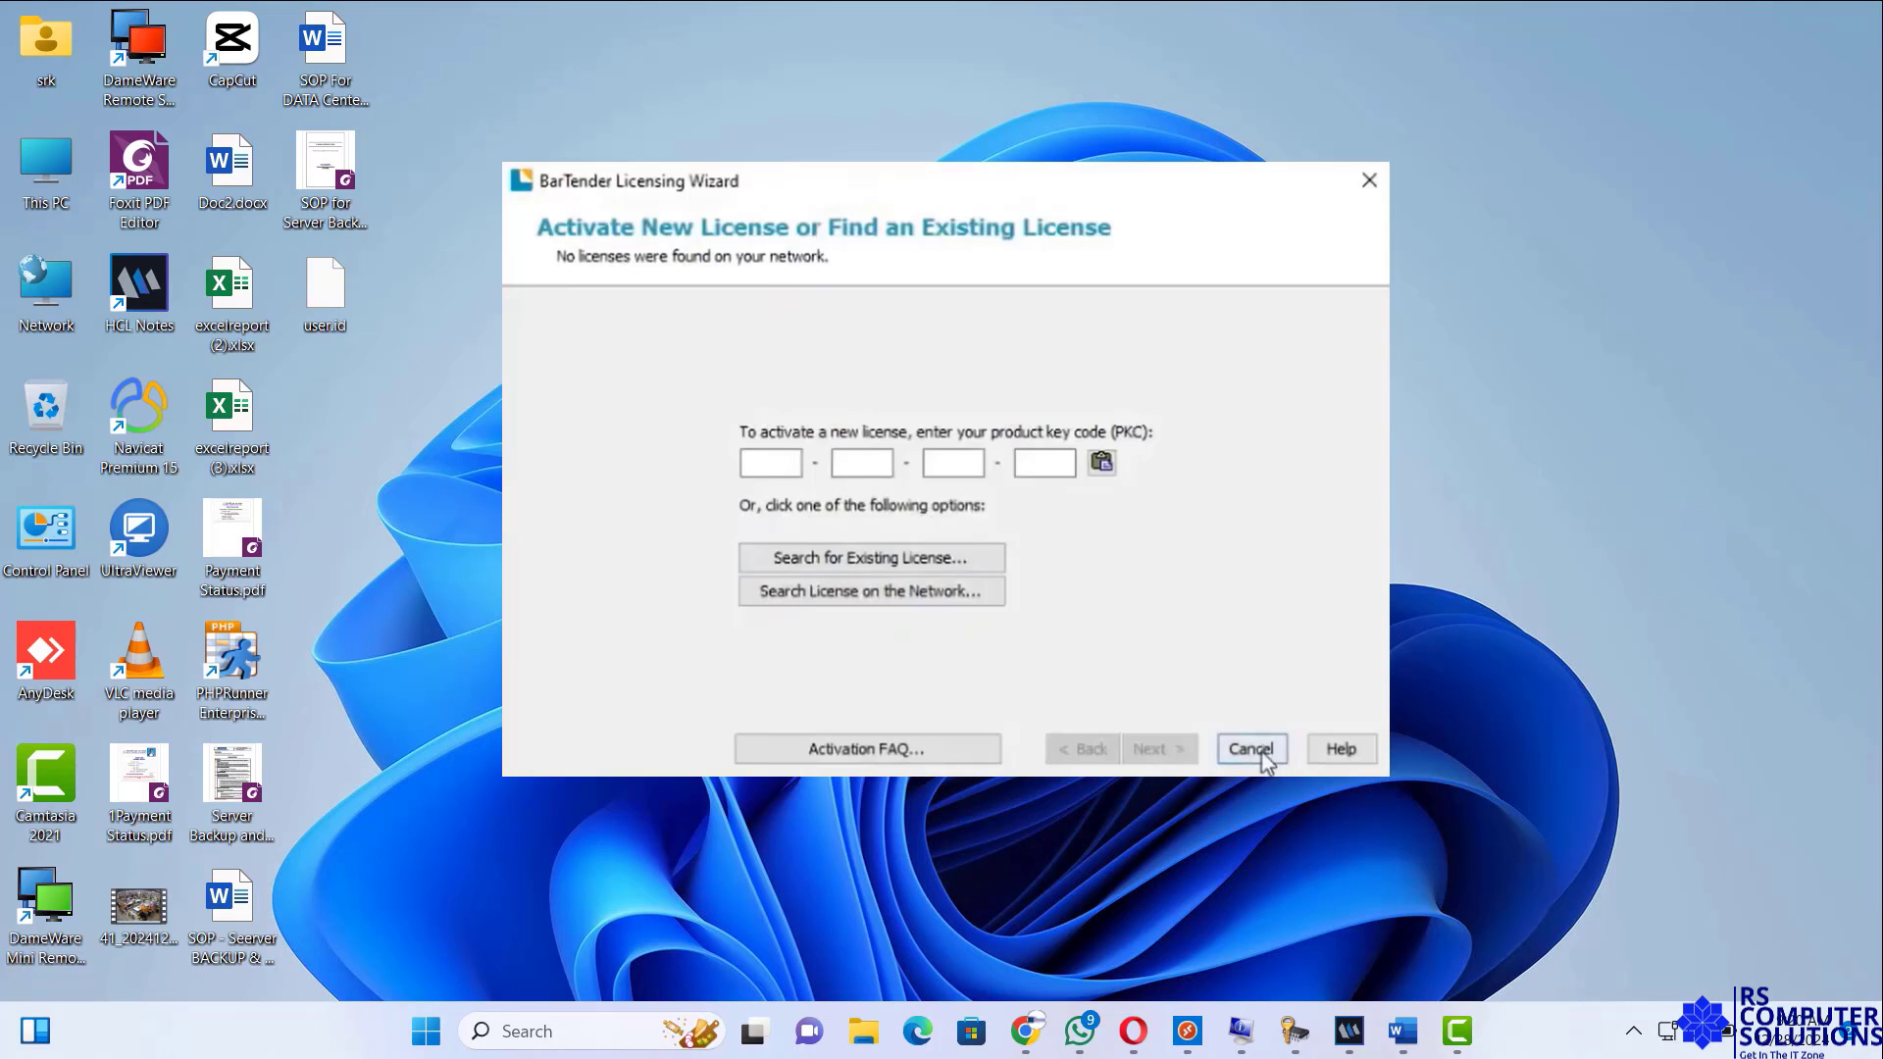
click(1249, 747)
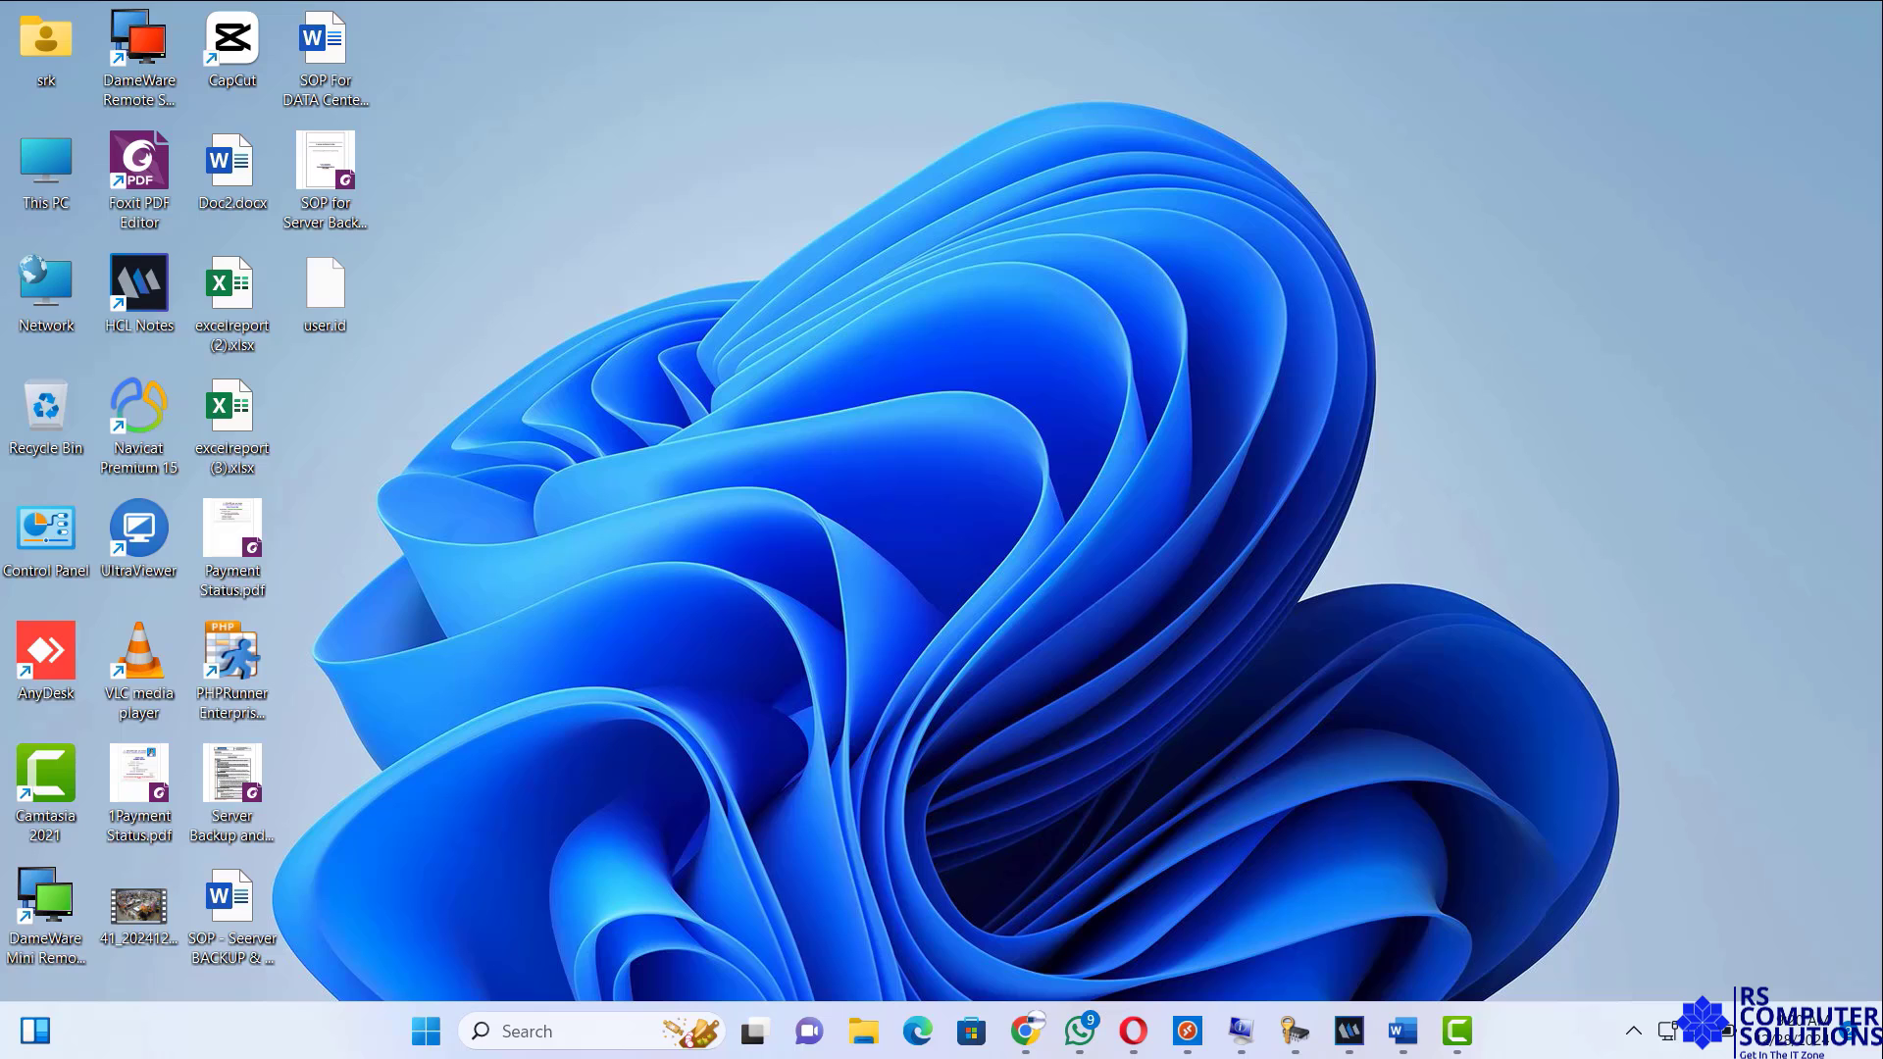